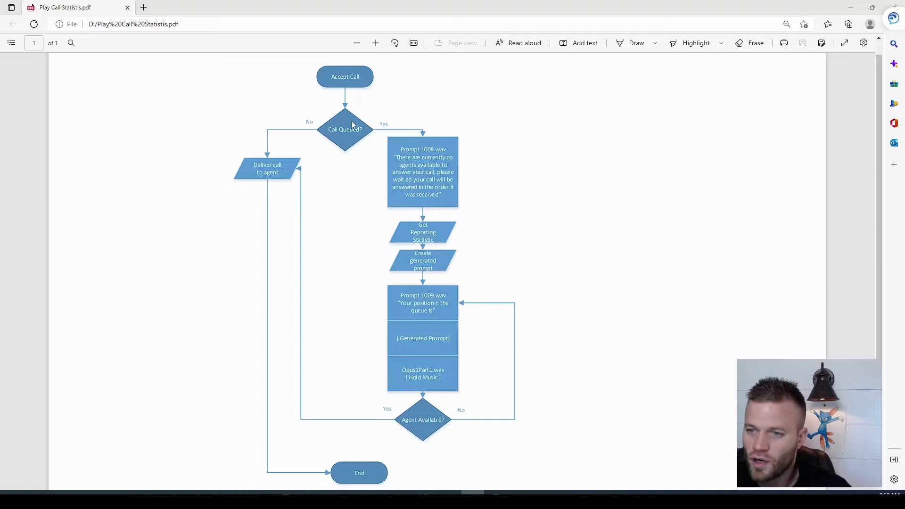
mouse_move(277, 173)
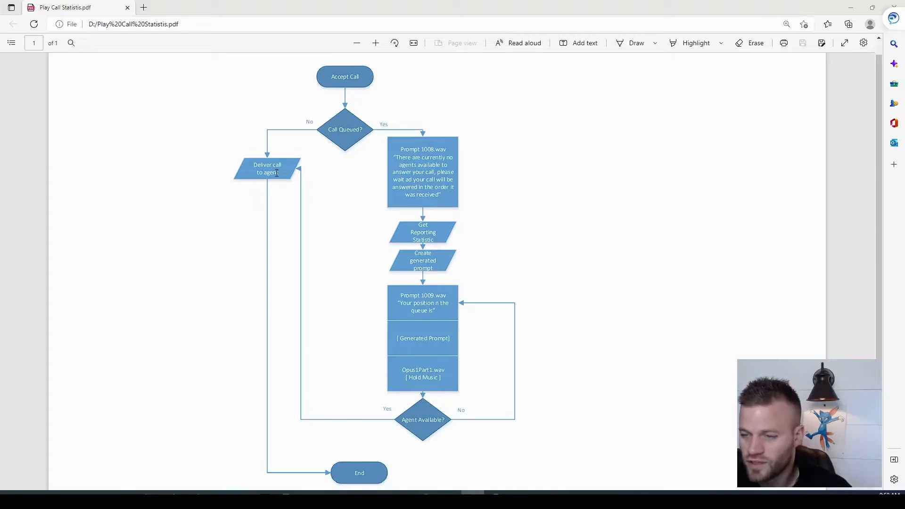
mouse_move(466, 142)
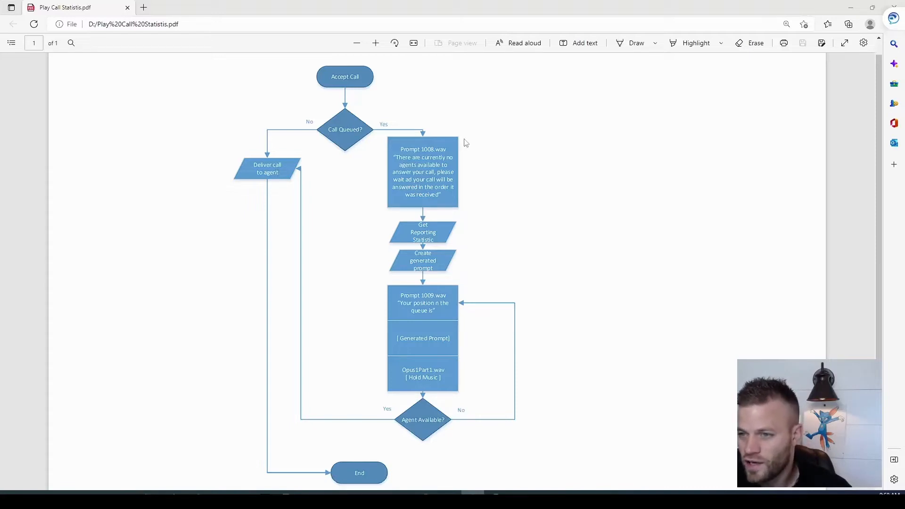
mouse_move(442, 138)
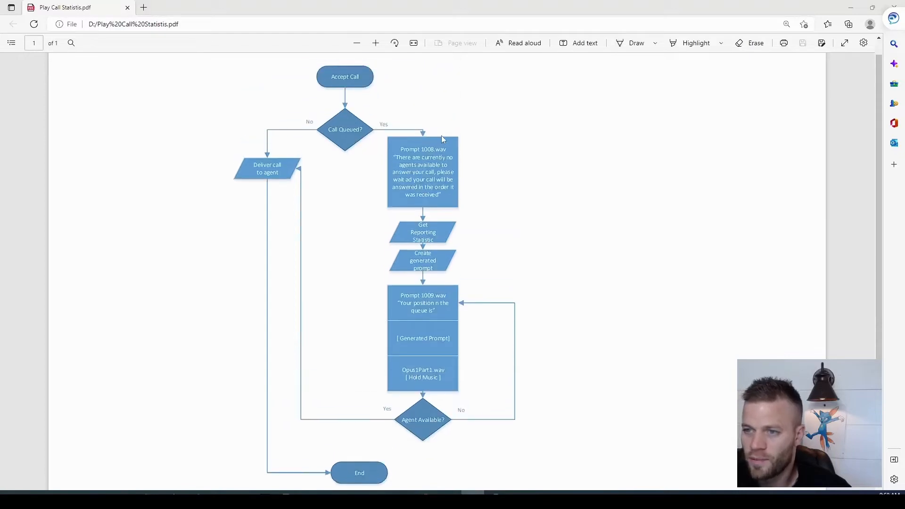
mouse_move(461, 203)
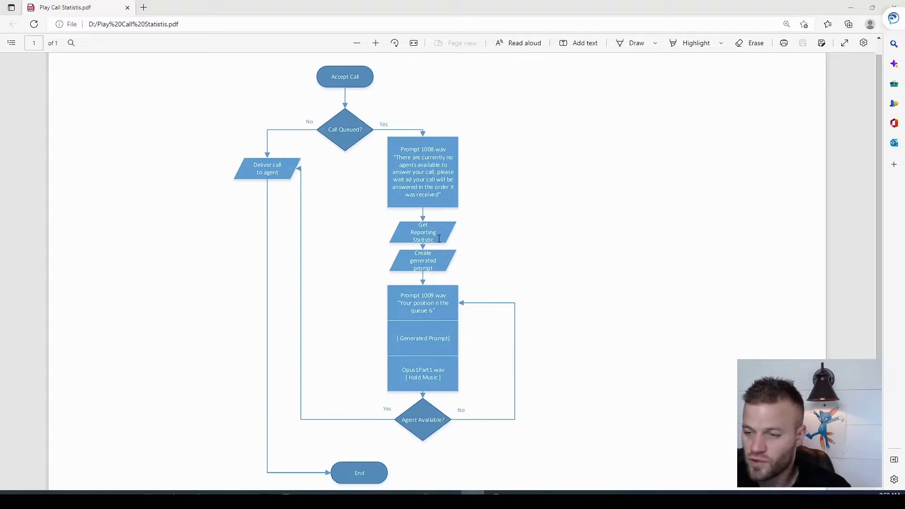
mouse_move(455, 258)
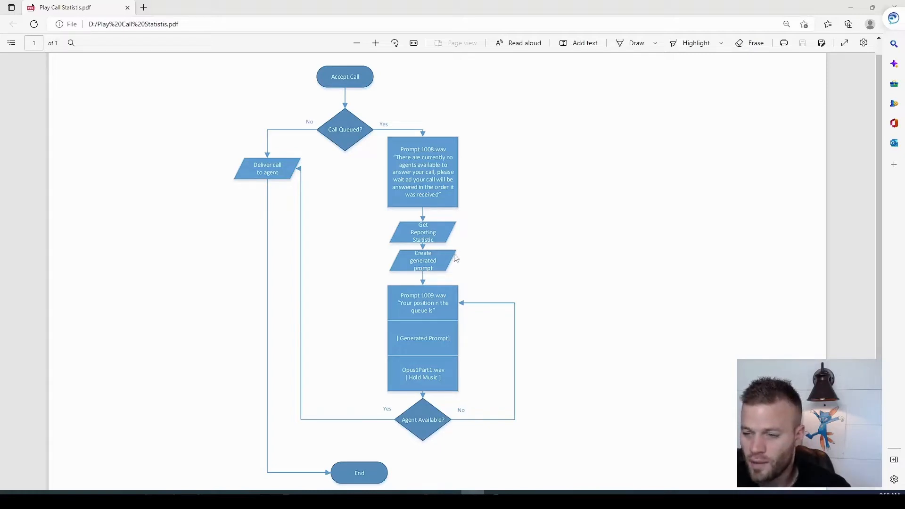
mouse_move(445, 303)
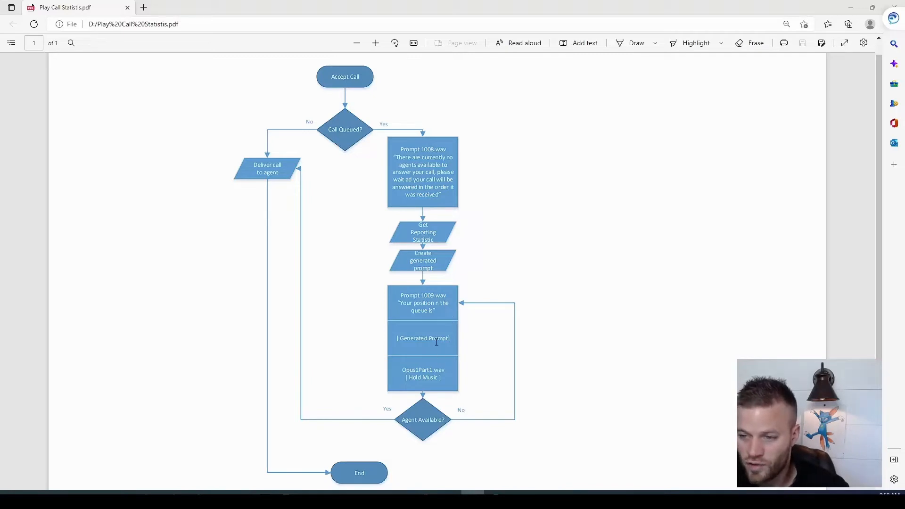
mouse_move(444, 409)
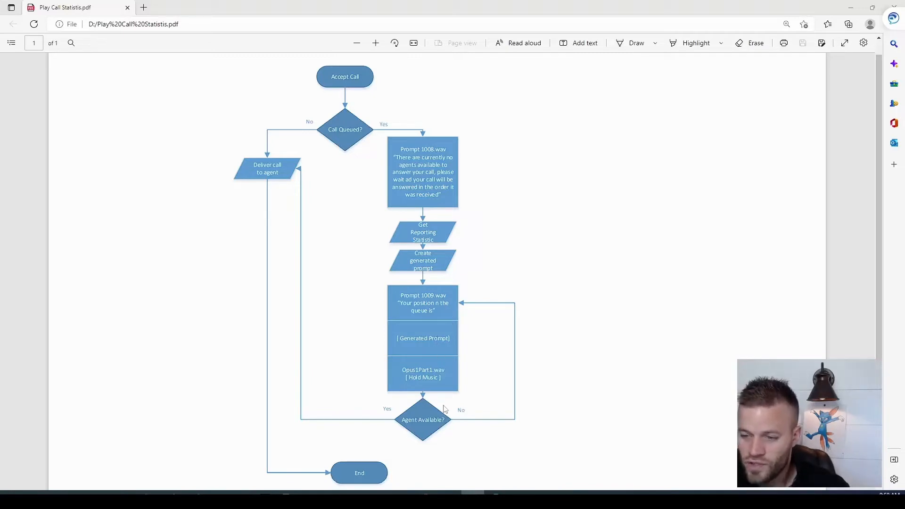
mouse_move(525, 402)
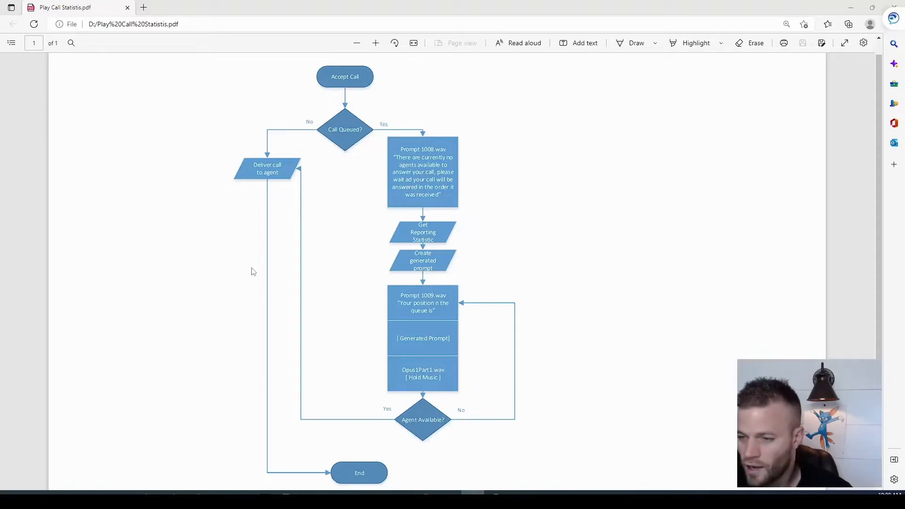
mouse_move(499, 328)
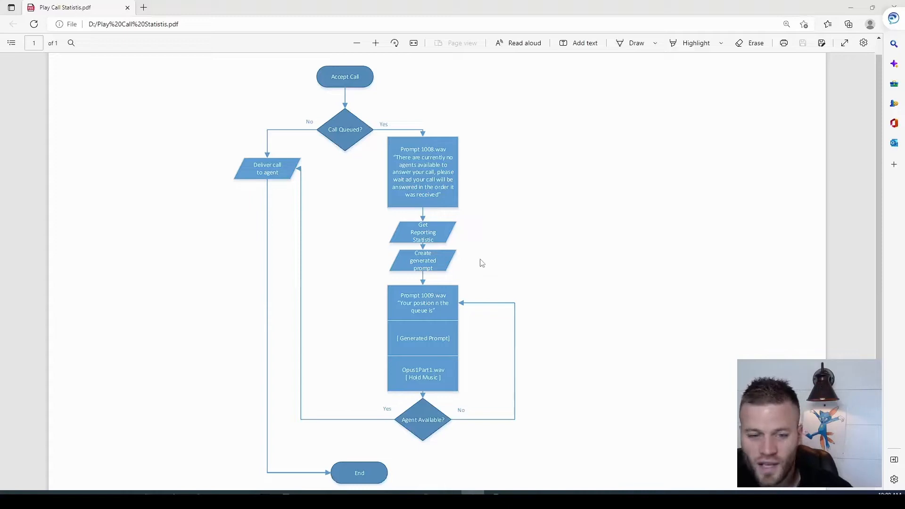
mouse_move(490, 248)
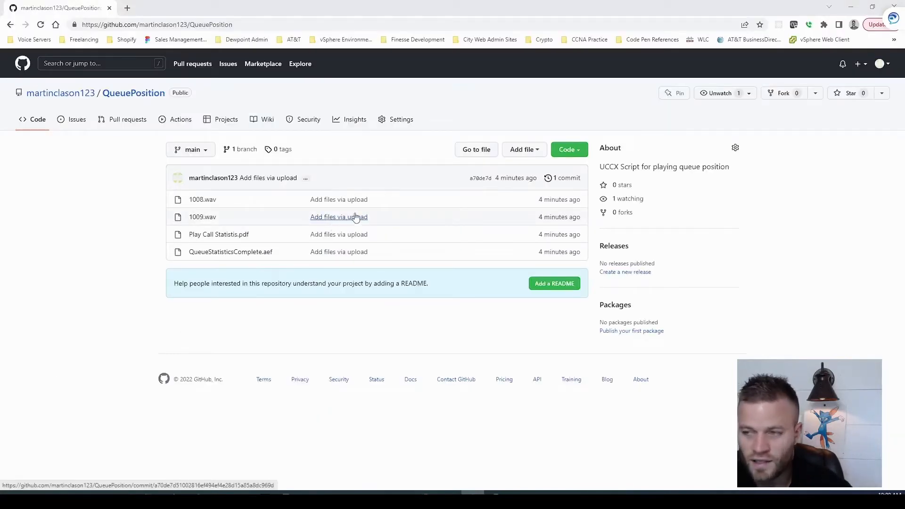
mouse_move(664, 203)
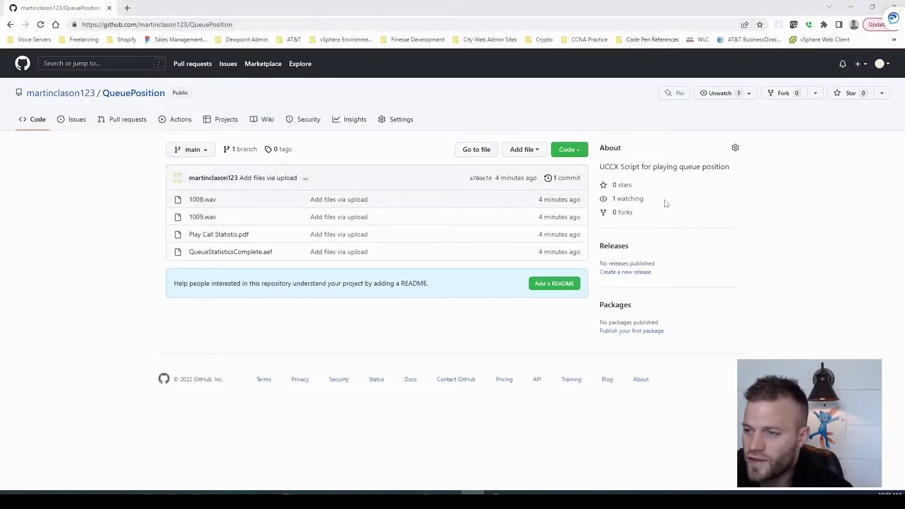
Download the QueuePosition repository as a ZIP and locate it in Downloads.
click(567, 150)
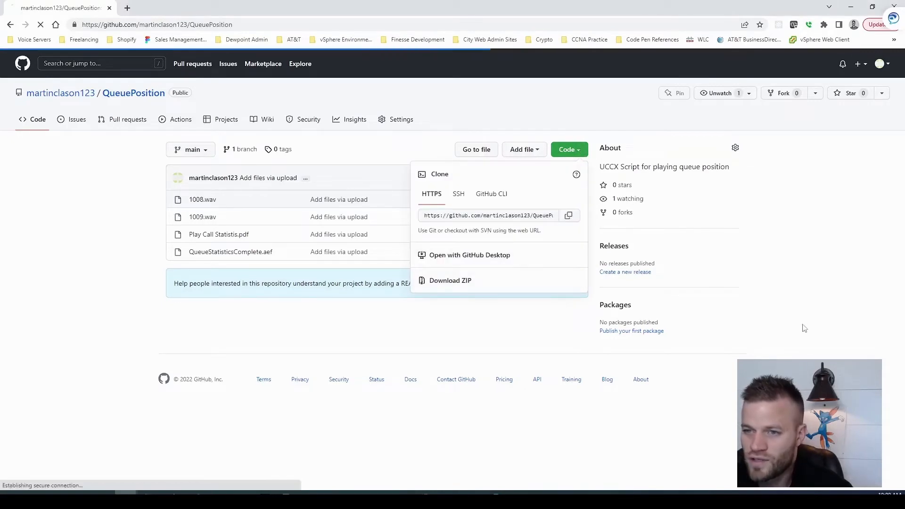
click(450, 280)
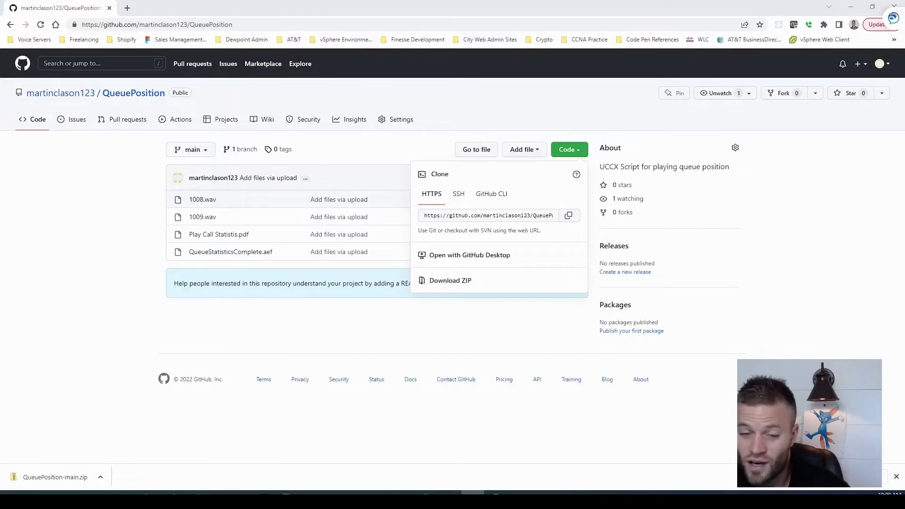
click(100, 476)
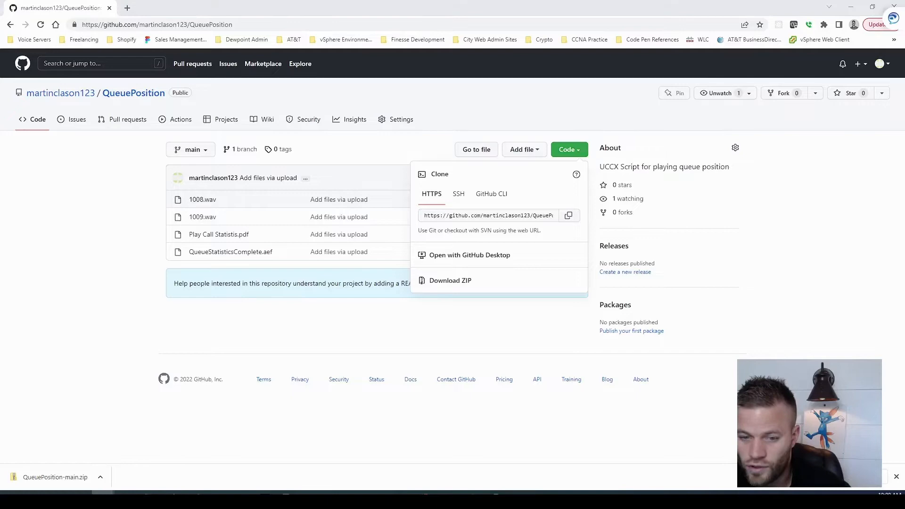
right_click(350, 141)
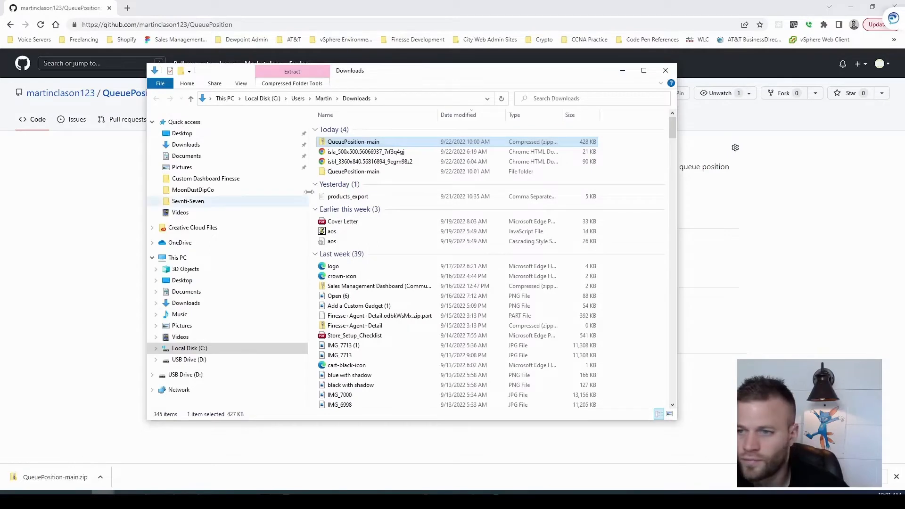
Browse into QueuePosition-main.zip to the inner folder with prompts, PDF and script.
double_click(353, 172)
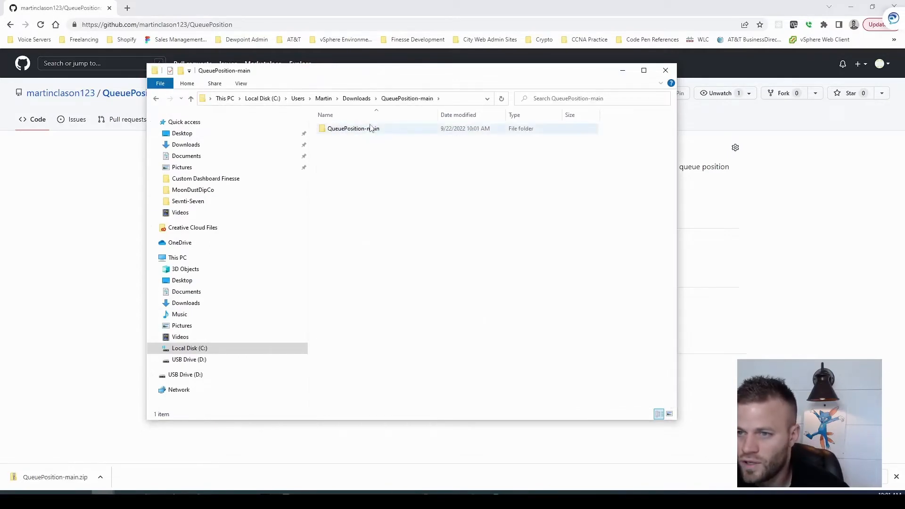
double_click(353, 129)
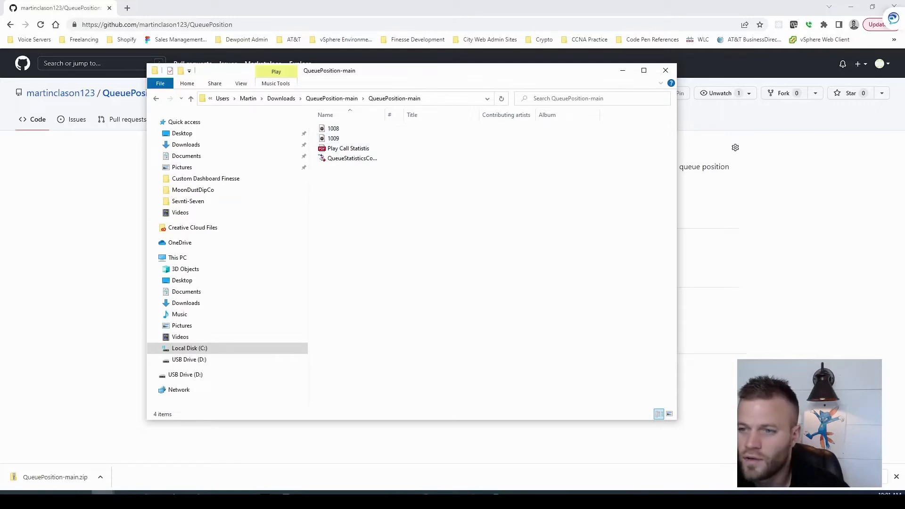
click(333, 138)
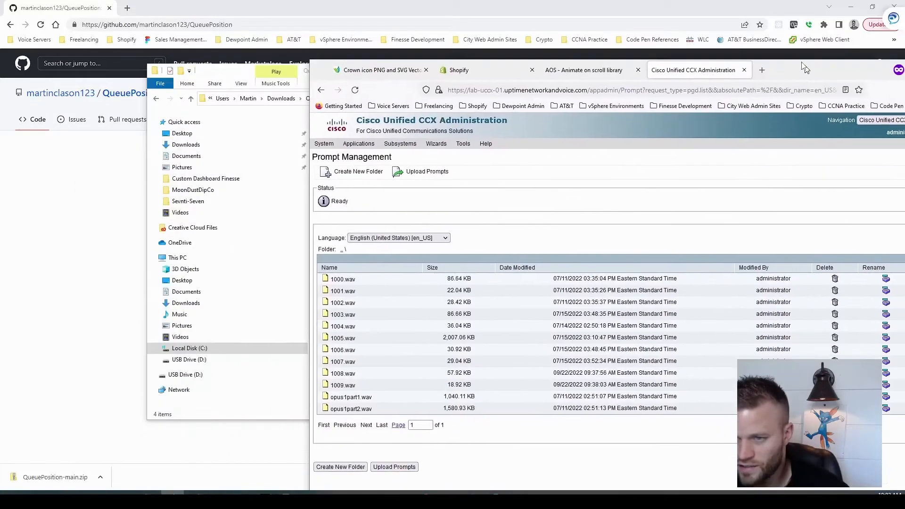
In Prompt Management's en_US folder, upload the 1008.wav prompt from QueuePosition-main.
click(167, 133)
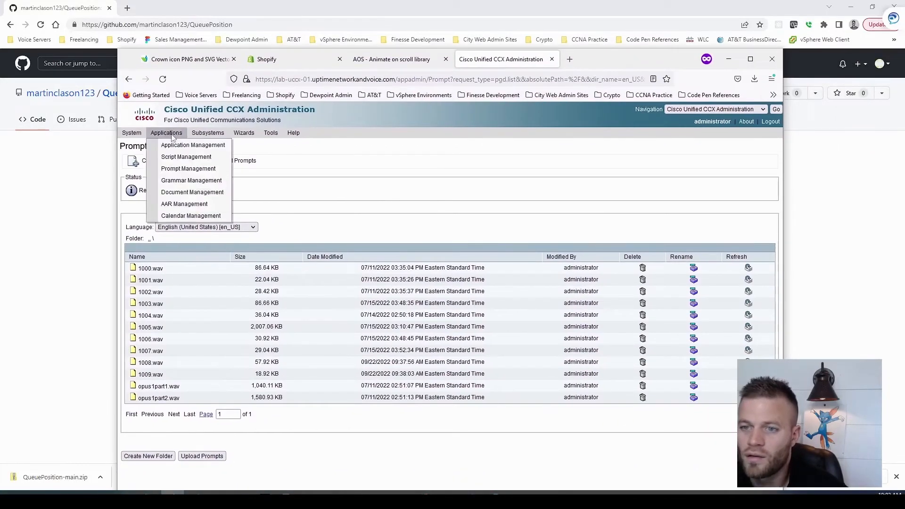
mouse_move(186, 169)
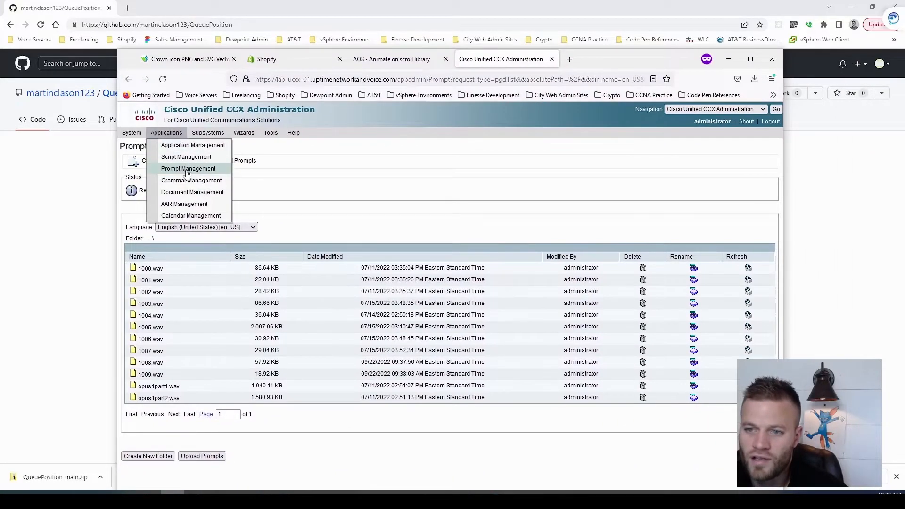
click(188, 167)
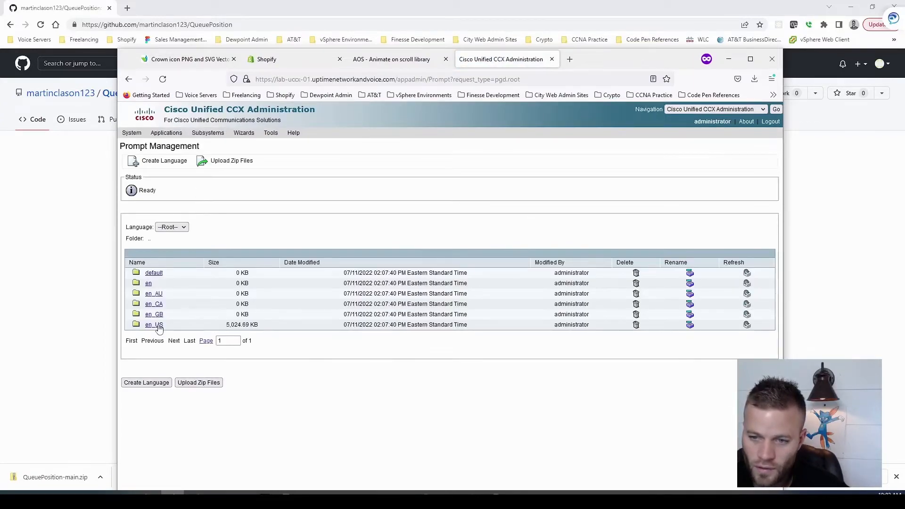
click(152, 324)
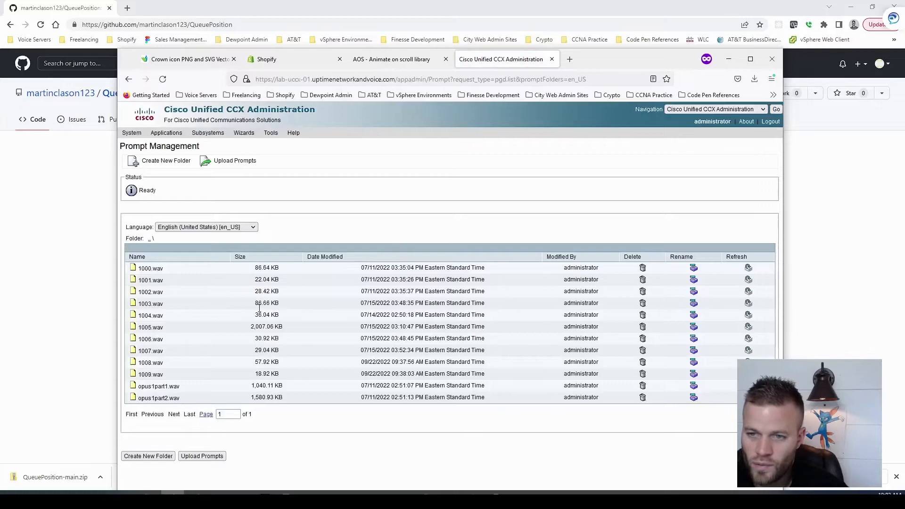
mouse_move(203, 486)
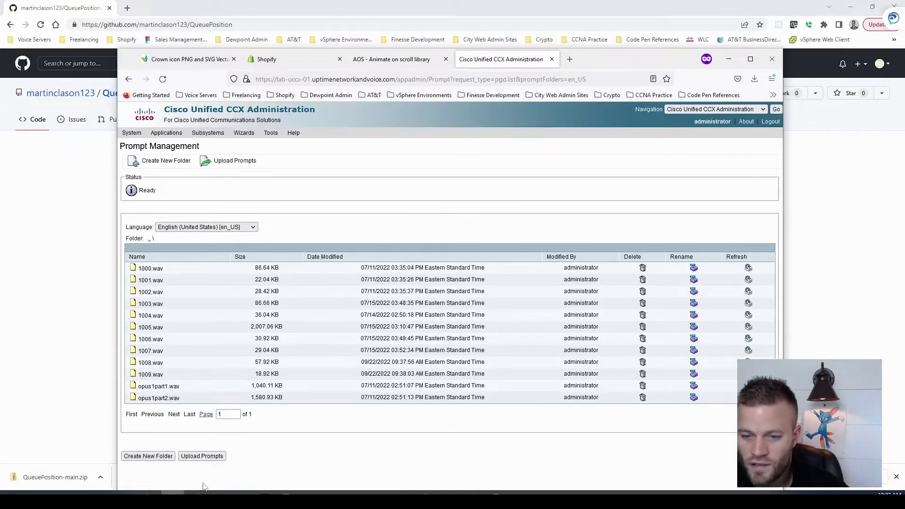
click(202, 456)
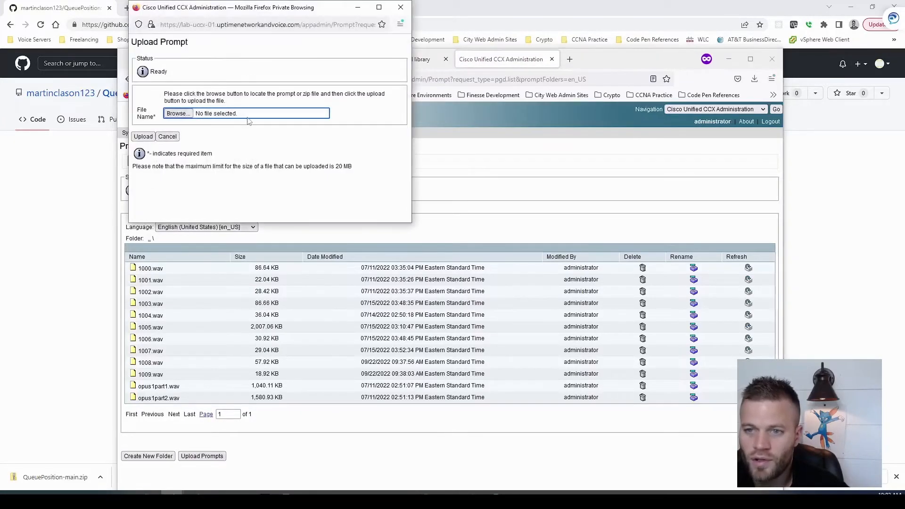
click(178, 114)
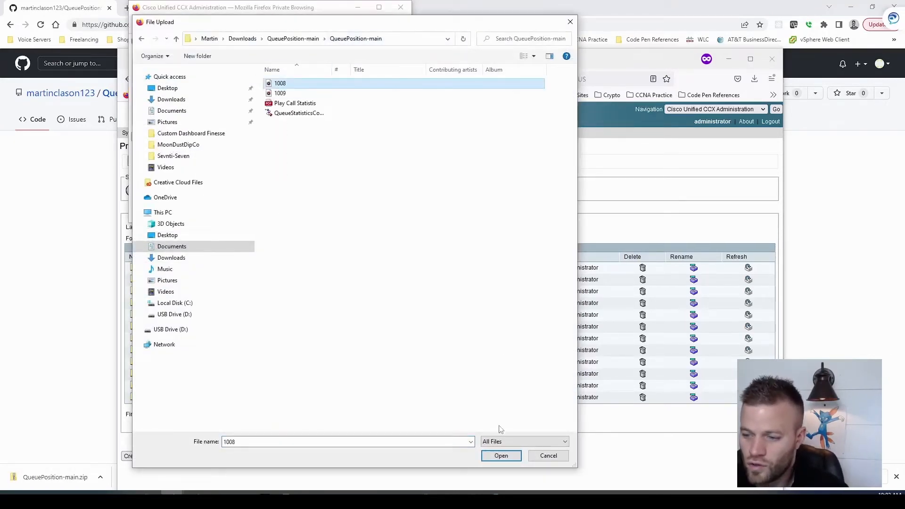
click(500, 455)
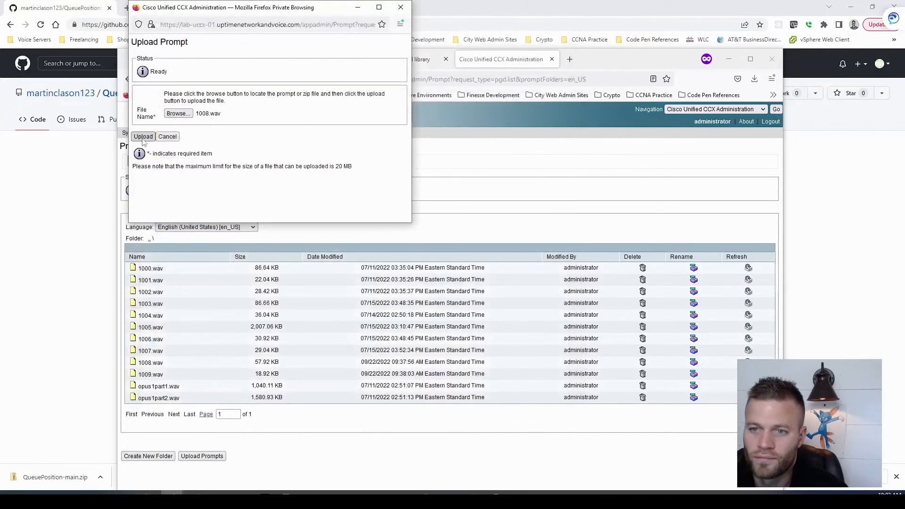
click(142, 136)
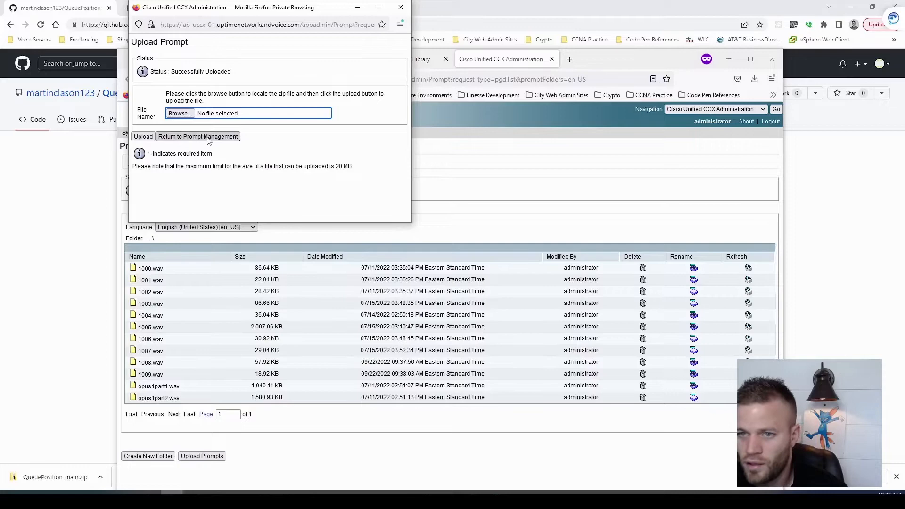
click(198, 137)
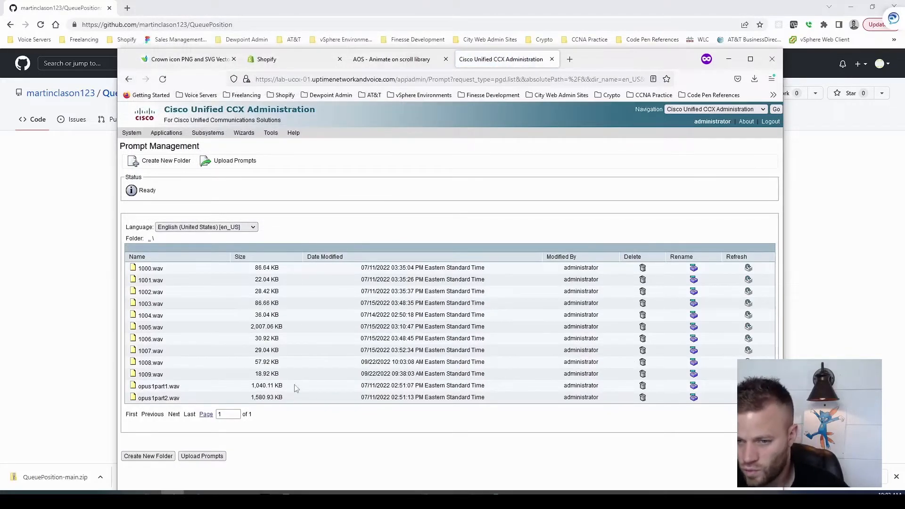
Upload the 1009 and opus1part1 recordings from the QueuePosition-main folder.
double_click(158, 385)
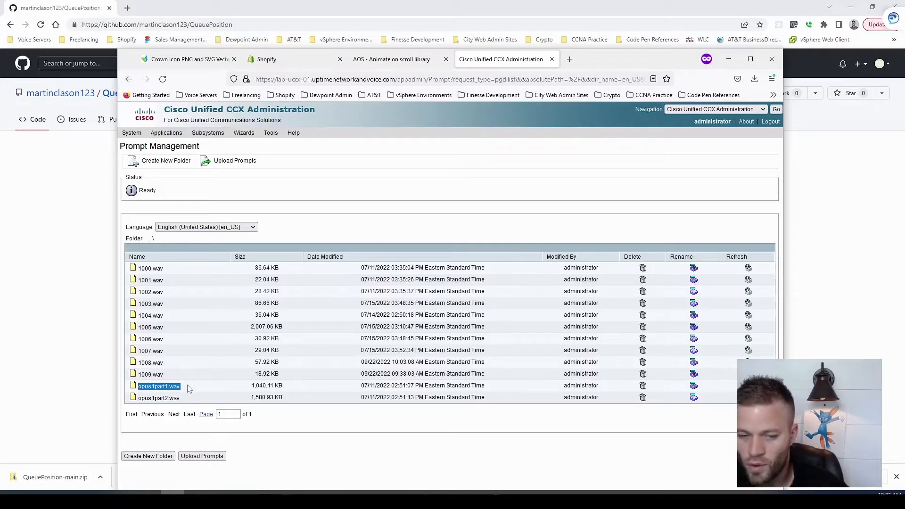
click(235, 160)
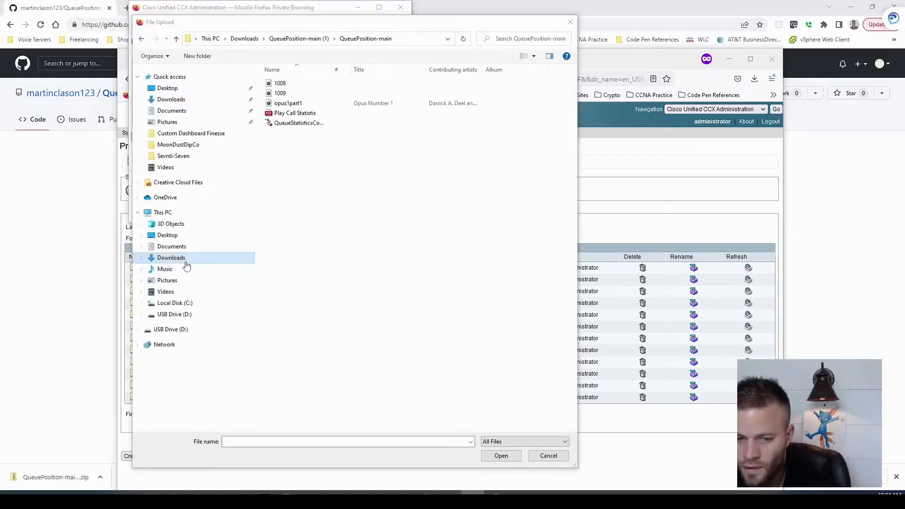
click(280, 83)
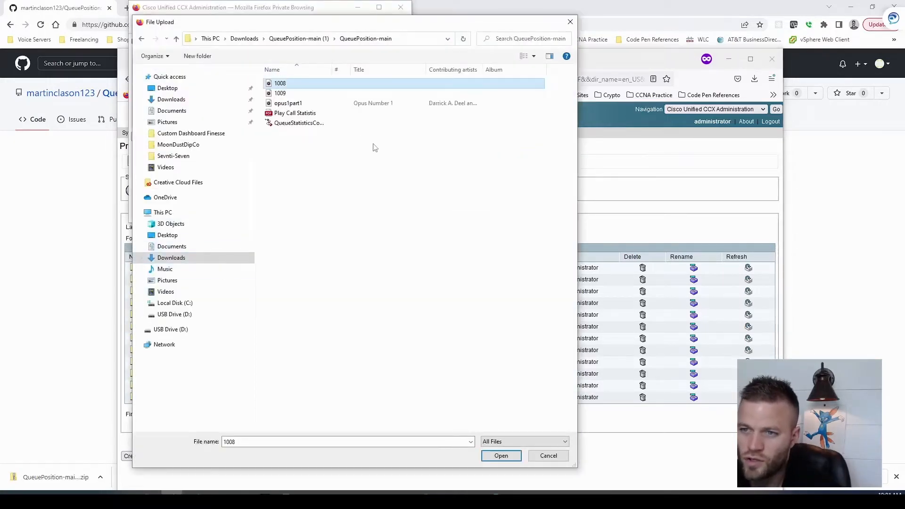
click(281, 93)
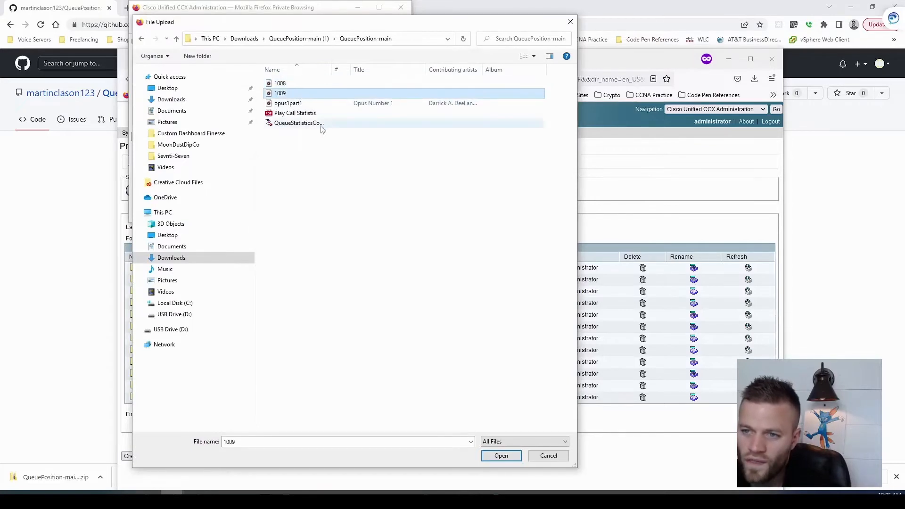
click(287, 102)
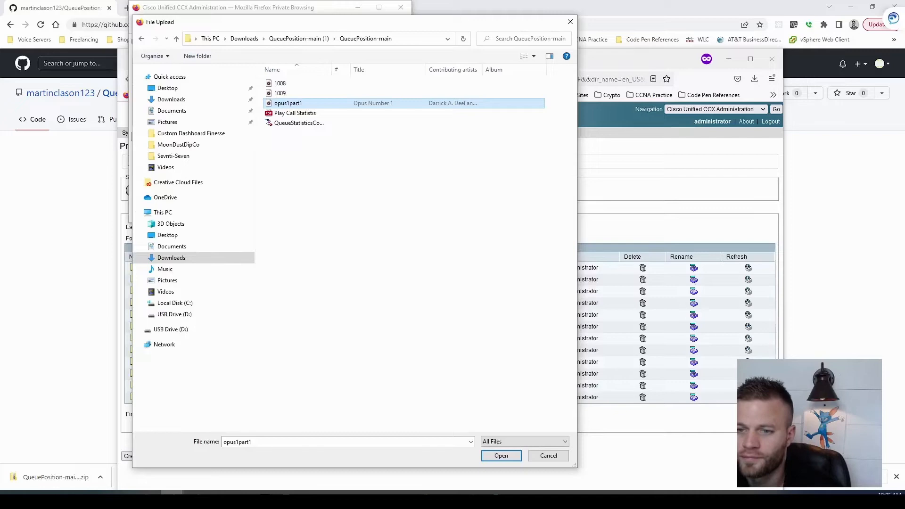
click(500, 455)
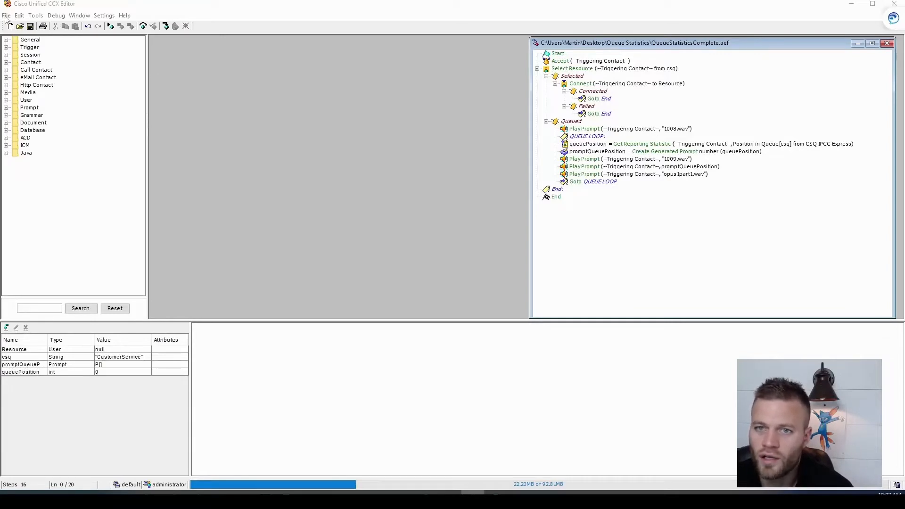
Create a new blank script (Script2) beside QueueStatisticsComplete and view its variables.
click(6, 15)
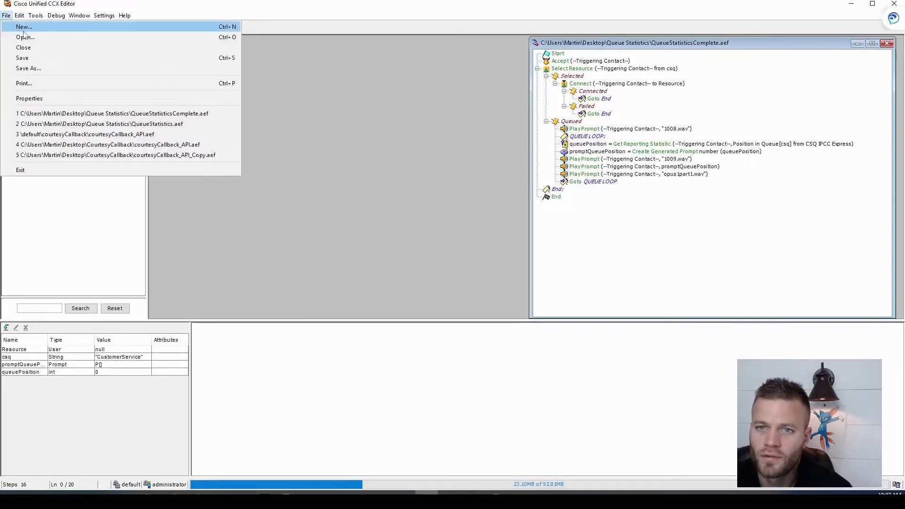
click(23, 27)
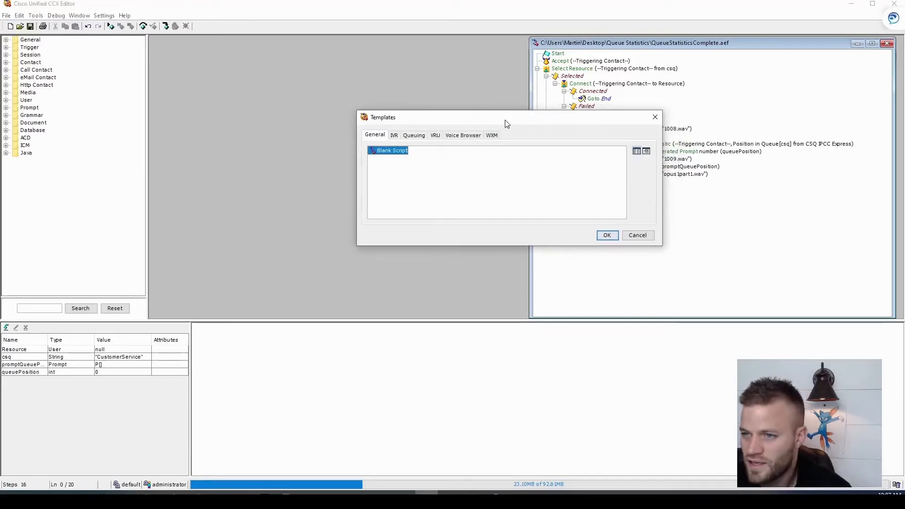
click(606, 235)
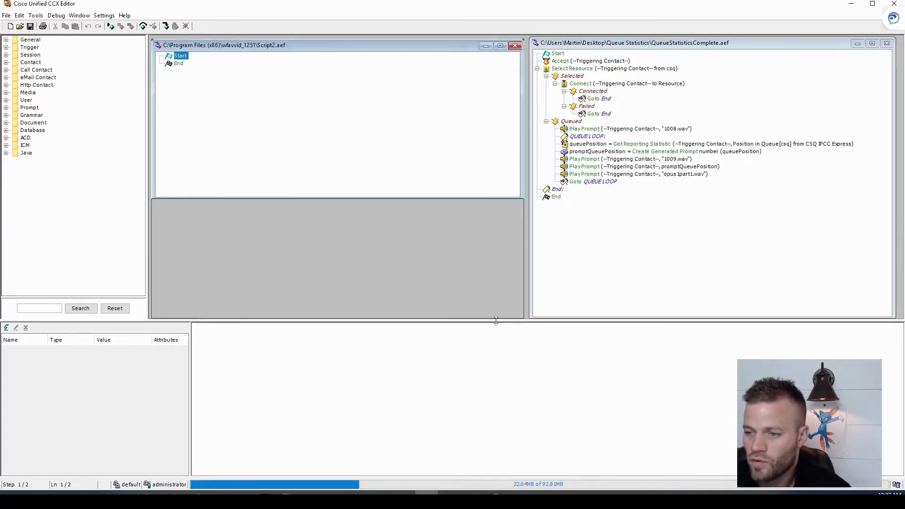
click(635, 42)
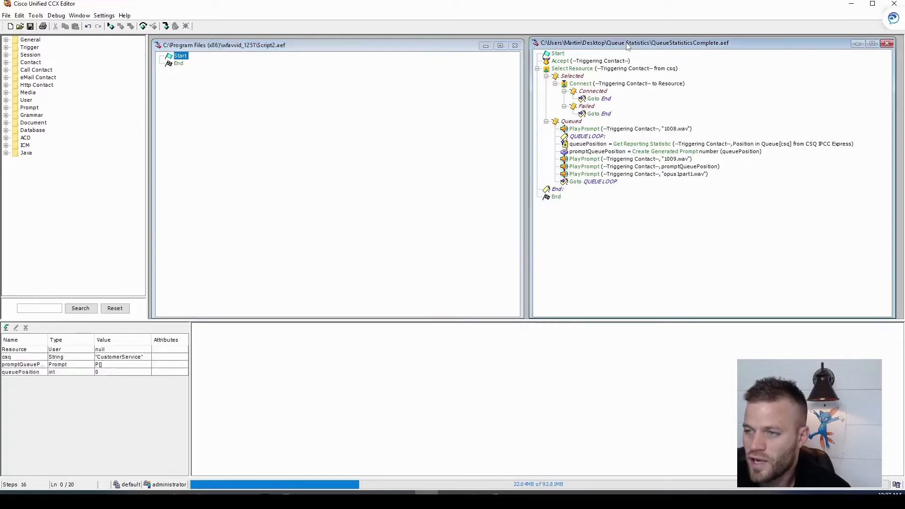
mouse_move(498, 54)
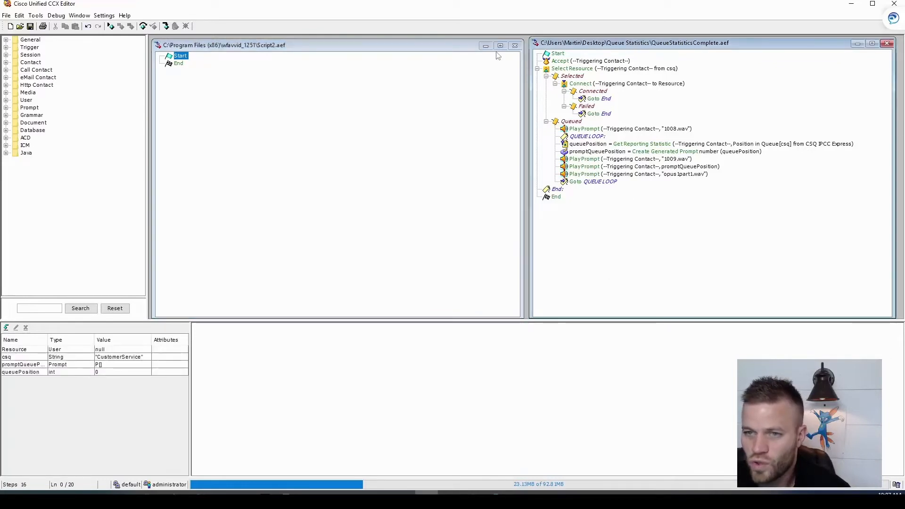
mouse_move(85, 271)
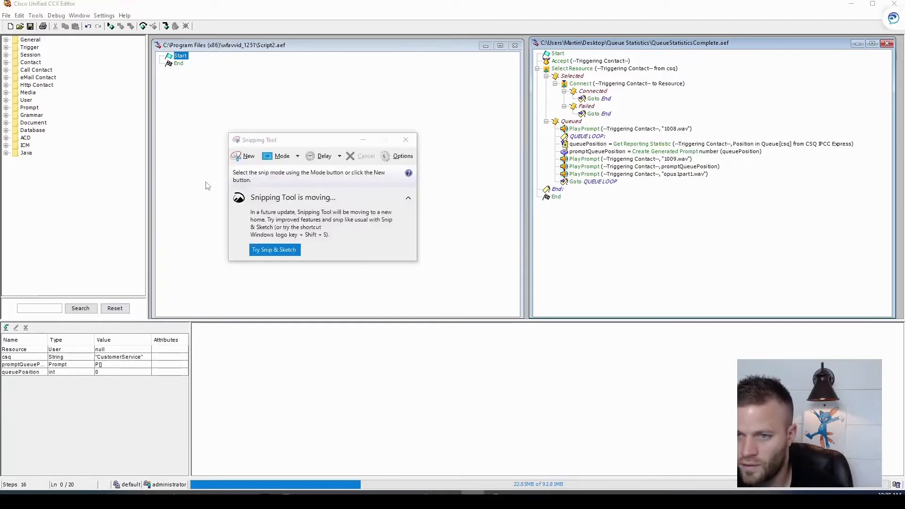
Add a User variable named Resource with a null value.
click(244, 156)
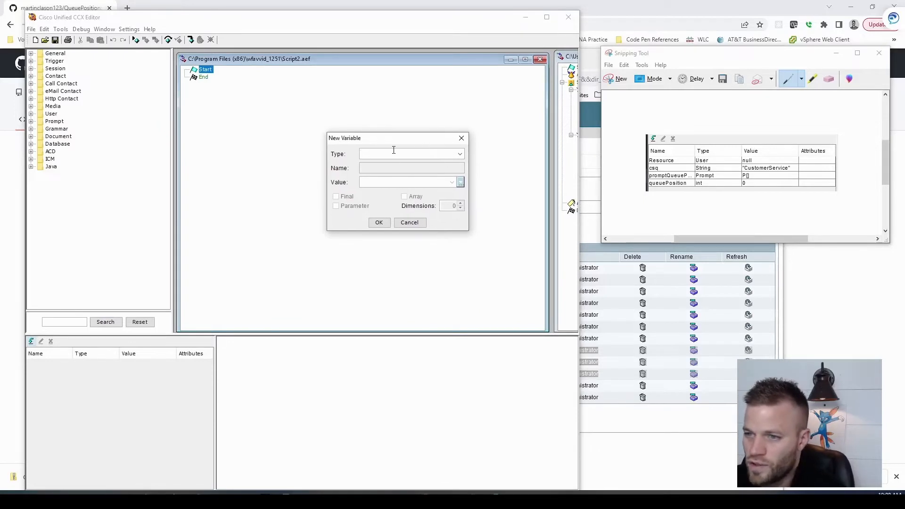
text(User)
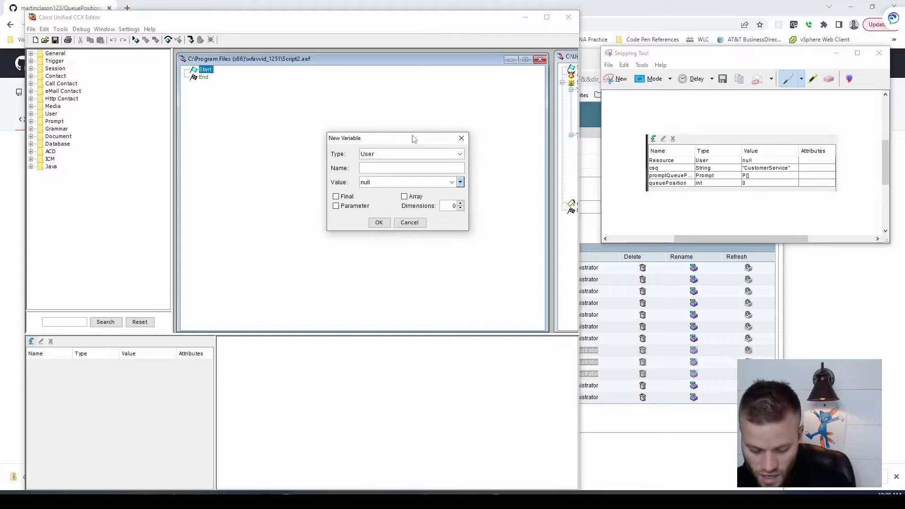
text(Resource)
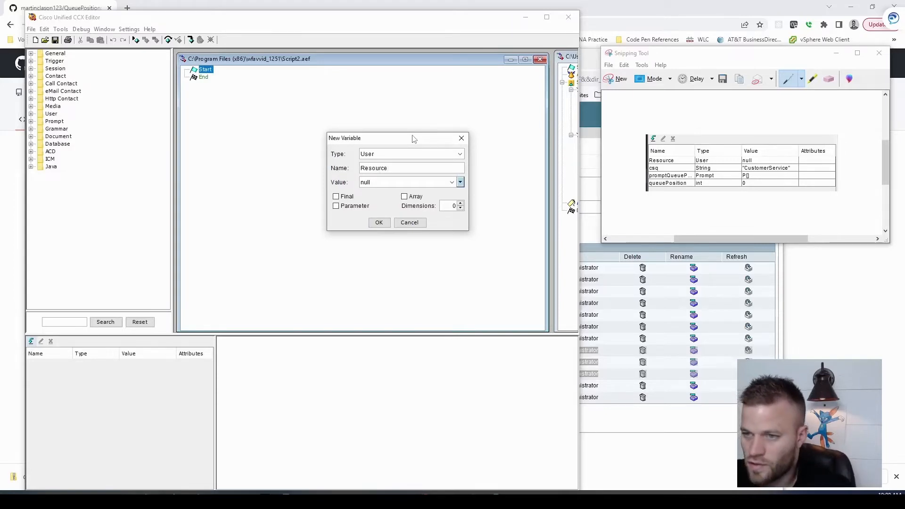
click(378, 222)
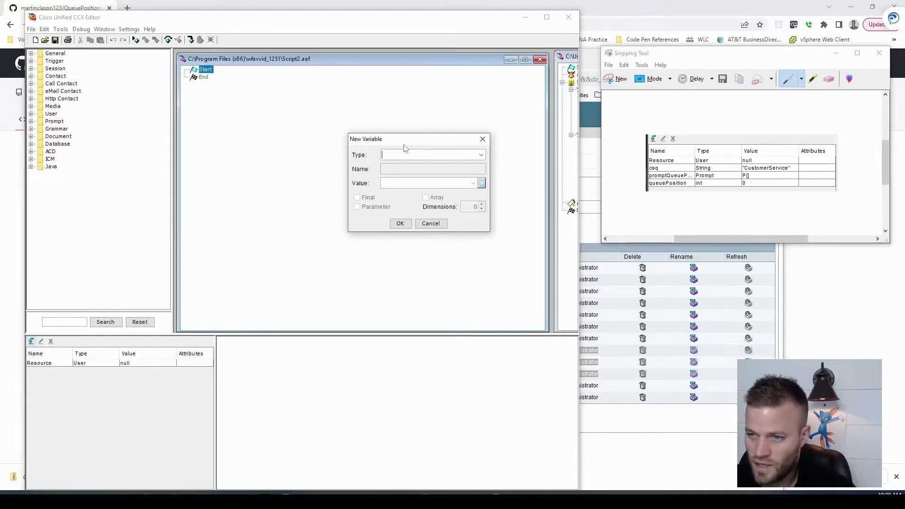
Add a String variable csq valued "CourtesyCallback".
text(String)
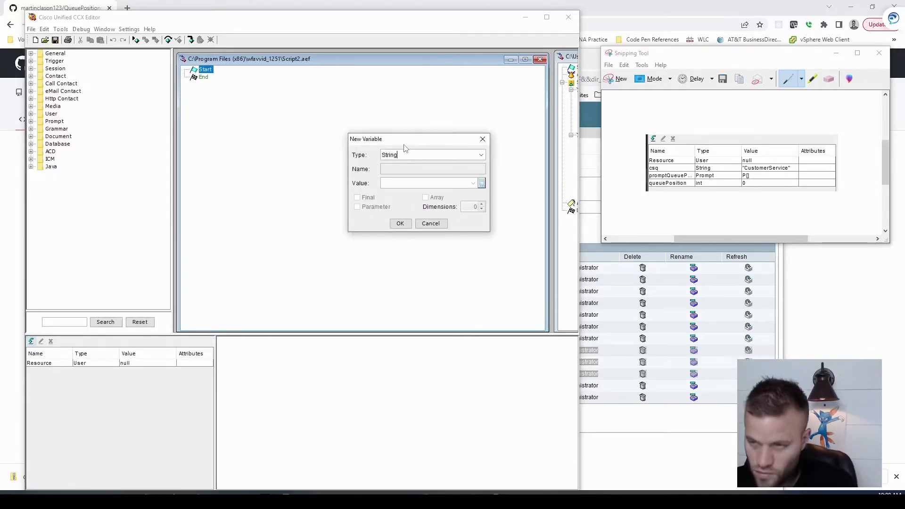
click(432, 169)
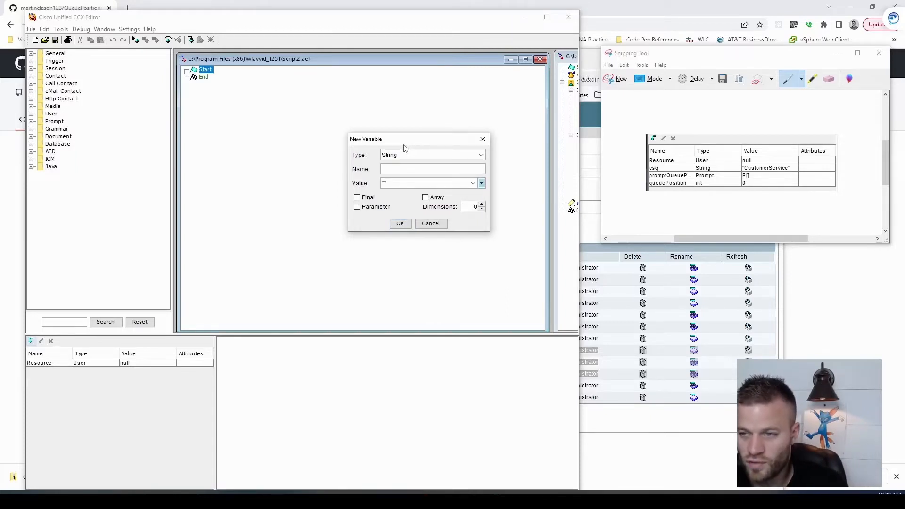
text(1)
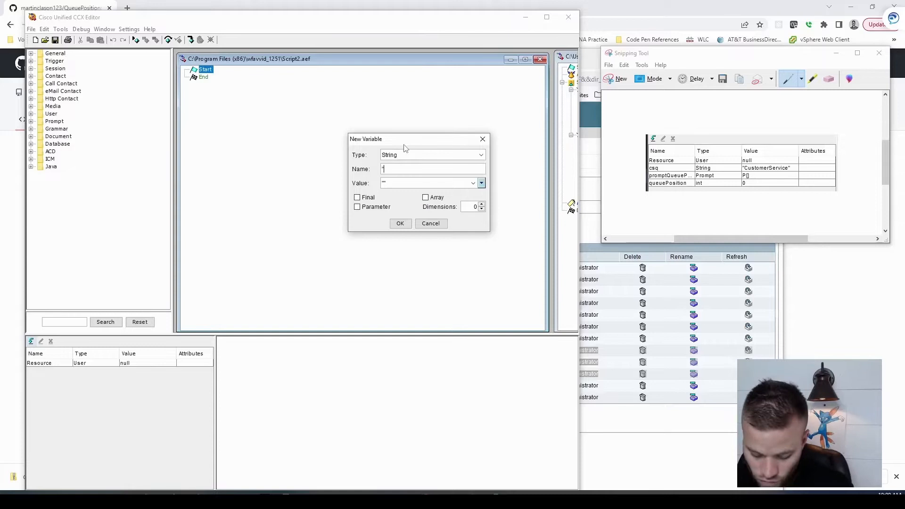
text("Courtesy)
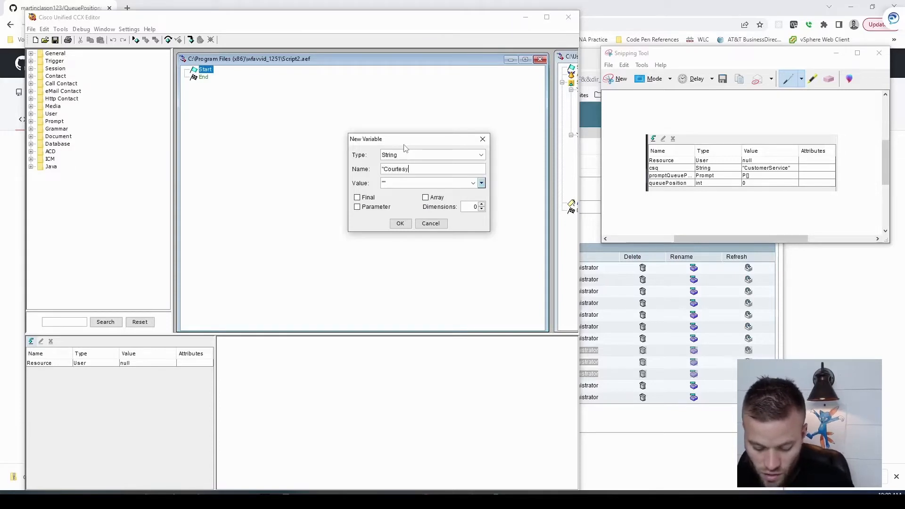
text(Callback)
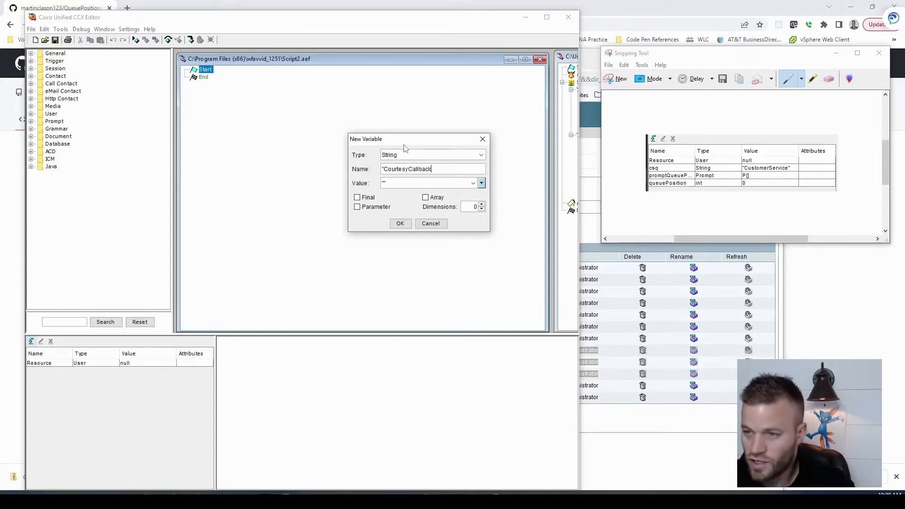
mouse_move(410, 183)
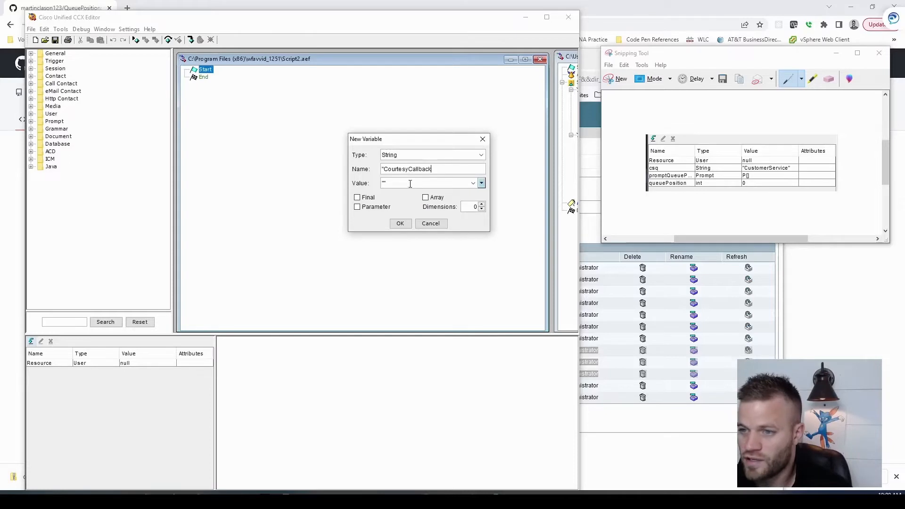
click(427, 182)
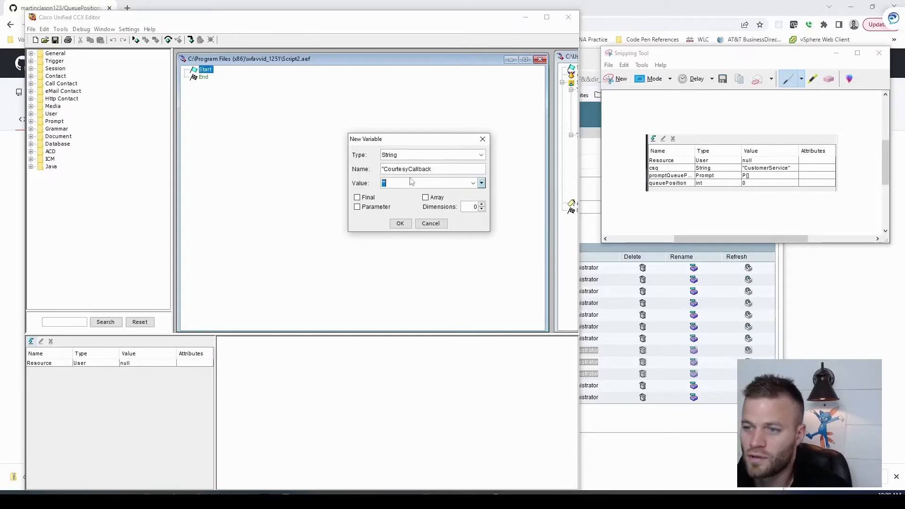
triple_click(409, 168)
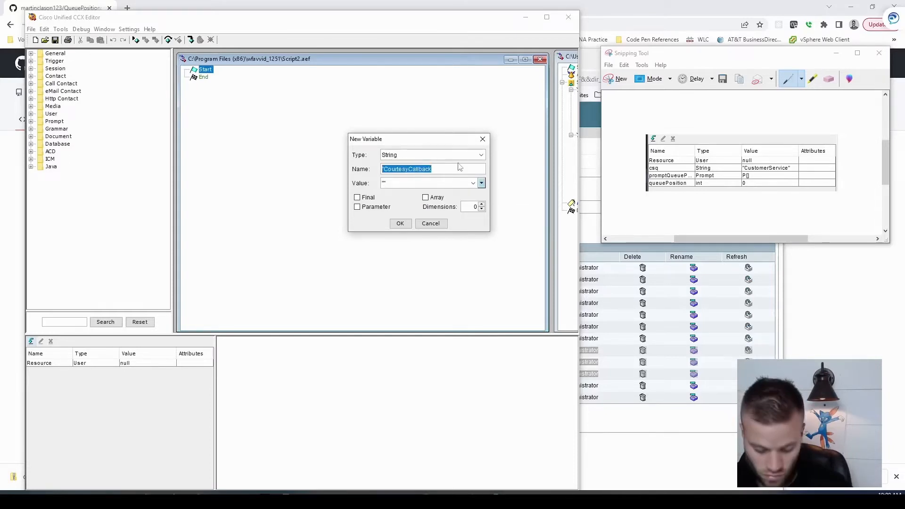
text(cs)
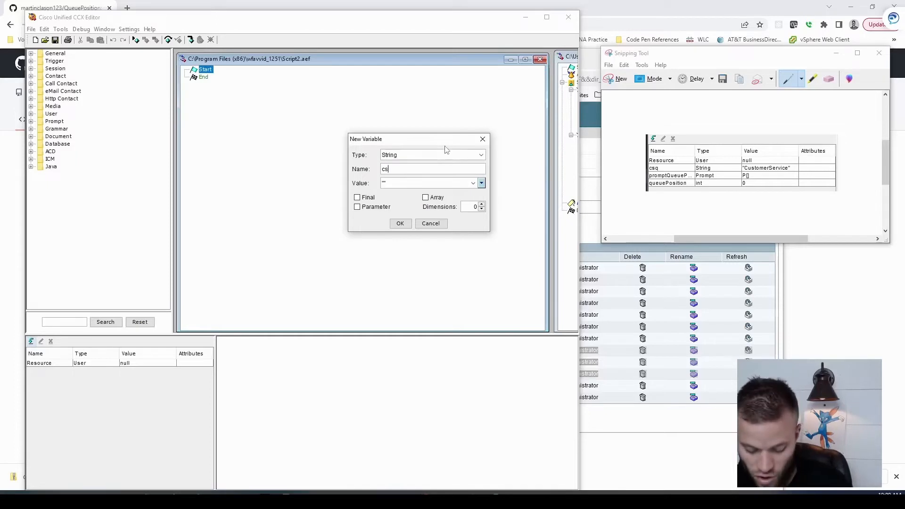
text(q)
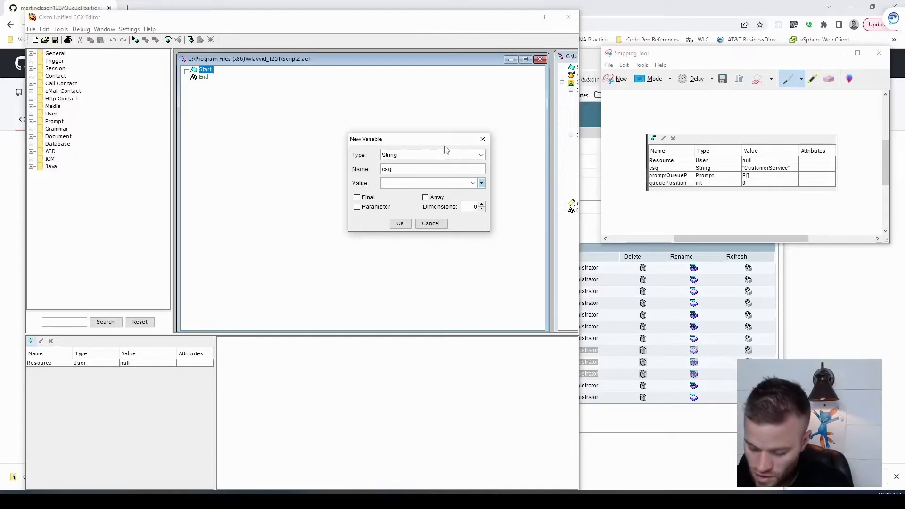
click(426, 183)
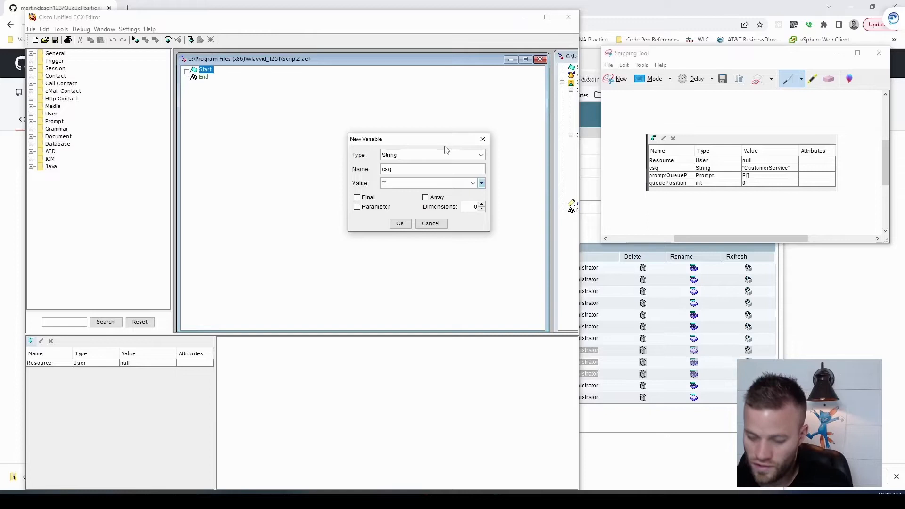
text(Courtesy)
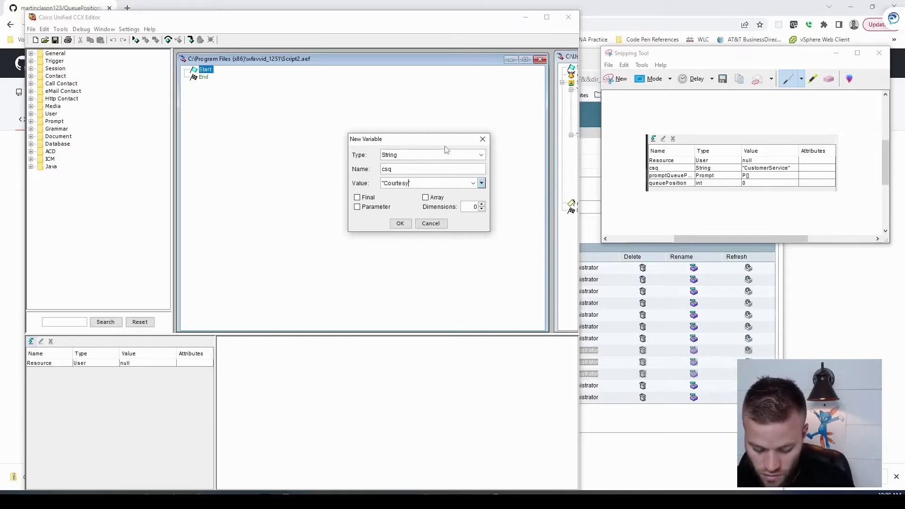
text(Callback)
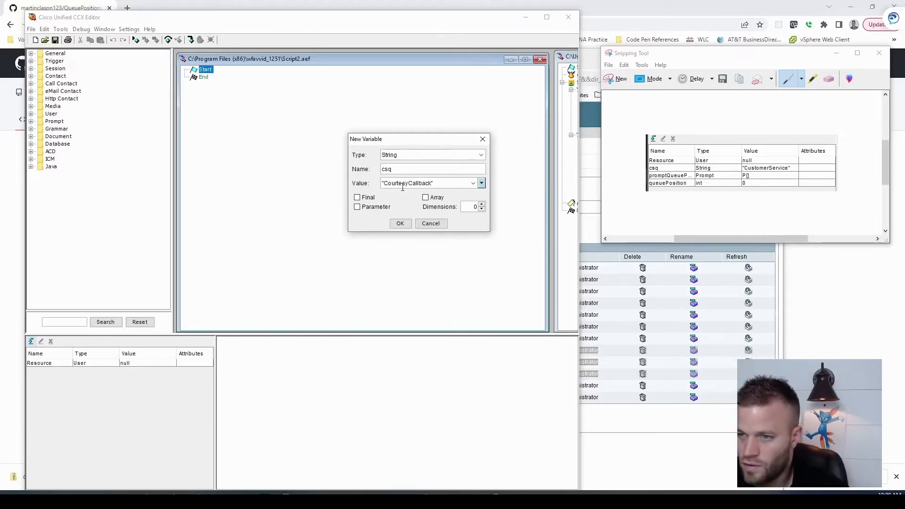
click(400, 223)
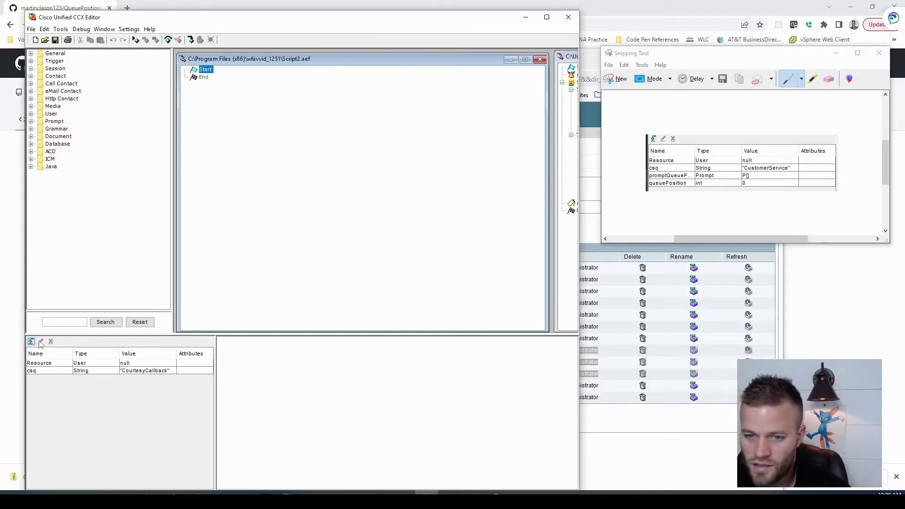
Add an int variable named queuePosition.
click(31, 341)
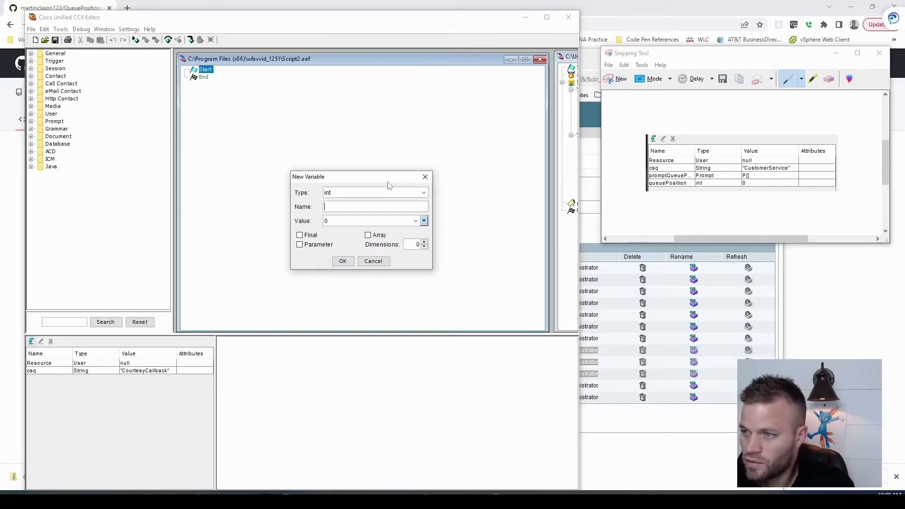
text(queuePositi)
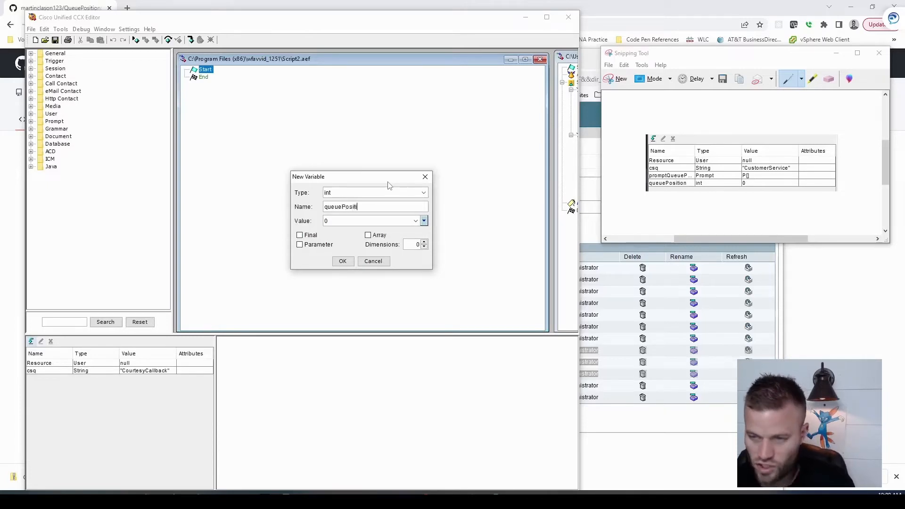
click(342, 261)
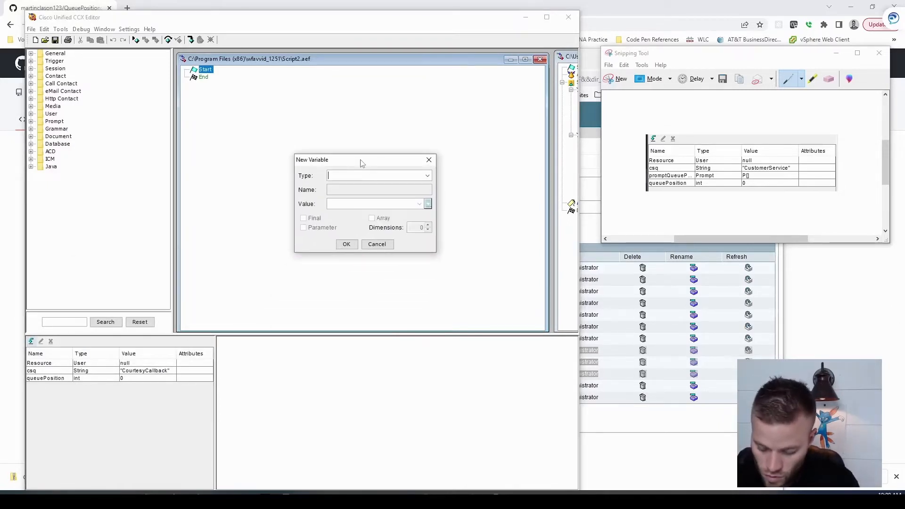
Add a Prompt variable promptQueuePostion with empty value P[].
text(Prompt)
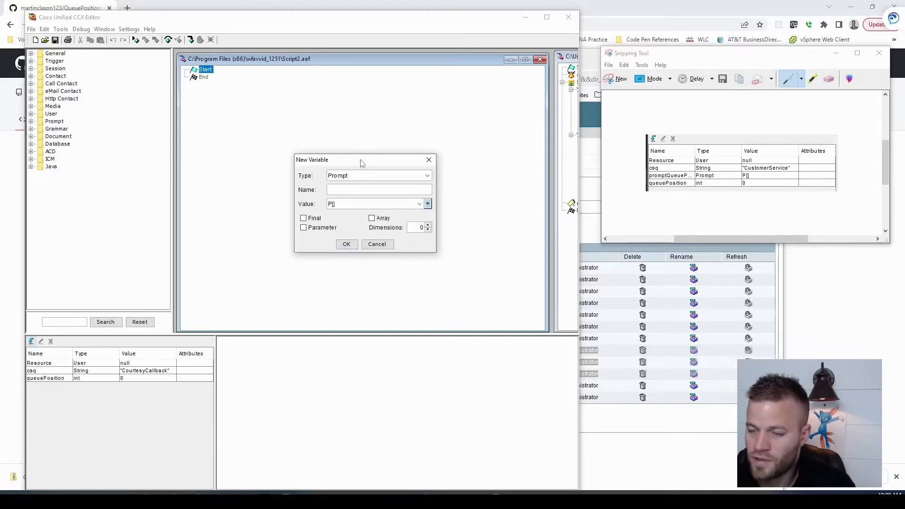
text(prompt)
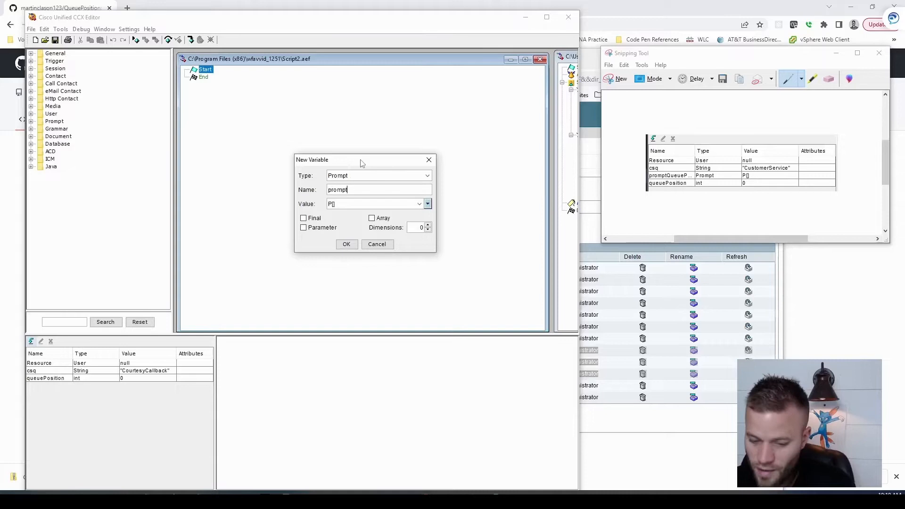
text(Qu)
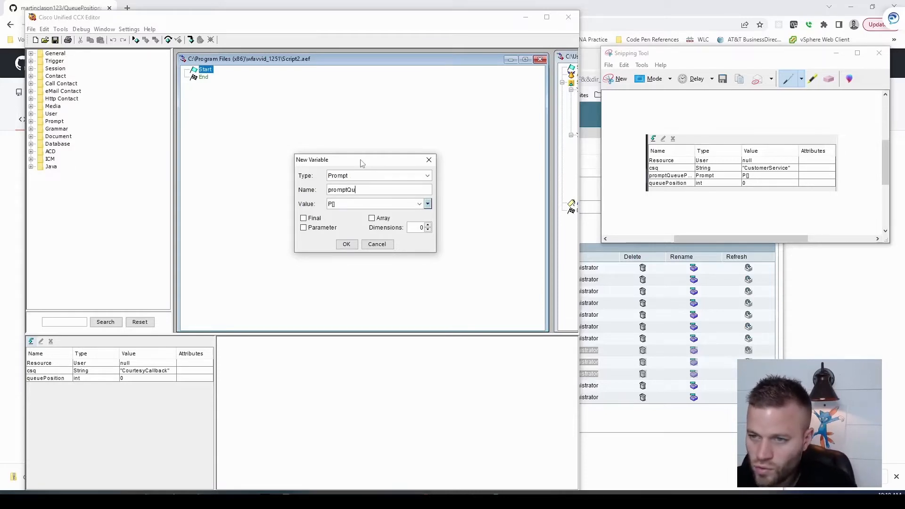
text(eue)
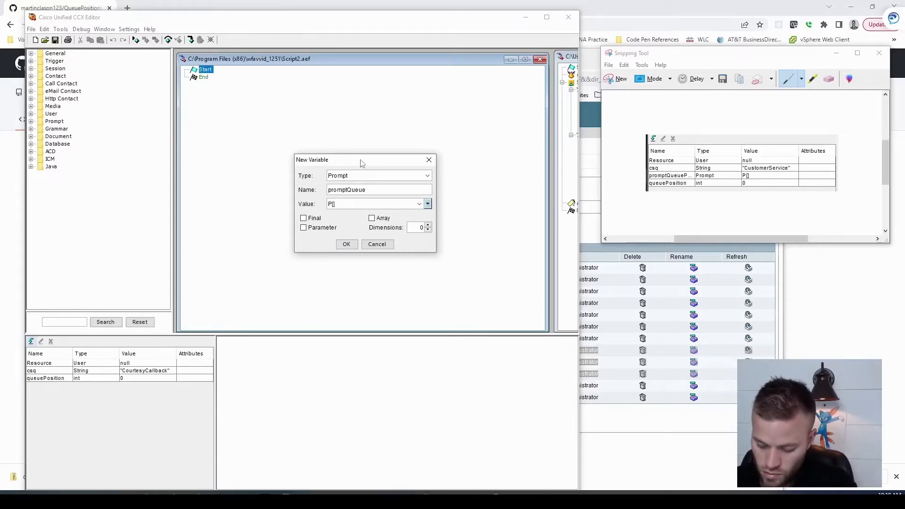
text(Postion)
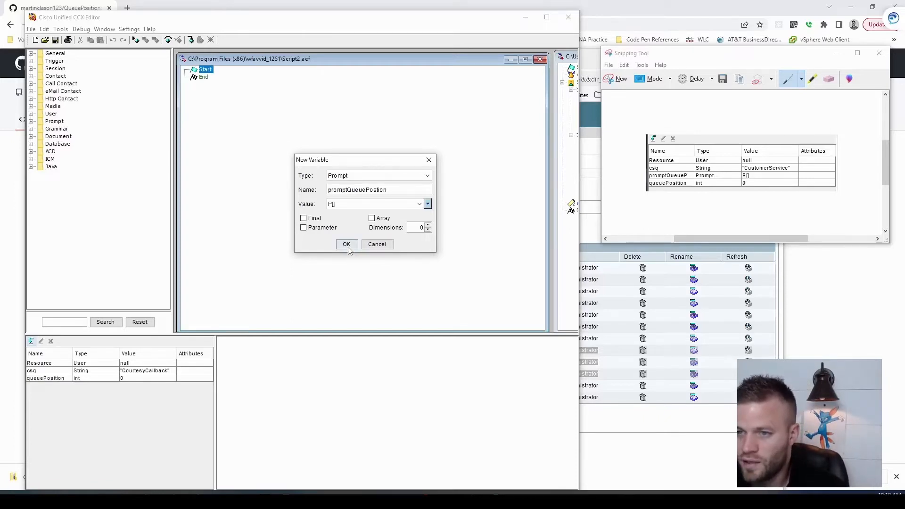
click(346, 243)
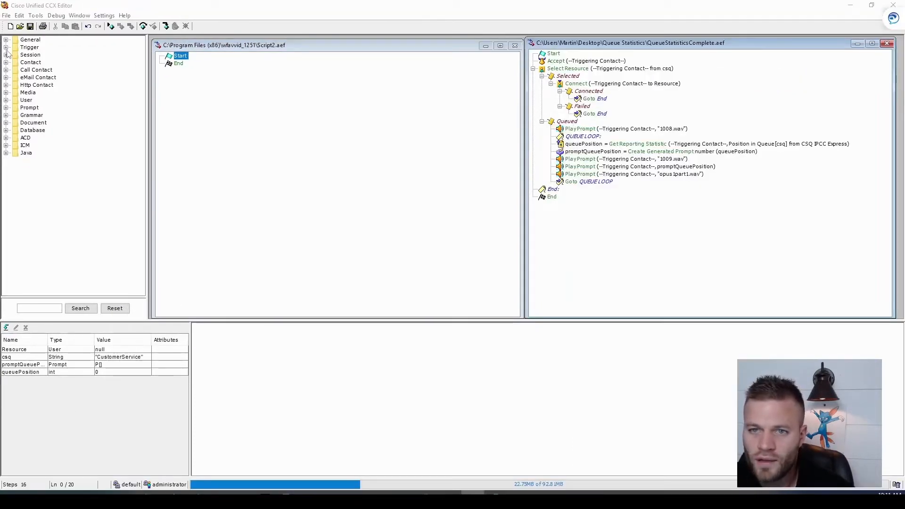
Place an Accept step from Contact, then a Select Resource step from ACD below it.
click(5, 62)
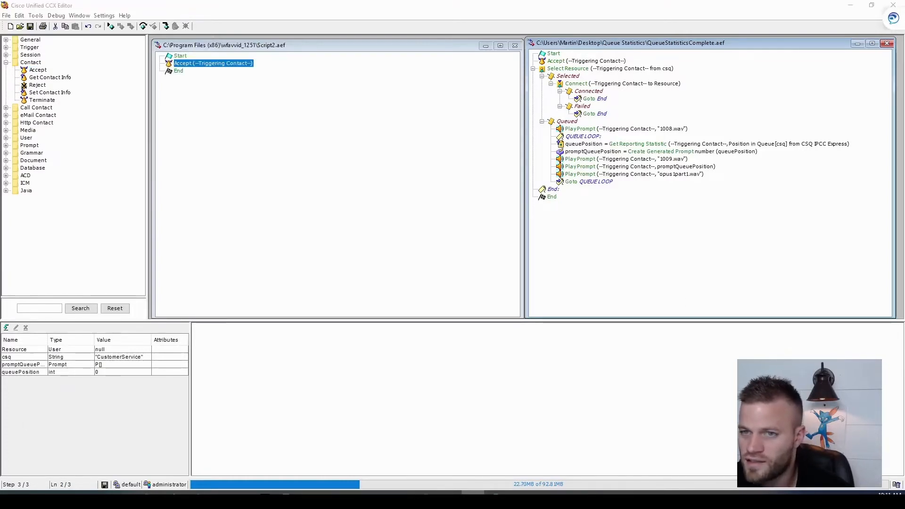
mouse_move(52, 176)
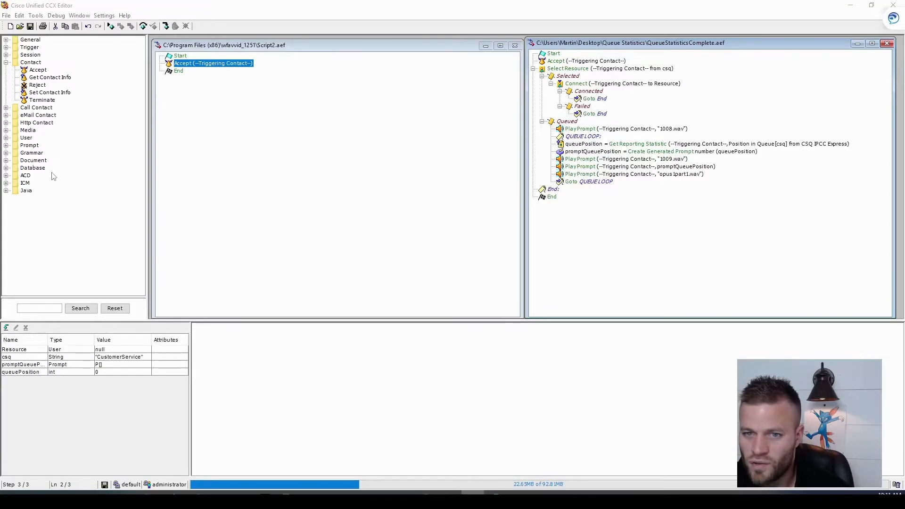
click(5, 176)
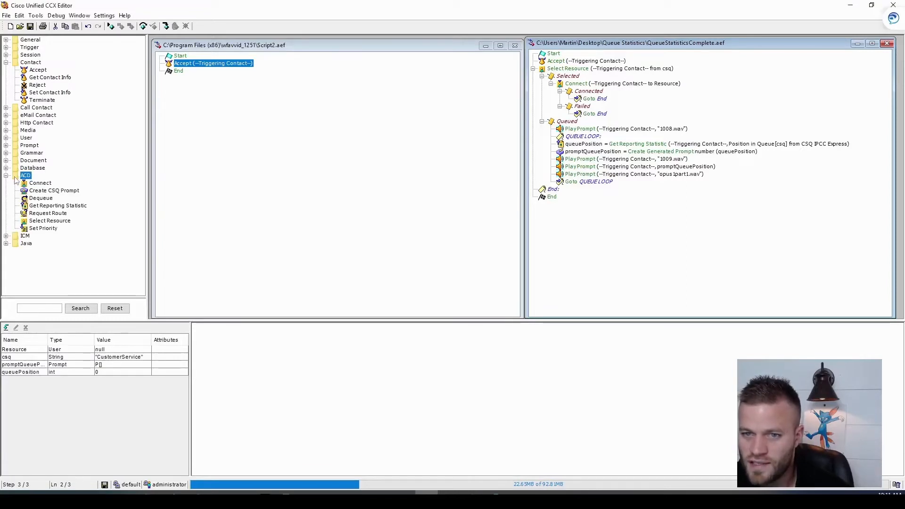
click(49, 221)
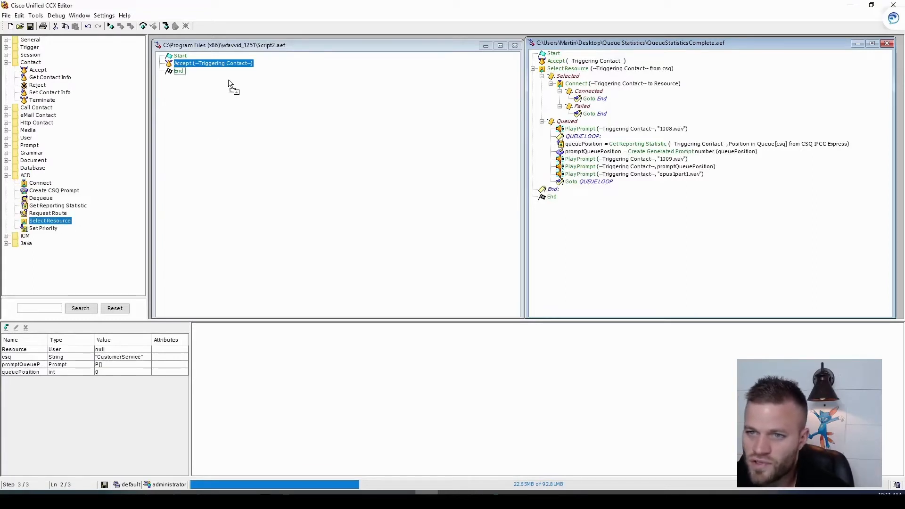
right_click(190, 70)
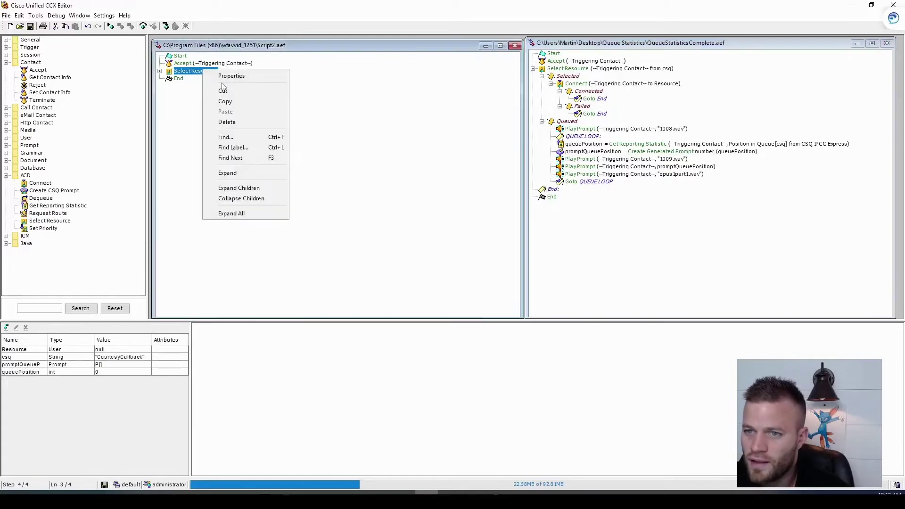
Set Select Resource to CSQ Target csq, Connect No, Resource Selected Resource.
click(231, 76)
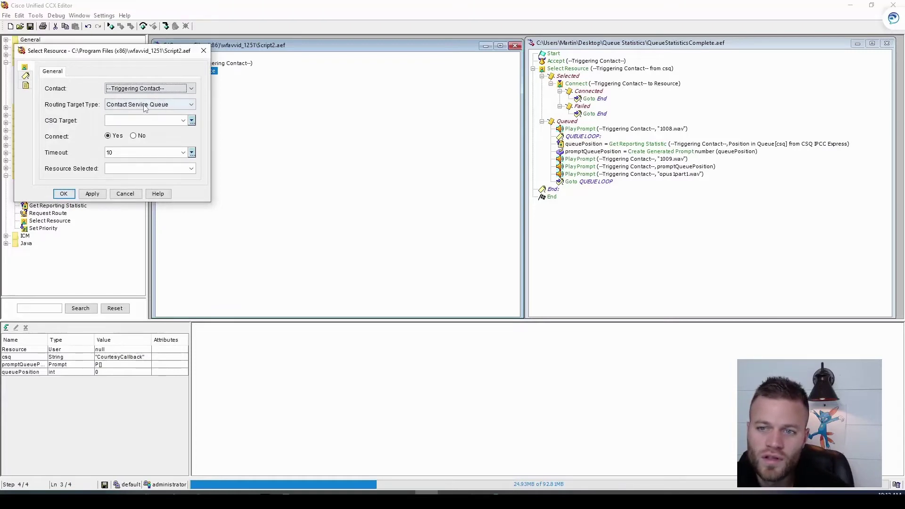
click(190, 120)
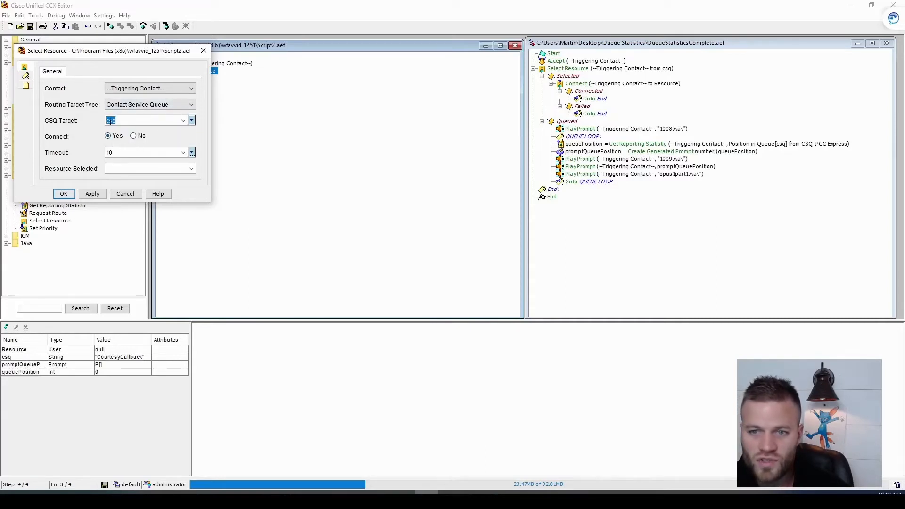
click(133, 135)
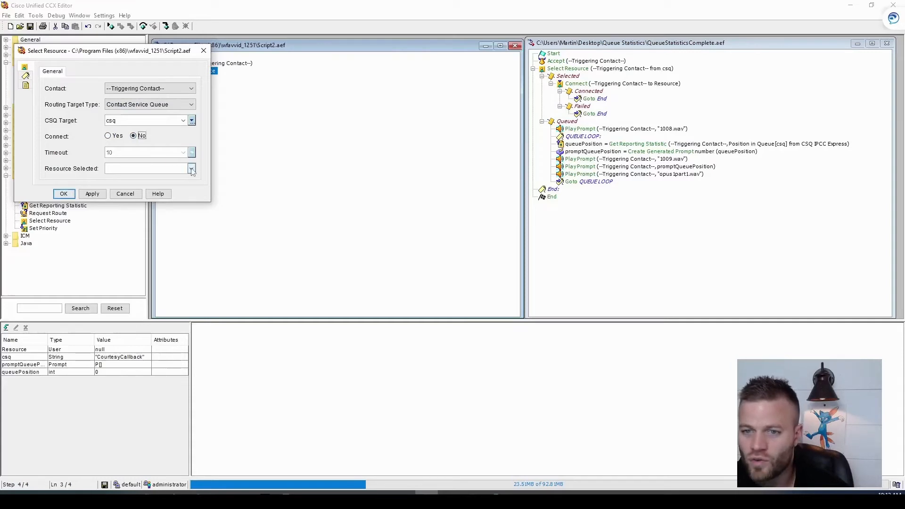
click(191, 167)
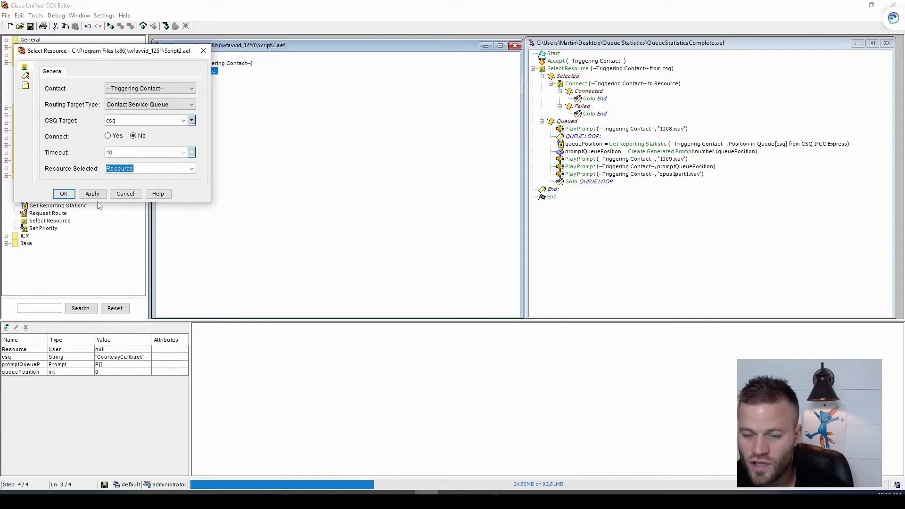
click(92, 193)
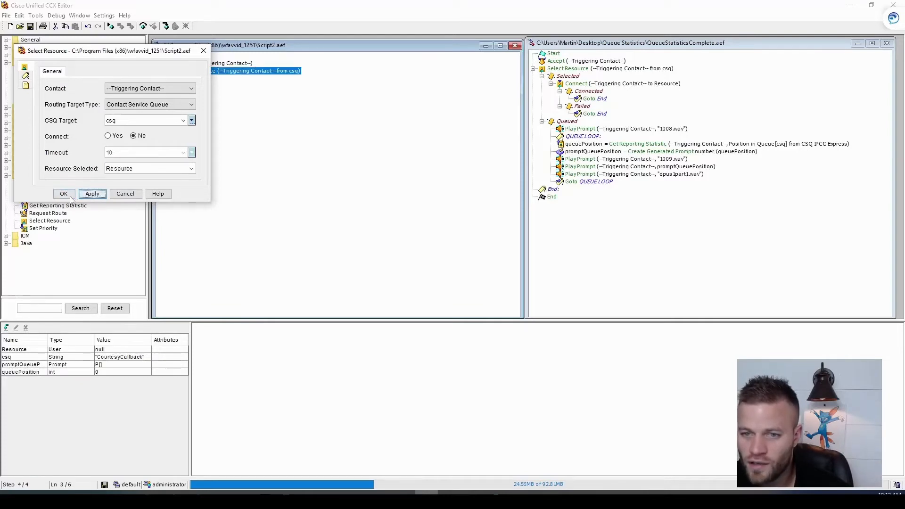
click(64, 193)
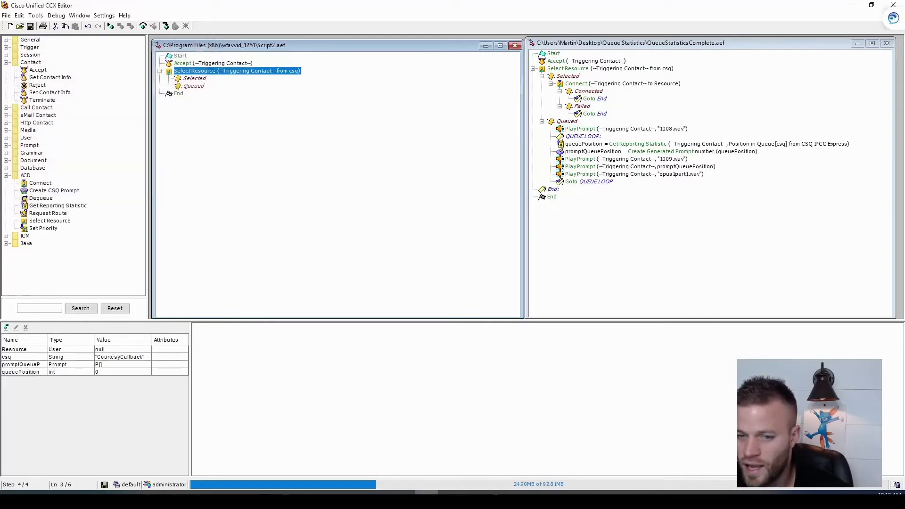
Add a Connect step under Selected connecting the triggering contact to Resource.
click(41, 182)
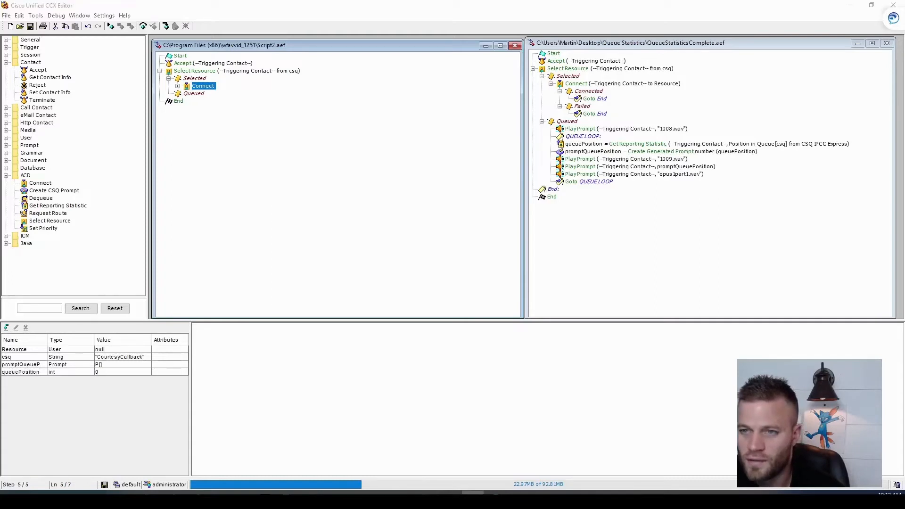
double_click(202, 85)
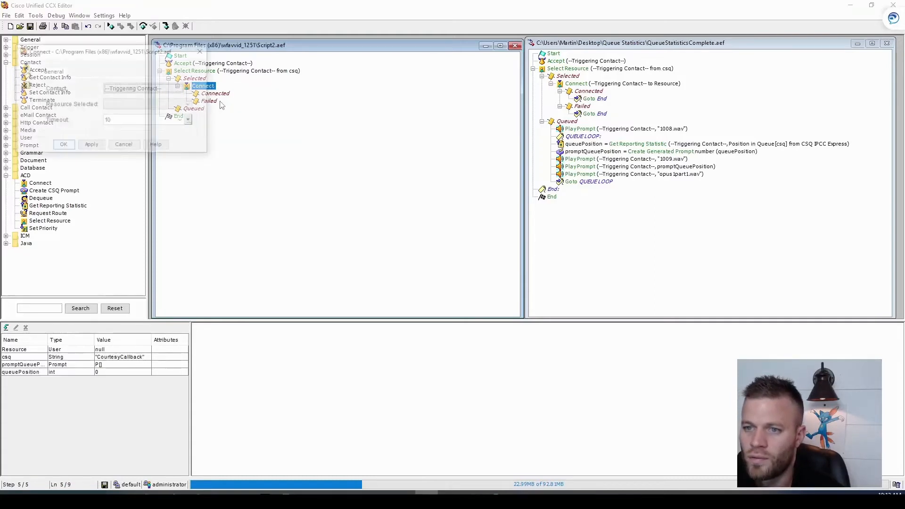
click(190, 104)
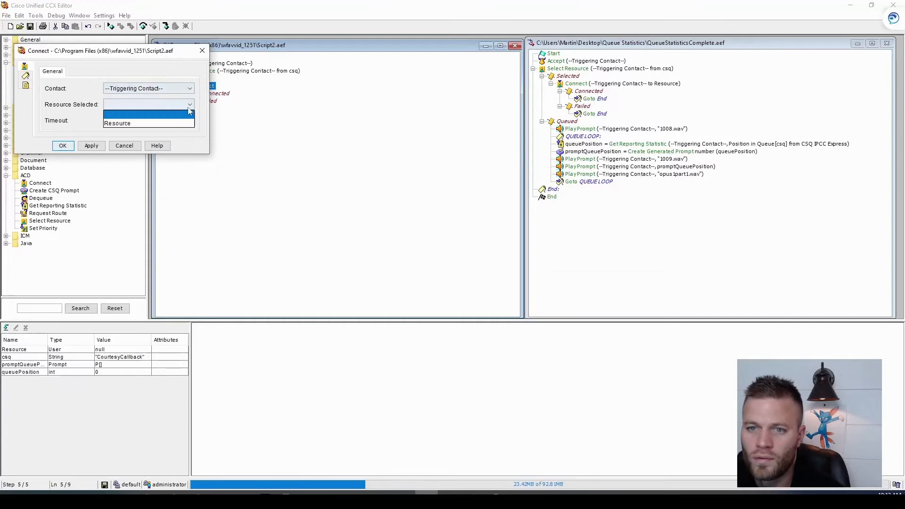
click(117, 123)
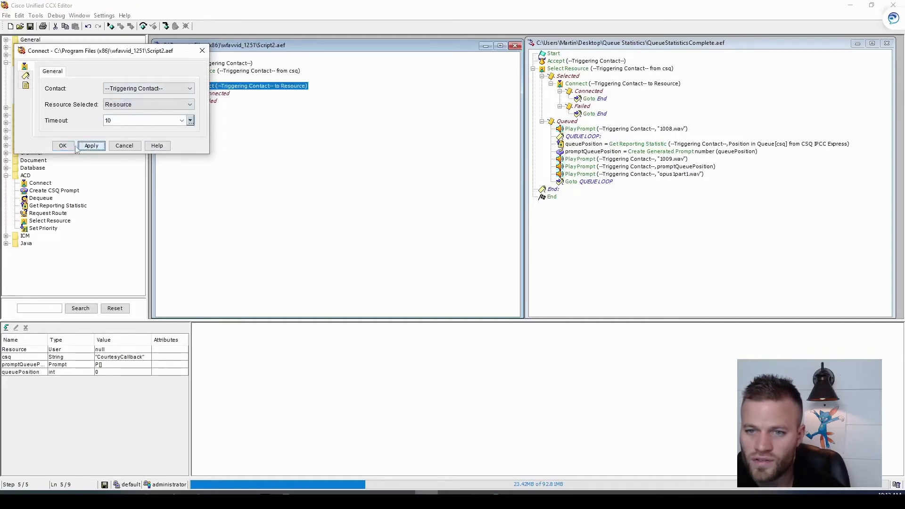
click(62, 145)
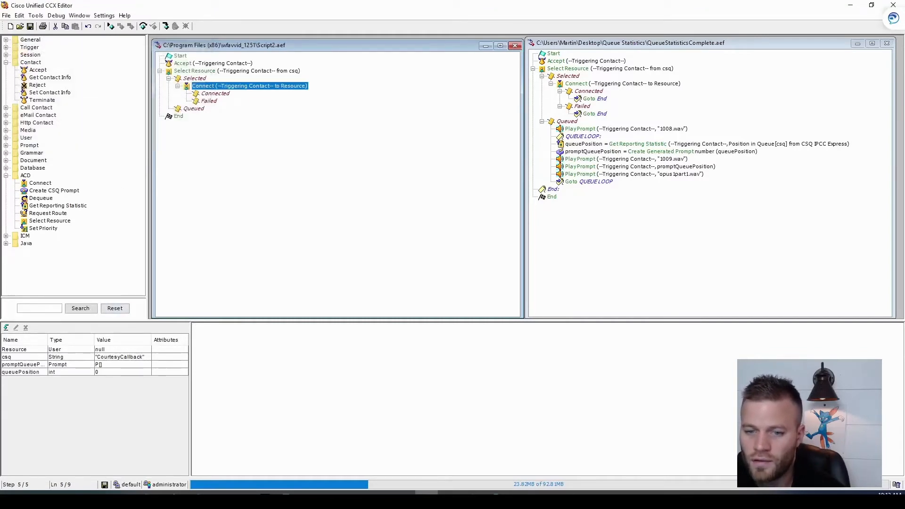
click(5, 39)
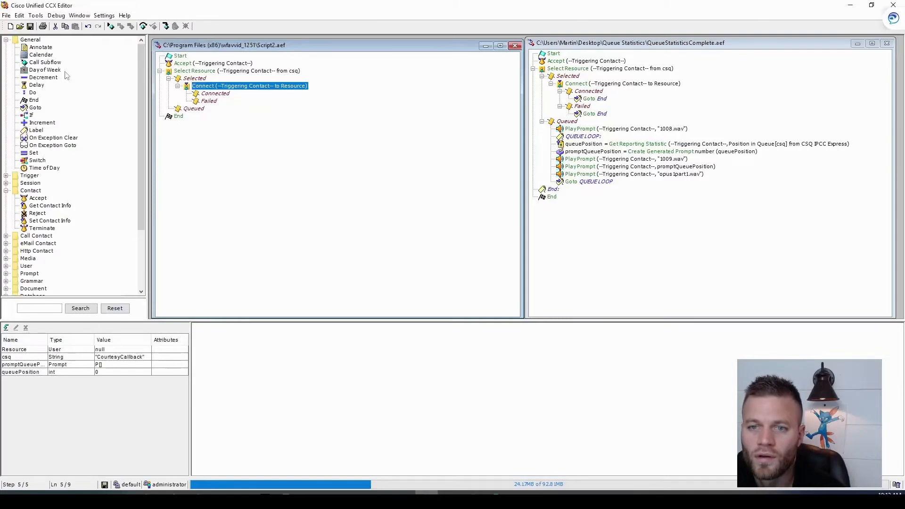
Add a label above the final End and rename it End.
click(35, 108)
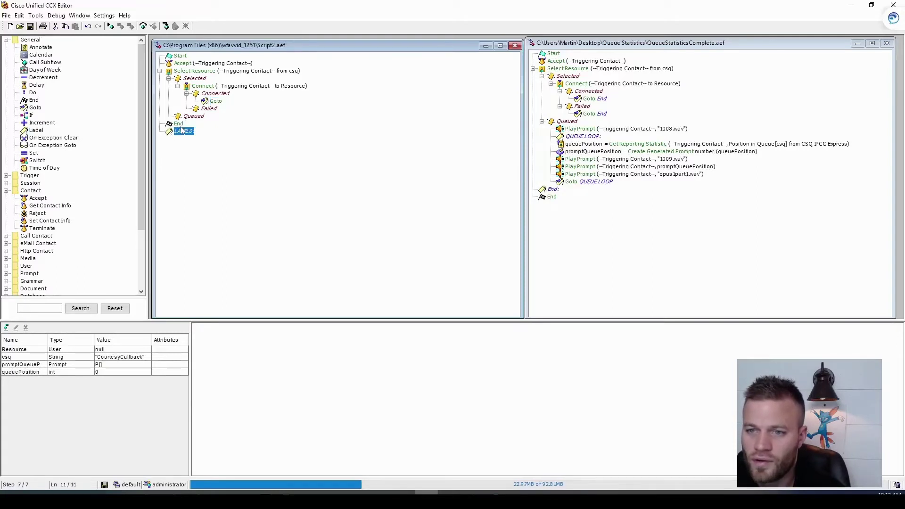
click(183, 124)
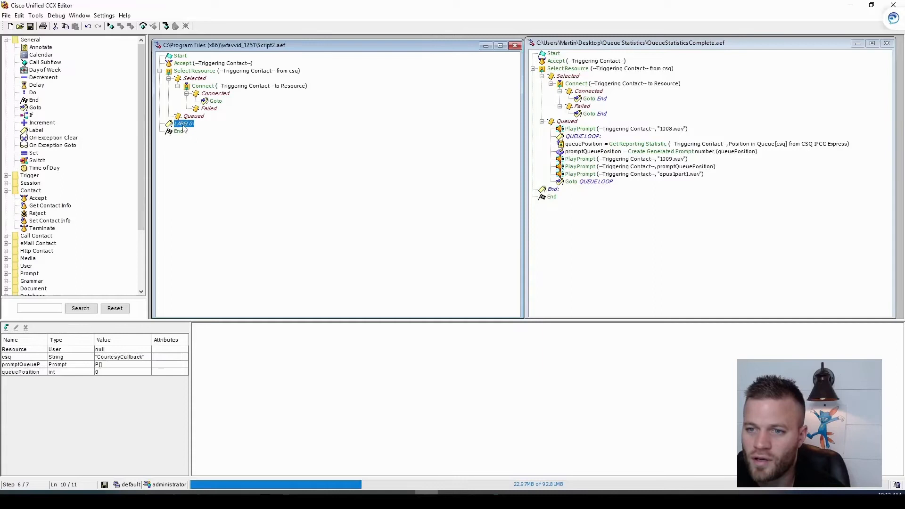
double_click(183, 124)
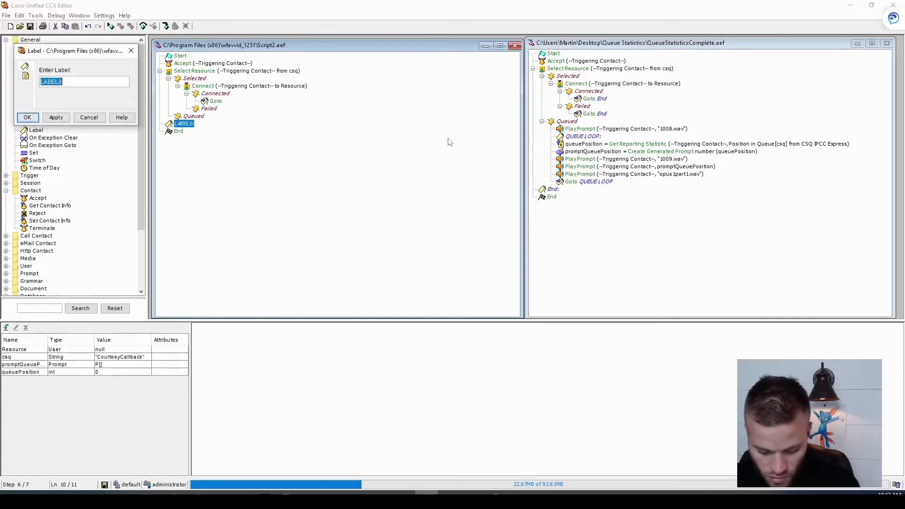
text(End)
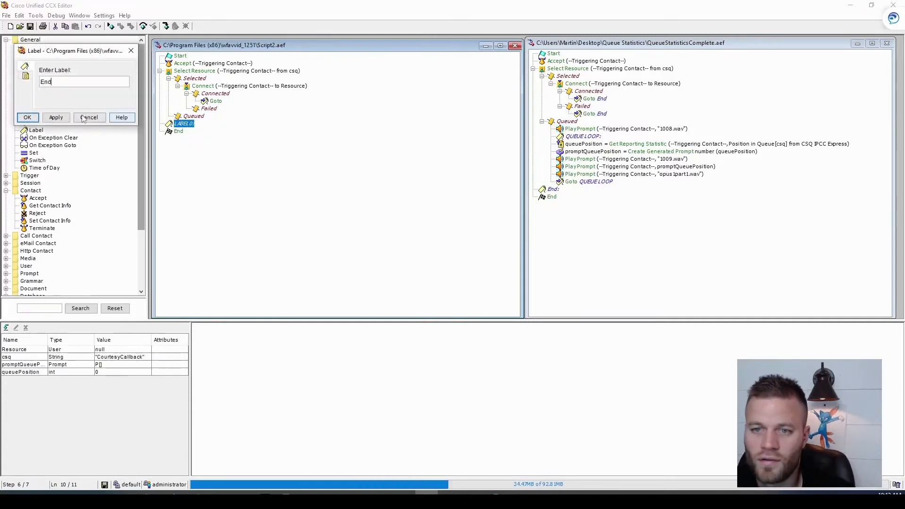
click(27, 117)
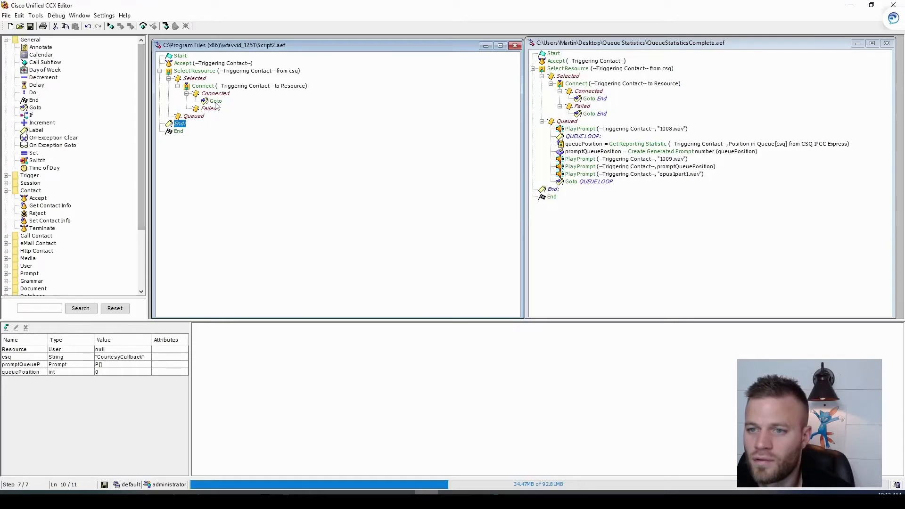
Point the Connected branch's Goto at the End label.
right_click(215, 100)
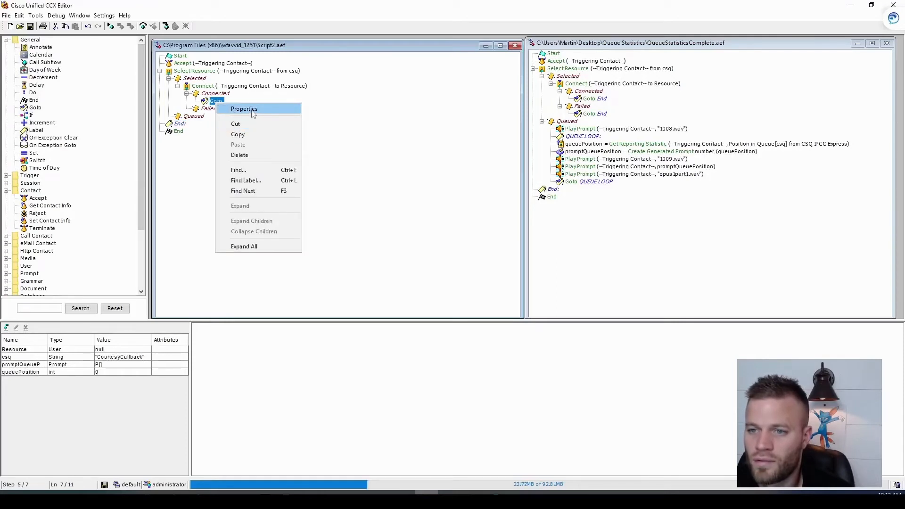
click(244, 108)
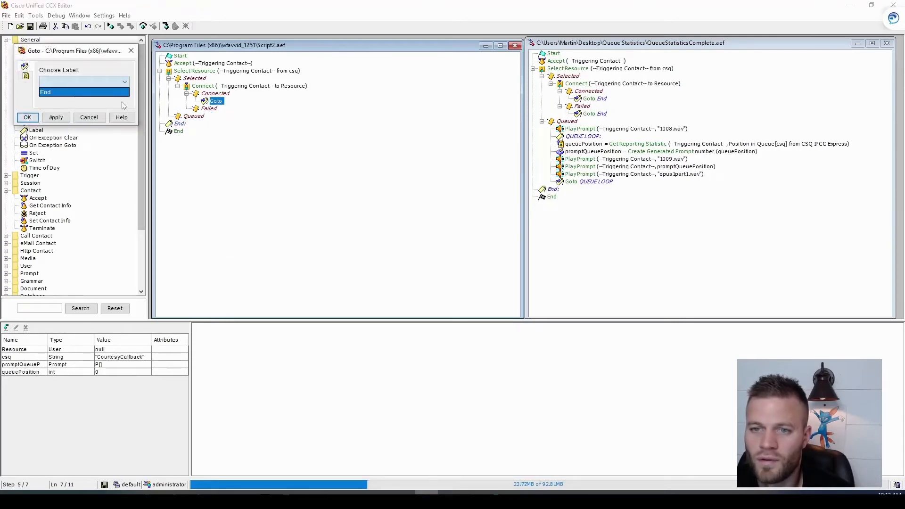
click(28, 117)
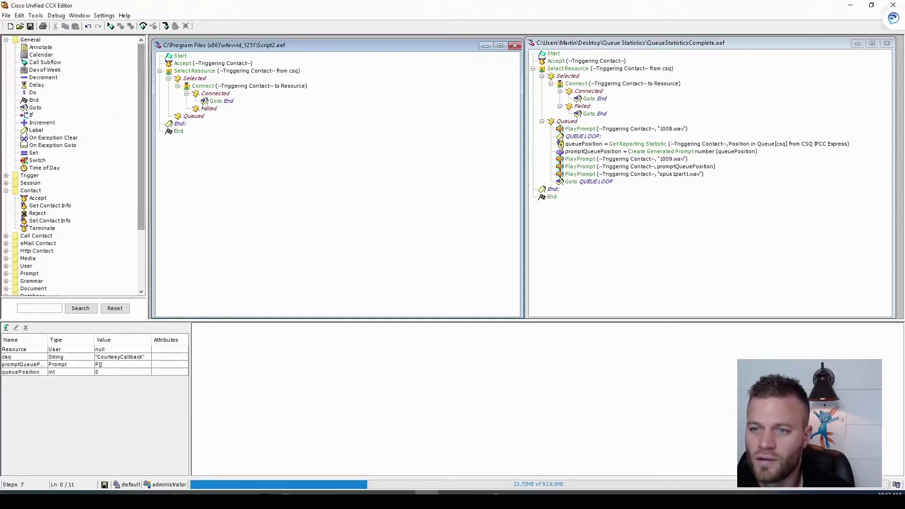
click(208, 109)
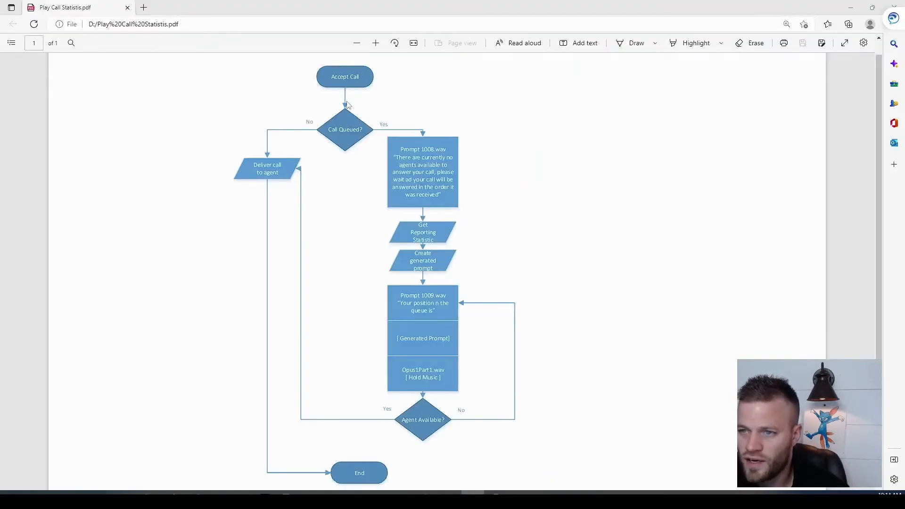
mouse_move(339, 129)
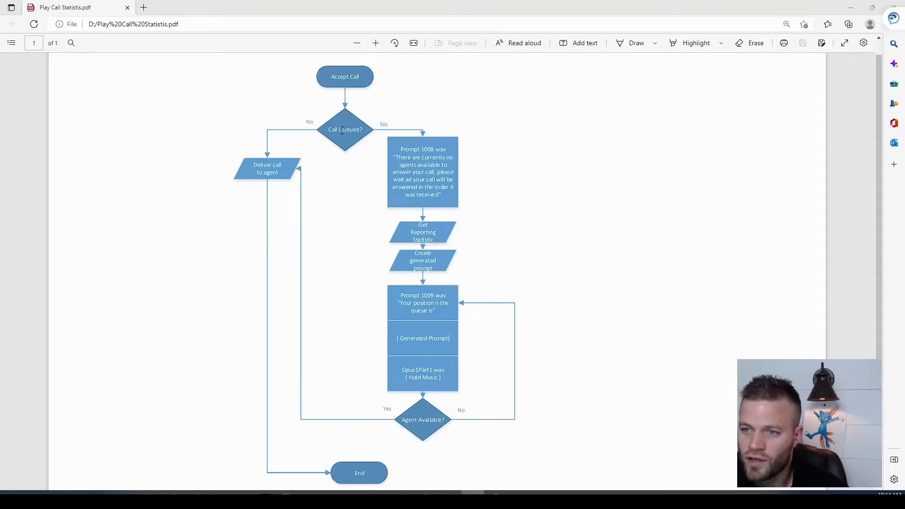
mouse_move(265, 411)
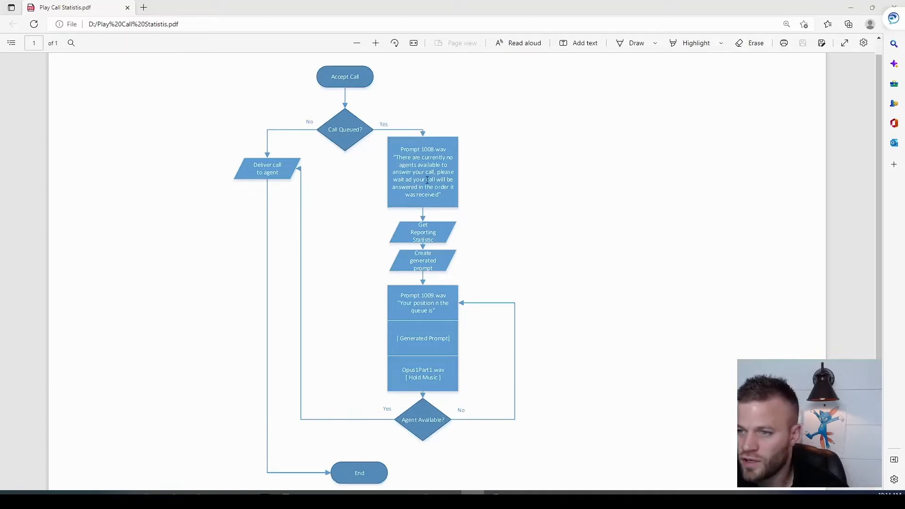
mouse_move(163, 316)
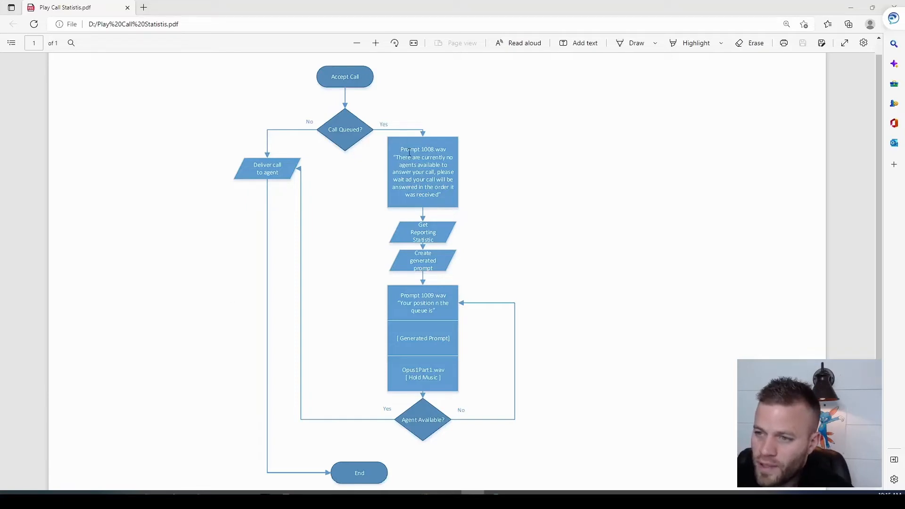
mouse_move(454, 234)
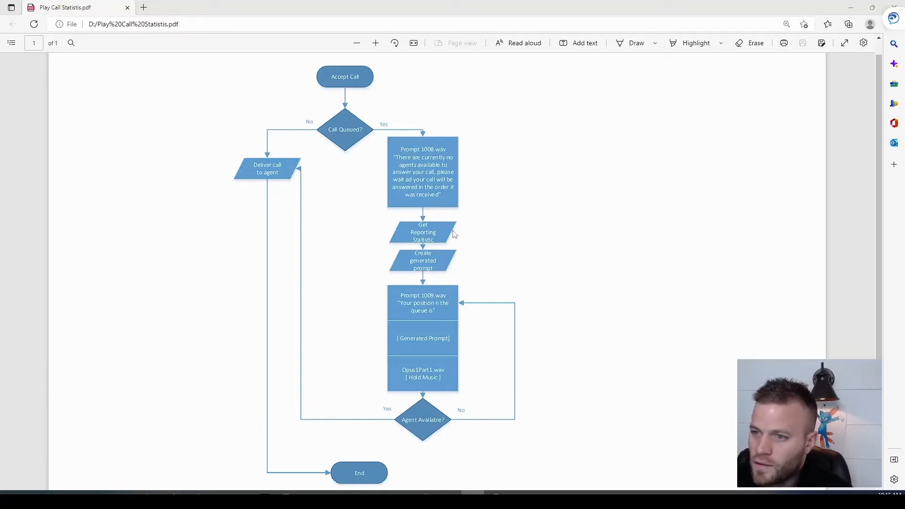
mouse_move(294, 427)
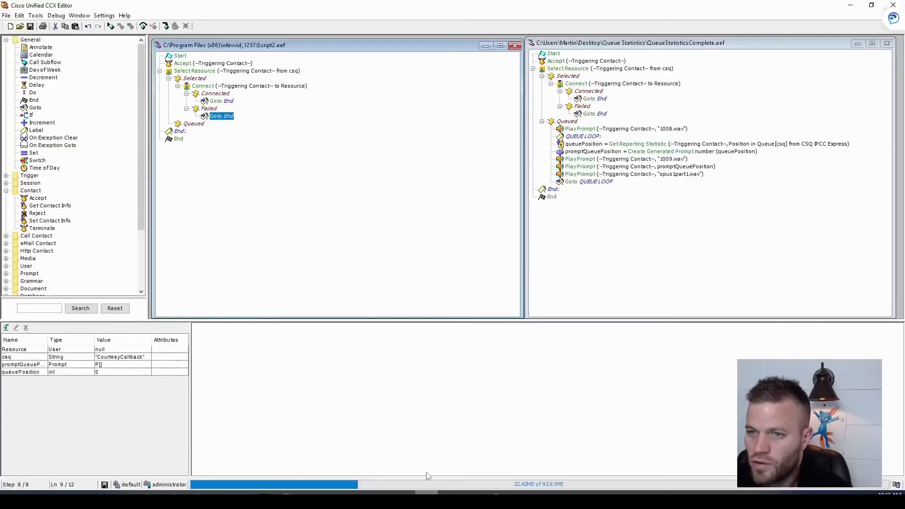
mouse_move(189, 97)
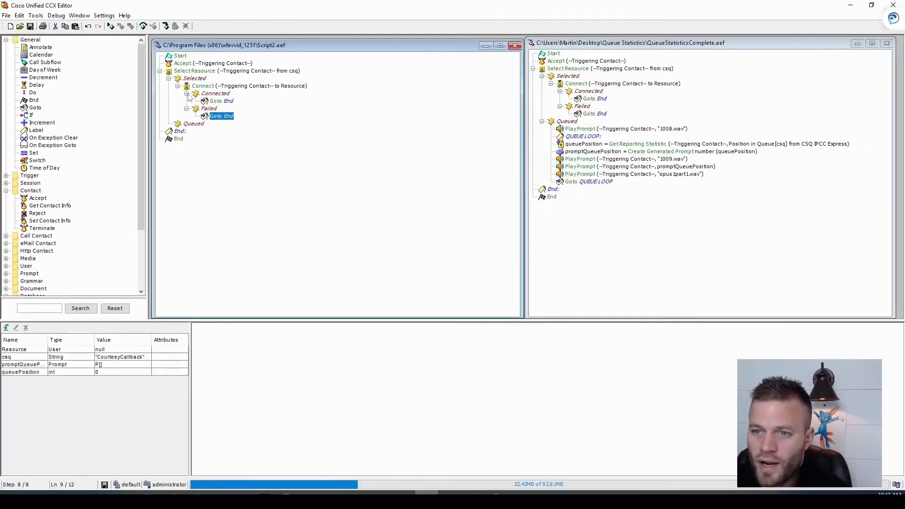
Add a Play Prompt step under the Queued branch that plays 1008.wav.
click(179, 85)
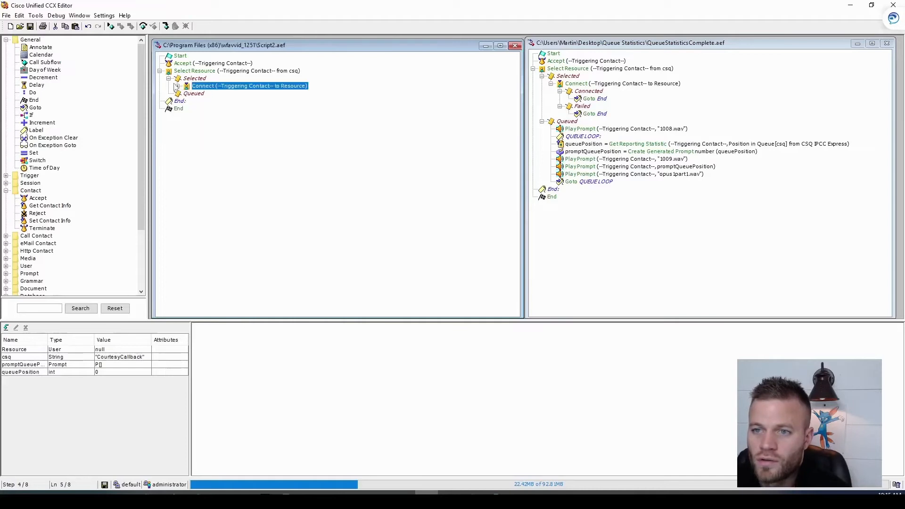
click(195, 93)
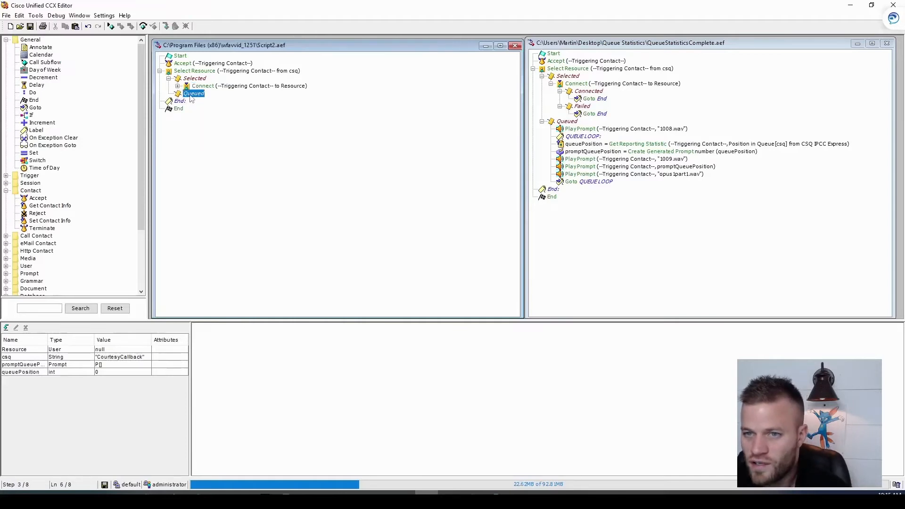
mouse_move(86, 202)
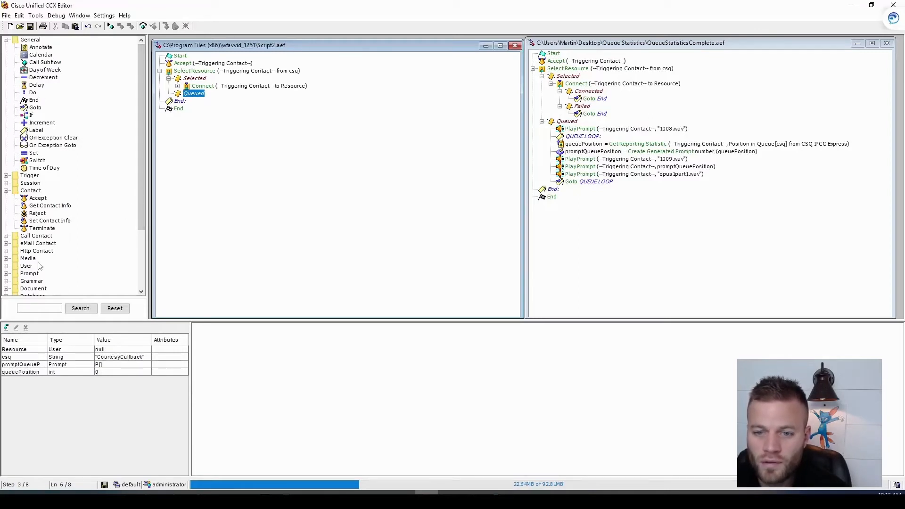
scroll(down, 3)
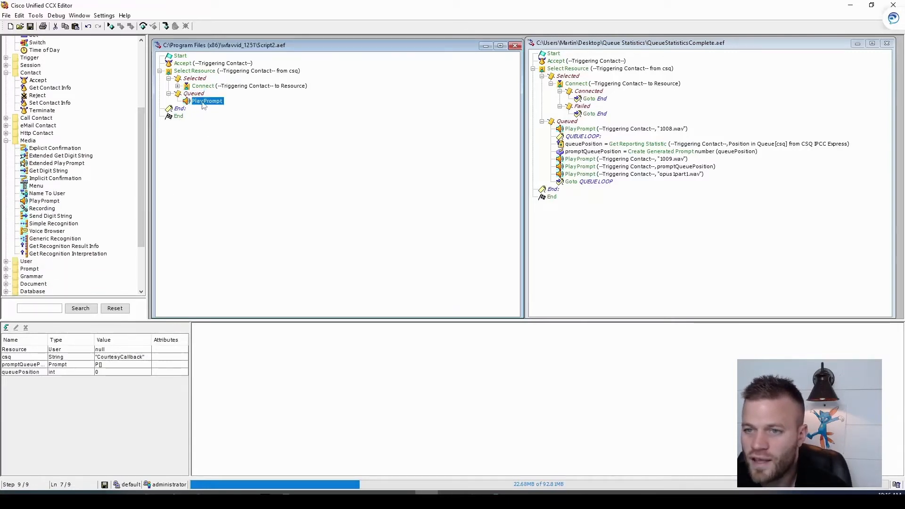
double_click(206, 100)
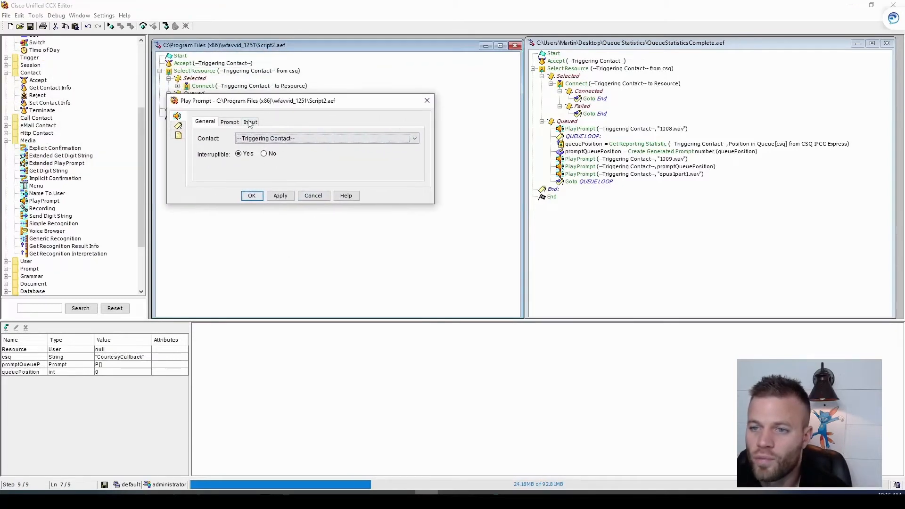
click(229, 121)
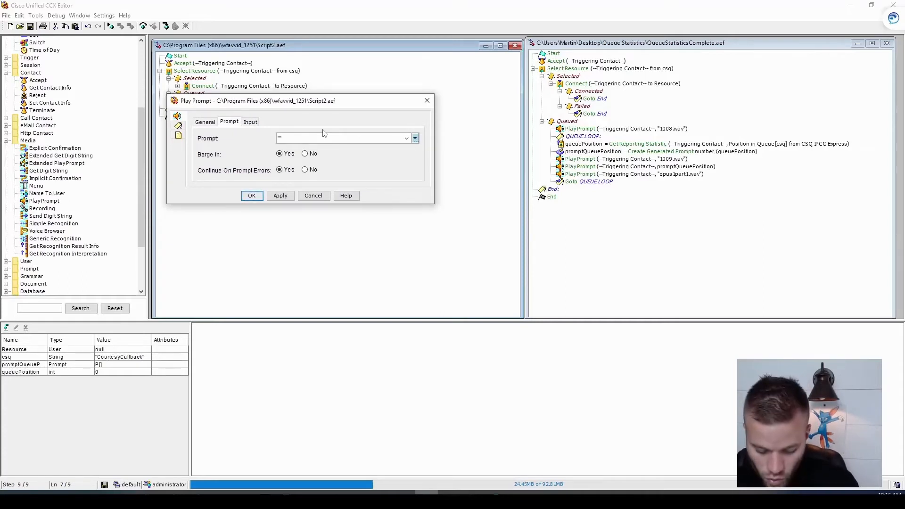
text("1008)
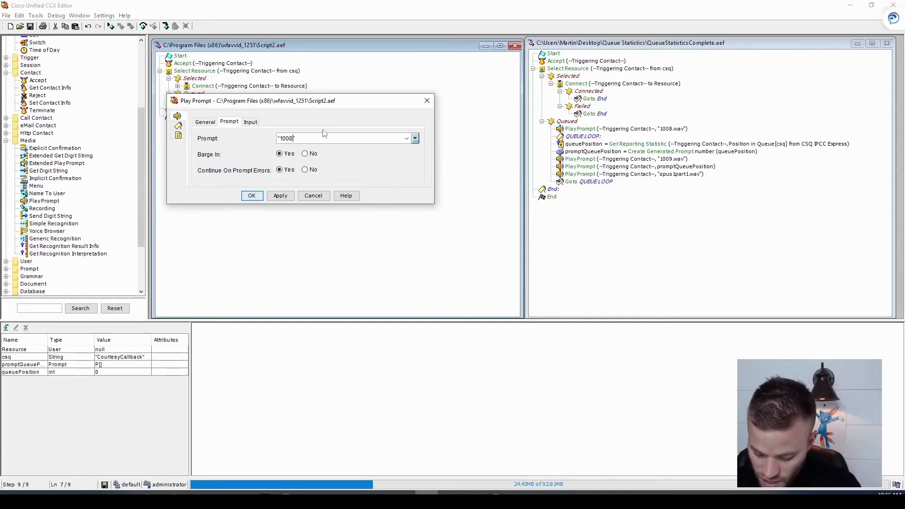
text(.wav")
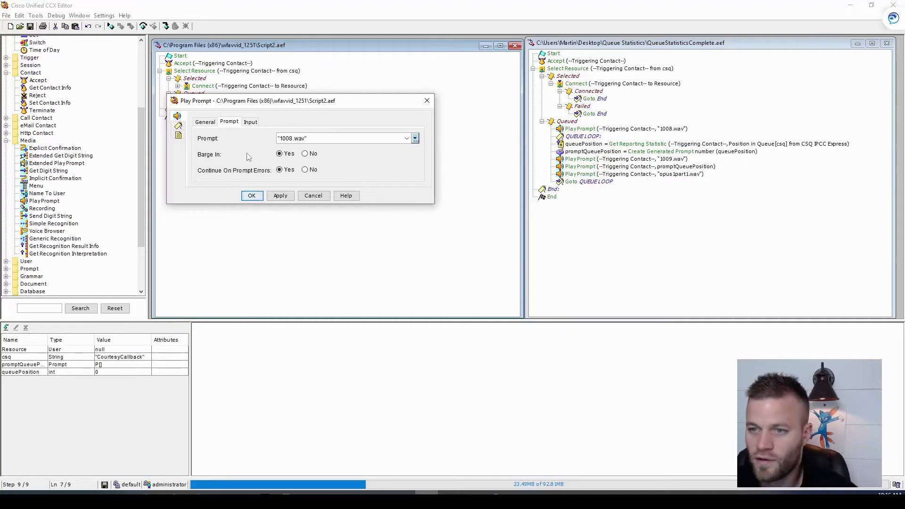
click(251, 195)
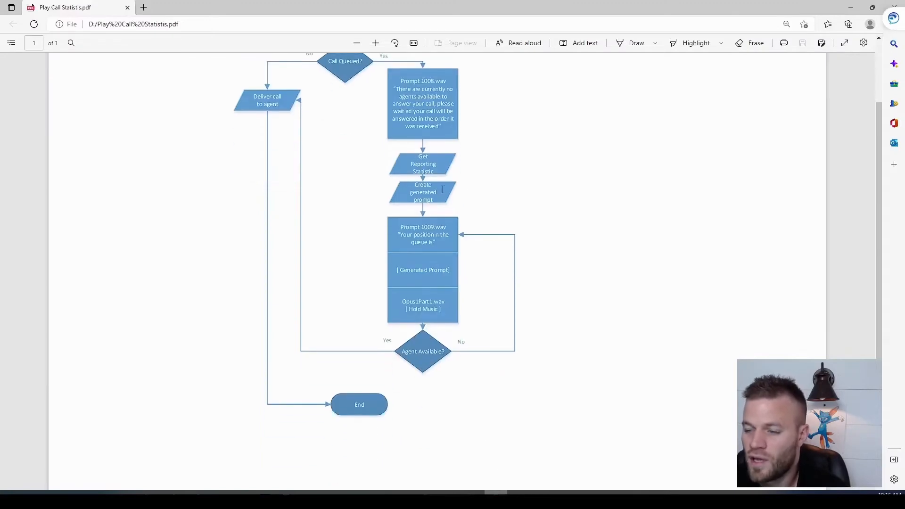
mouse_move(371, 314)
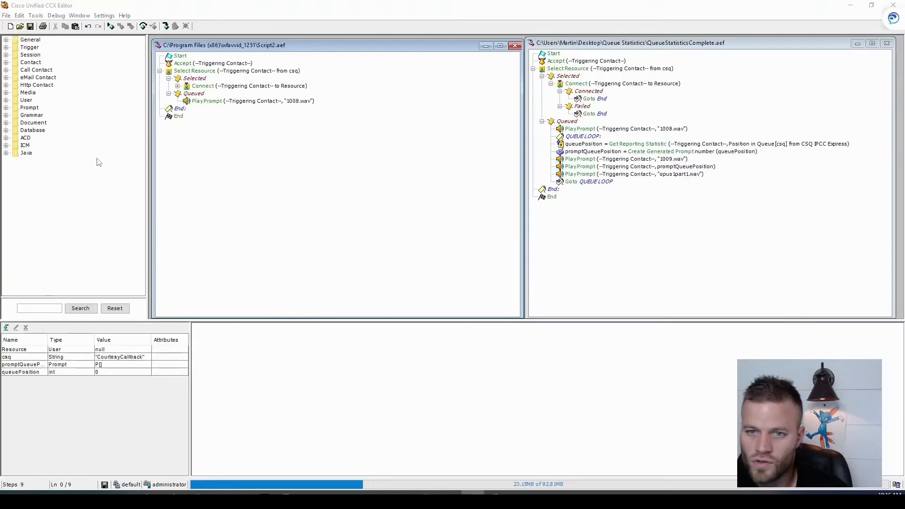
Add a Get Reporting Statistic step after the prompt with report object CSQ IPCC Express.
click(7, 137)
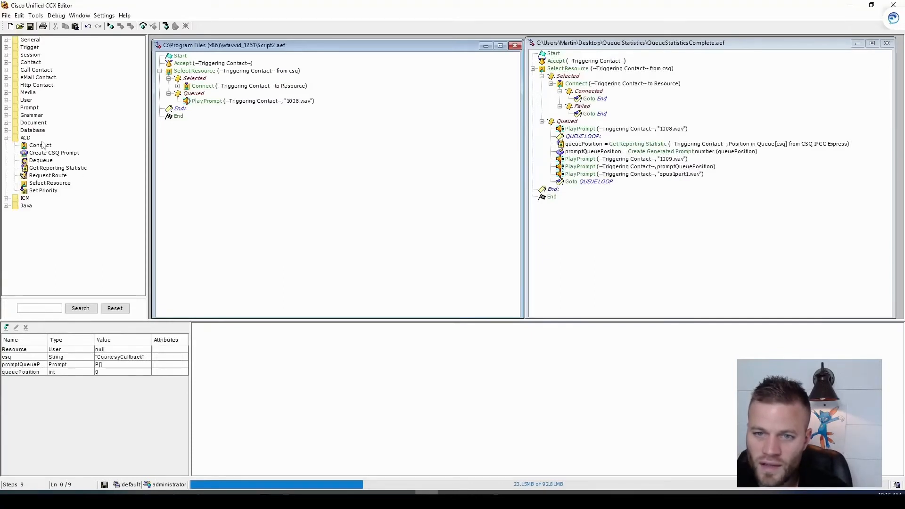
click(58, 167)
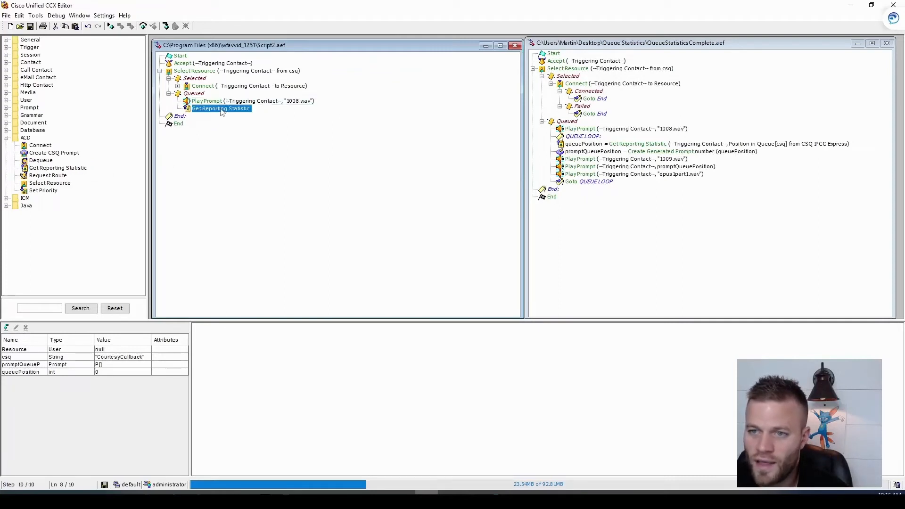
double_click(220, 108)
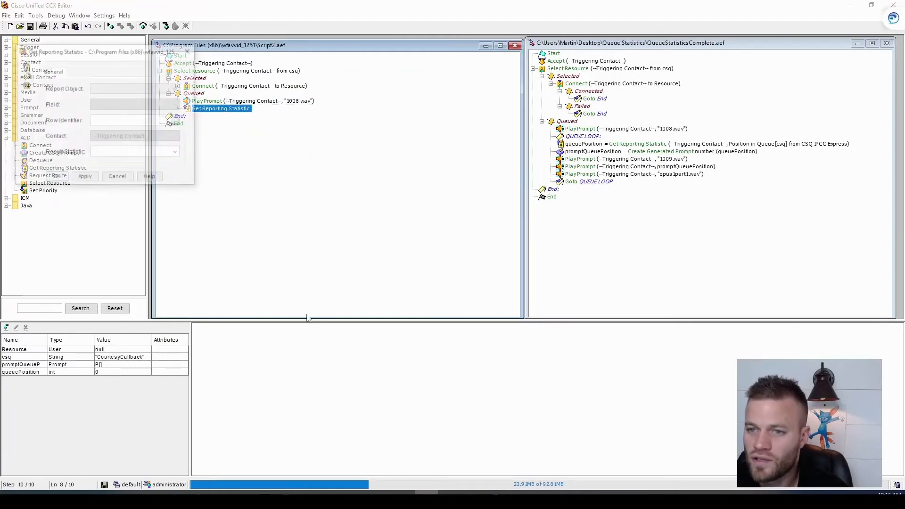
double_click(221, 108)
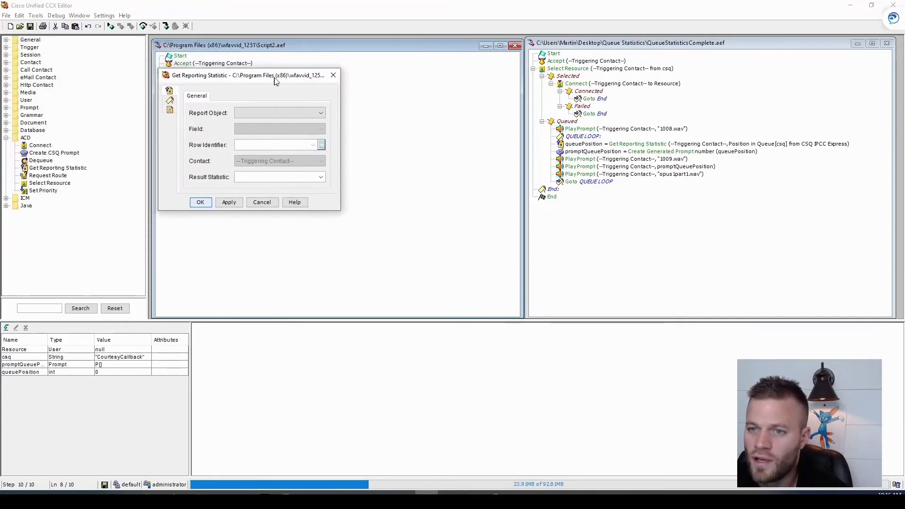
click(321, 115)
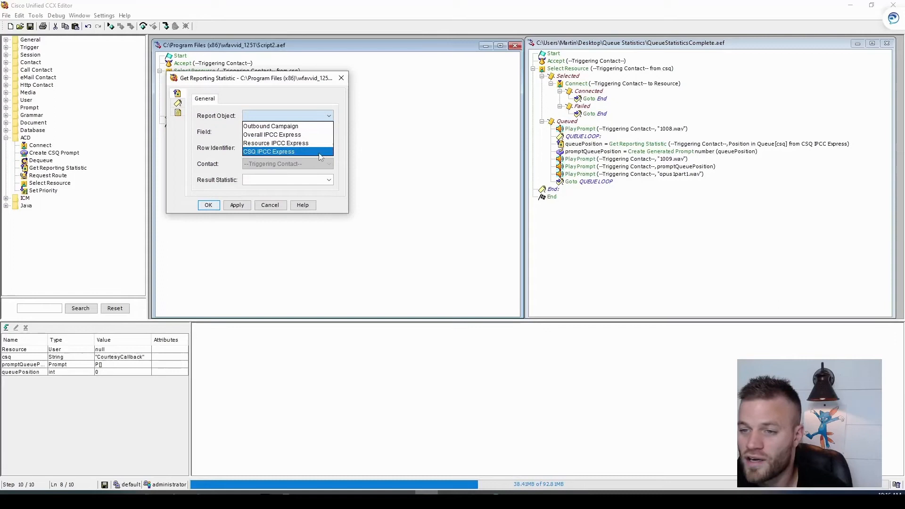
click(268, 152)
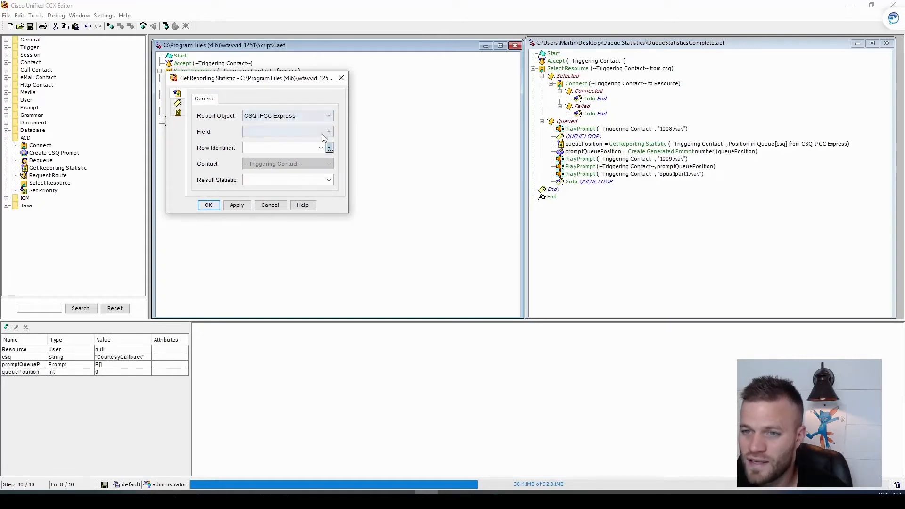
Set field Position in Queue, row identifier csq, result variable queuePosition, and confirm.
click(328, 131)
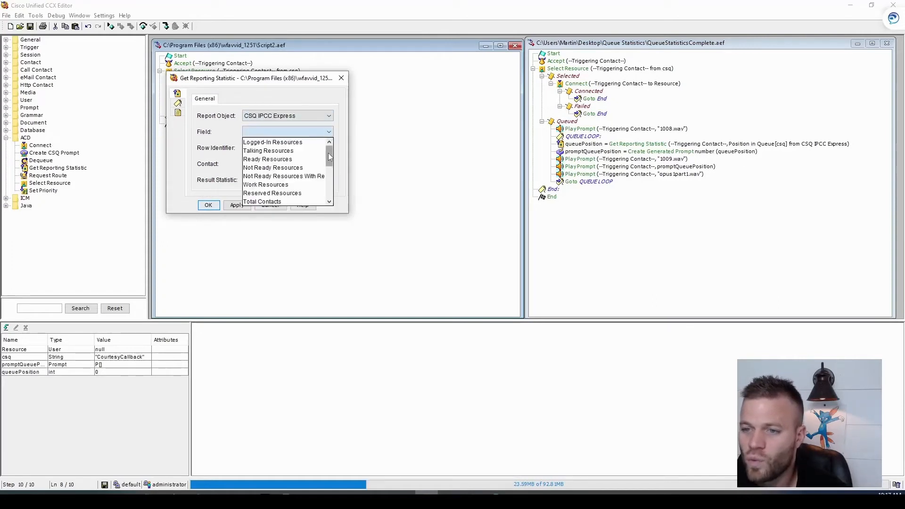
scroll(down, 3)
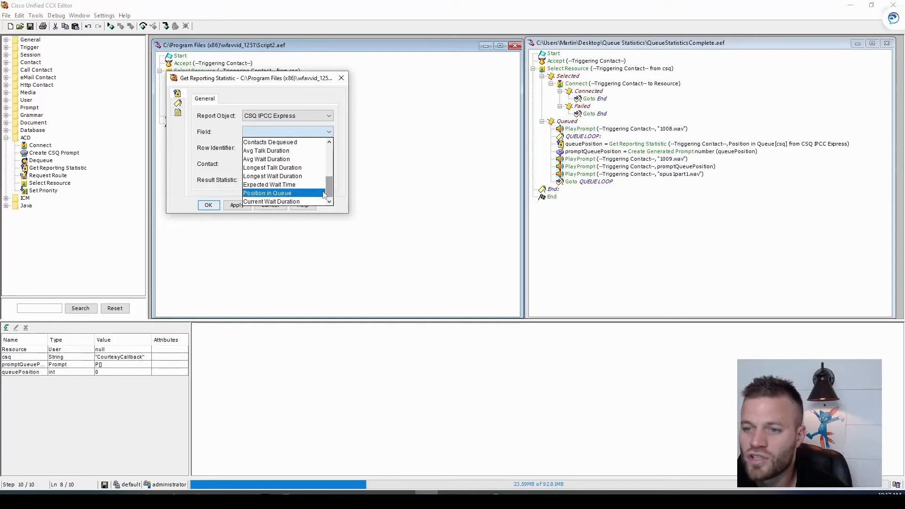
click(267, 193)
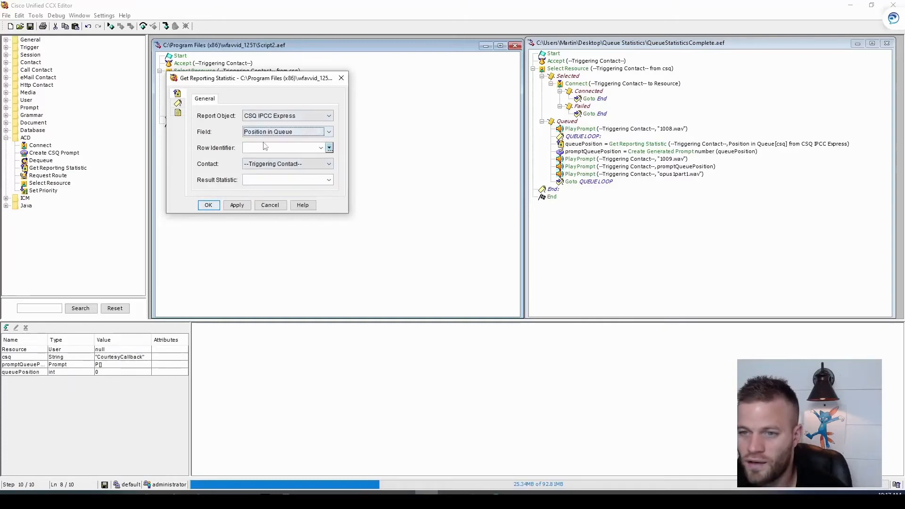
click(328, 148)
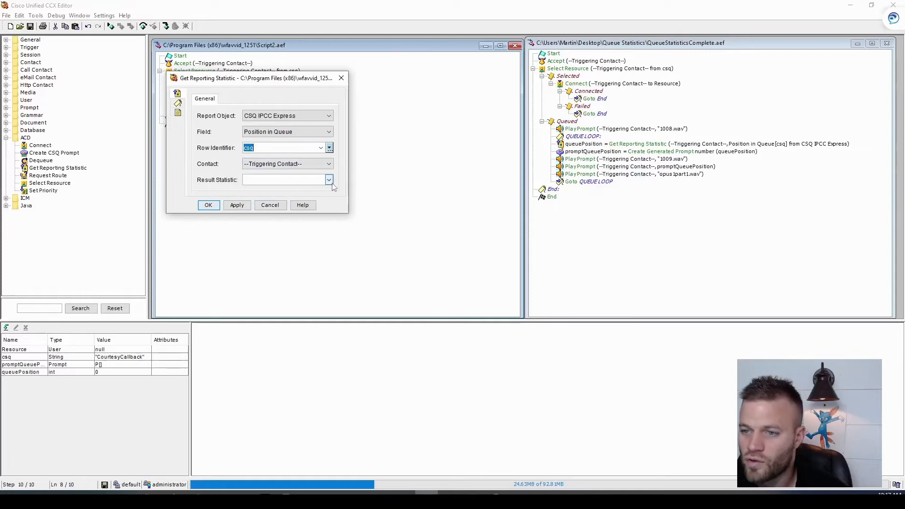
click(329, 179)
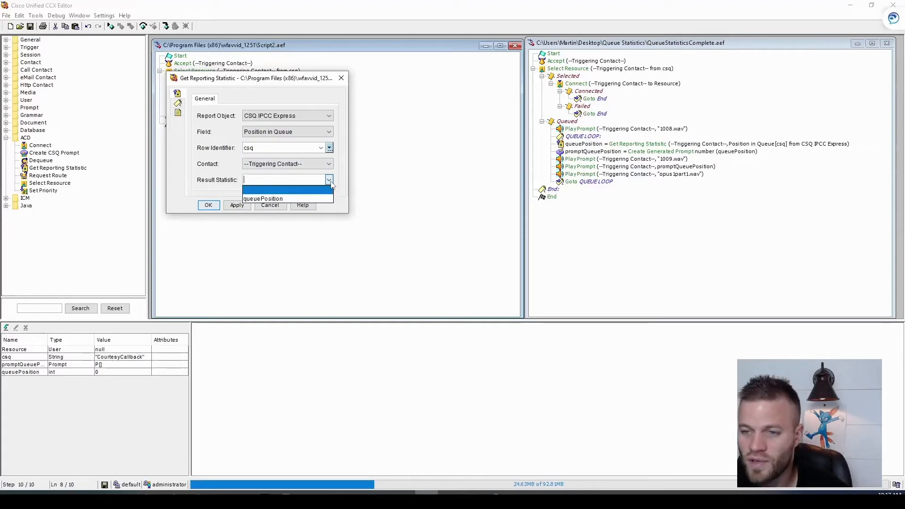
click(262, 199)
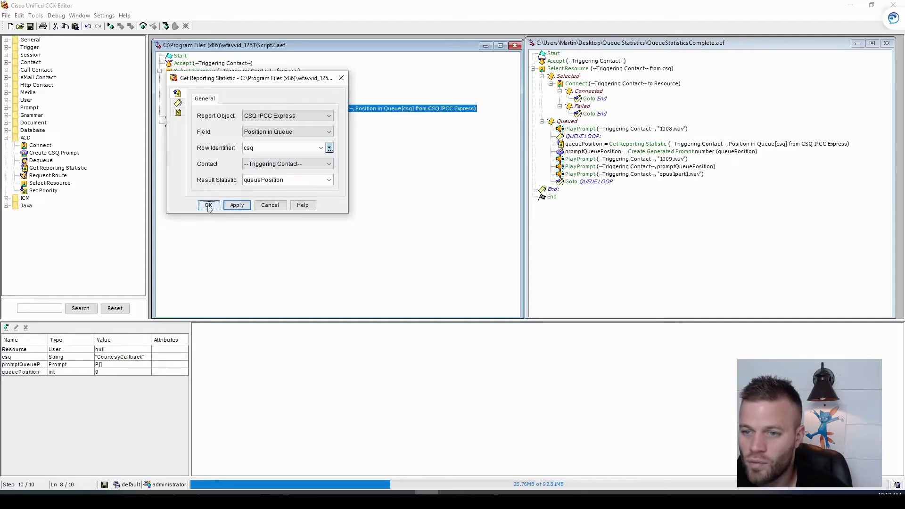
click(208, 205)
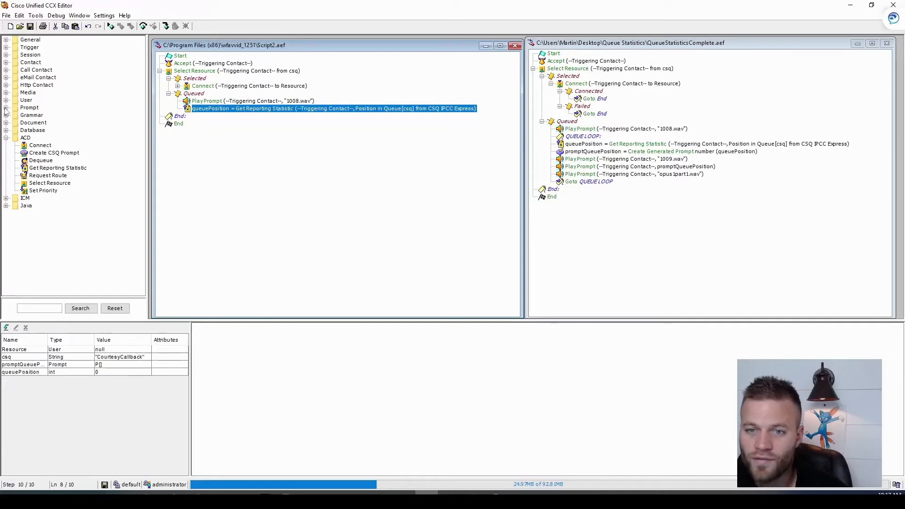
click(6, 108)
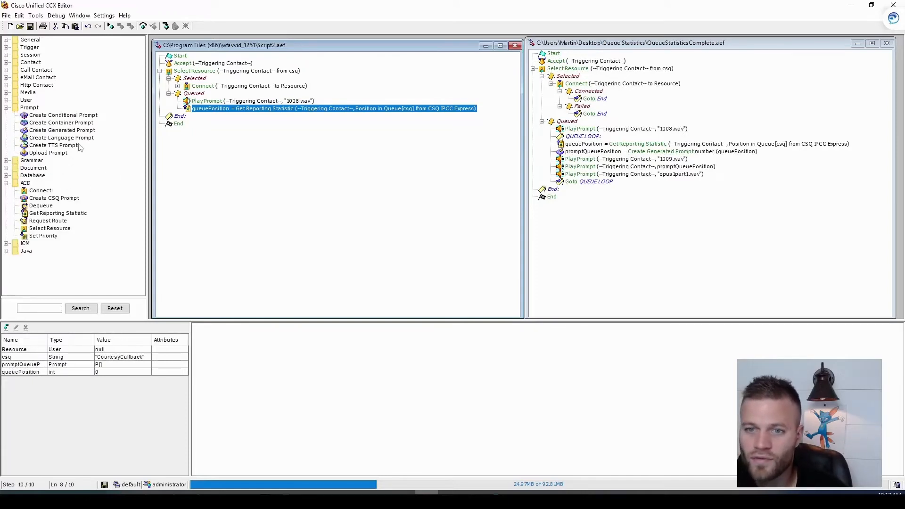
Insert a Create Generated Prompt step of type number using queuePosition as the argument.
click(62, 130)
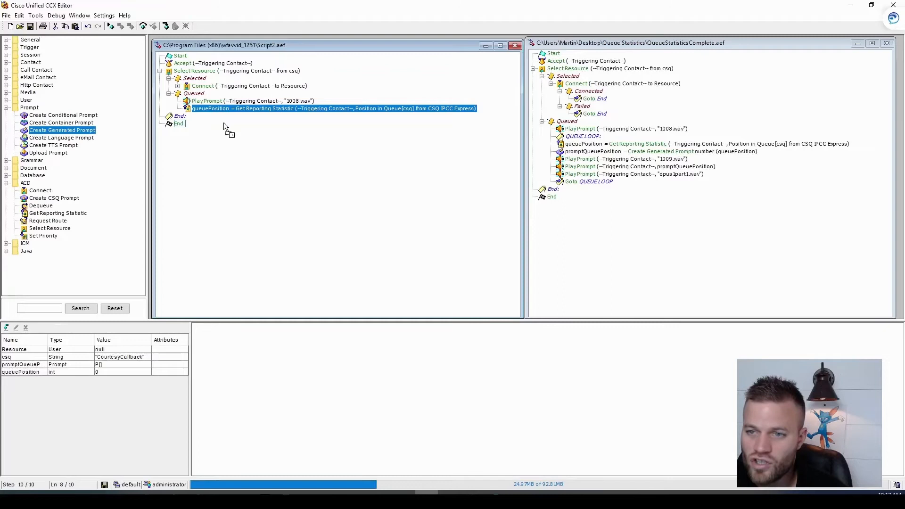
right_click(217, 115)
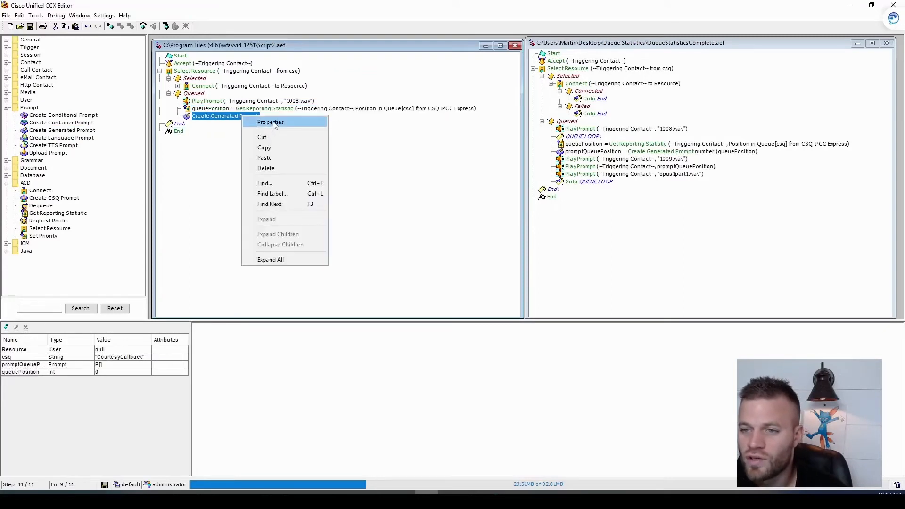
click(270, 121)
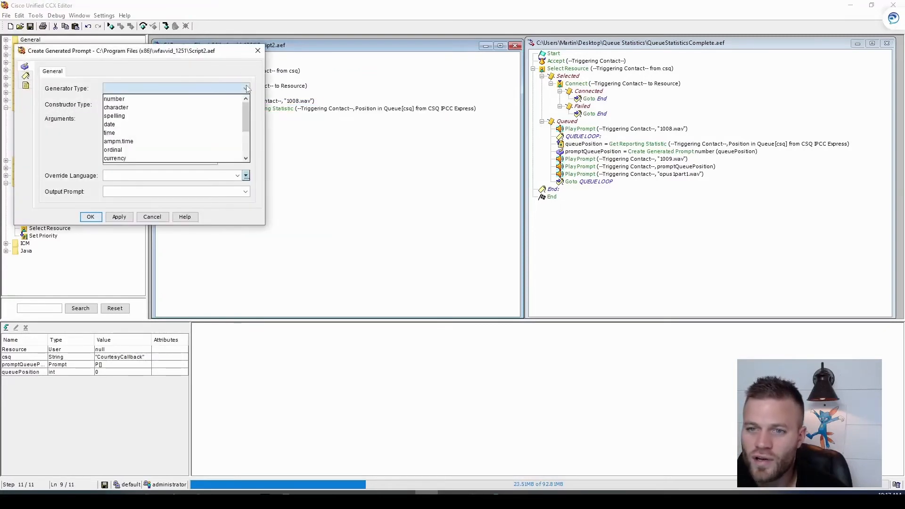
click(114, 98)
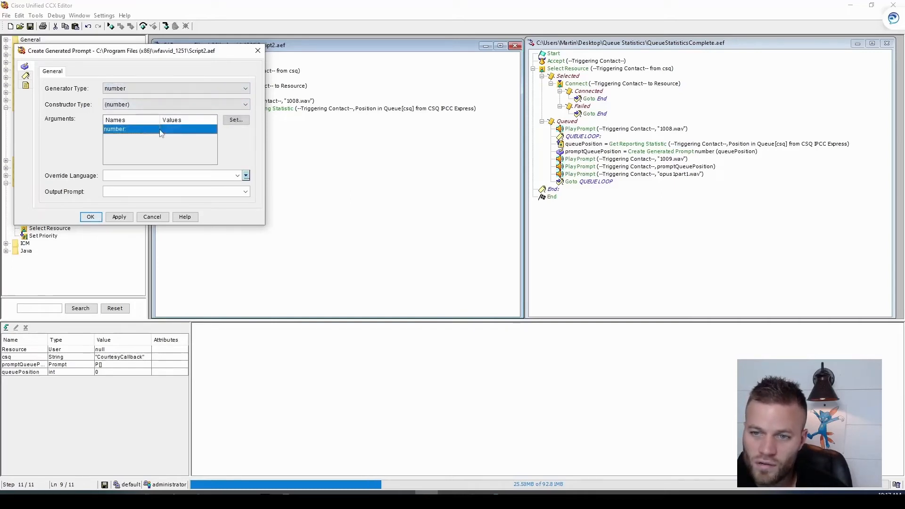
click(211, 129)
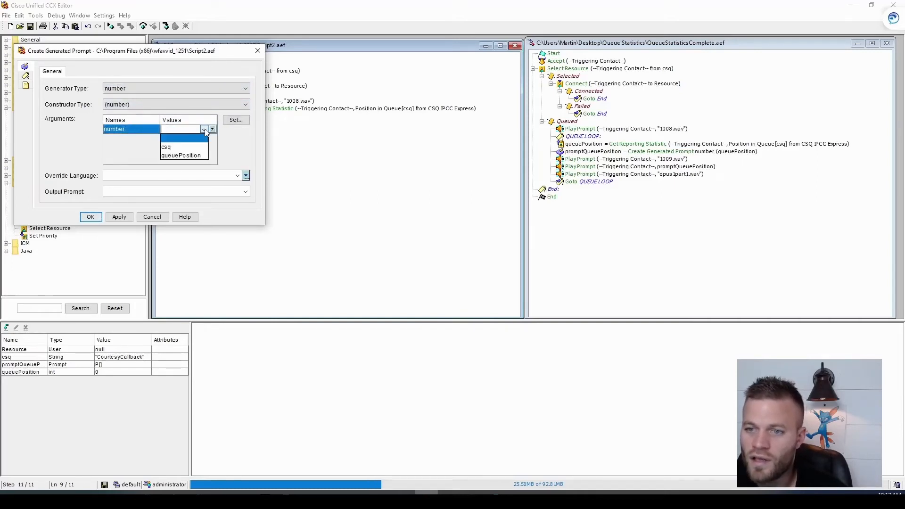
click(180, 154)
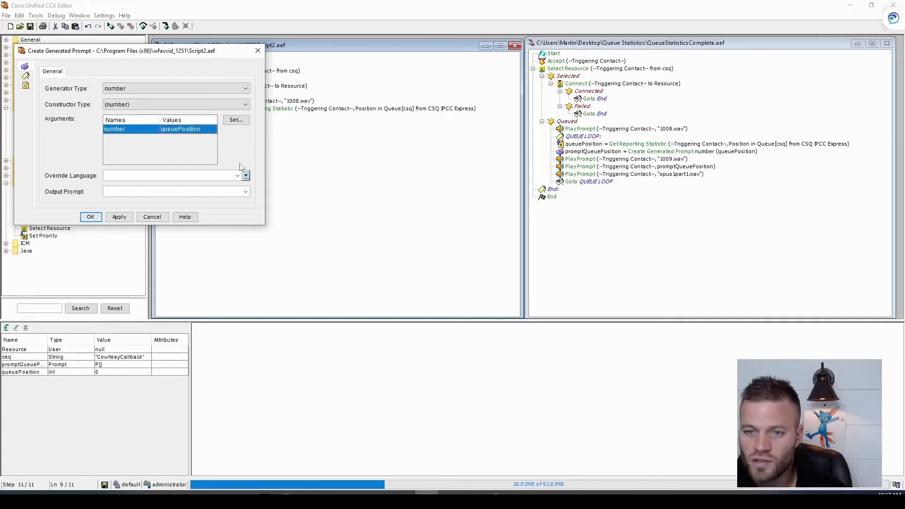
Set its language to L[en_US] and output prompt to promptQueuePosition, then confirm.
click(244, 176)
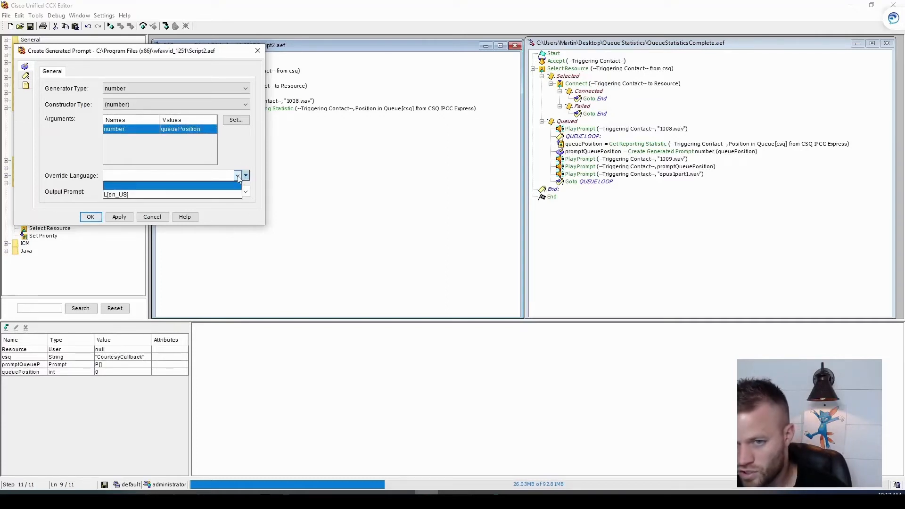
click(245, 191)
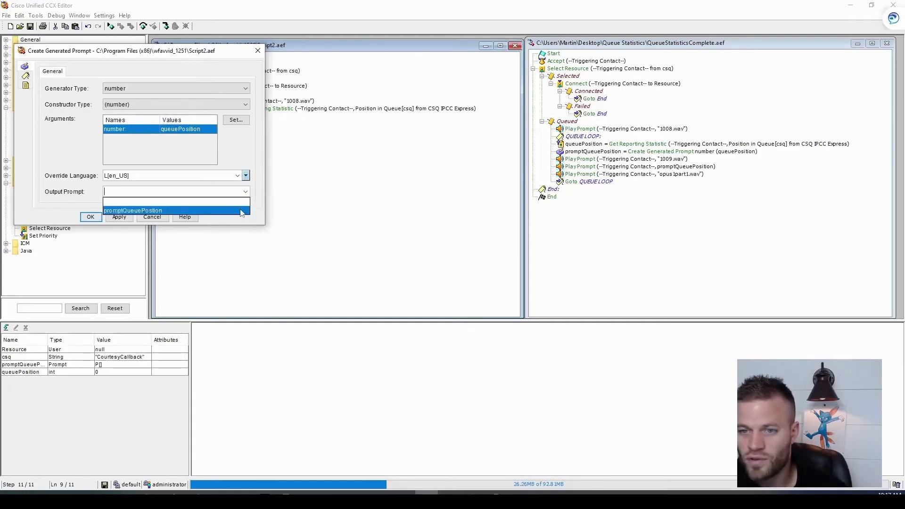
click(133, 210)
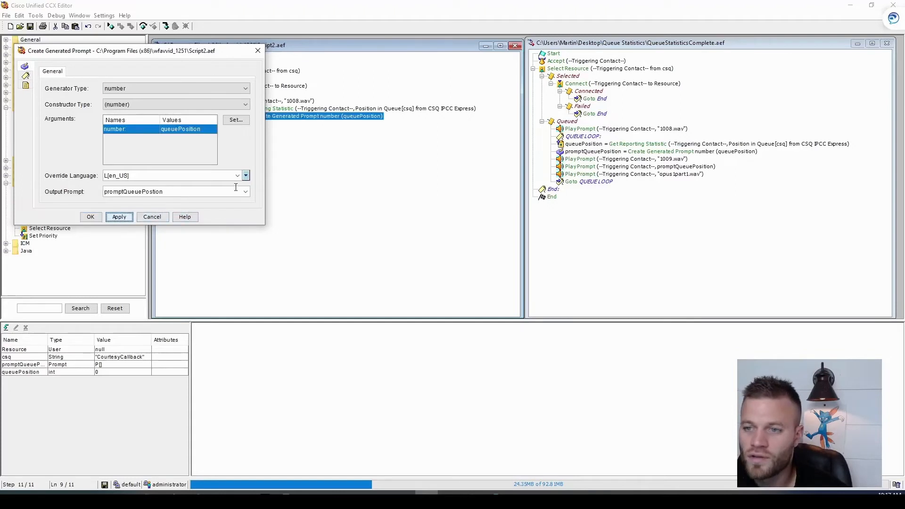
click(90, 216)
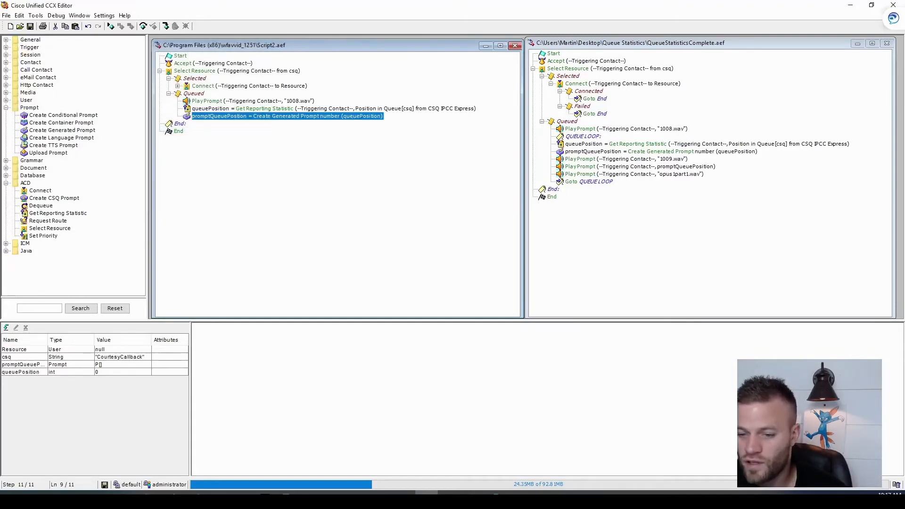
mouse_move(388, 465)
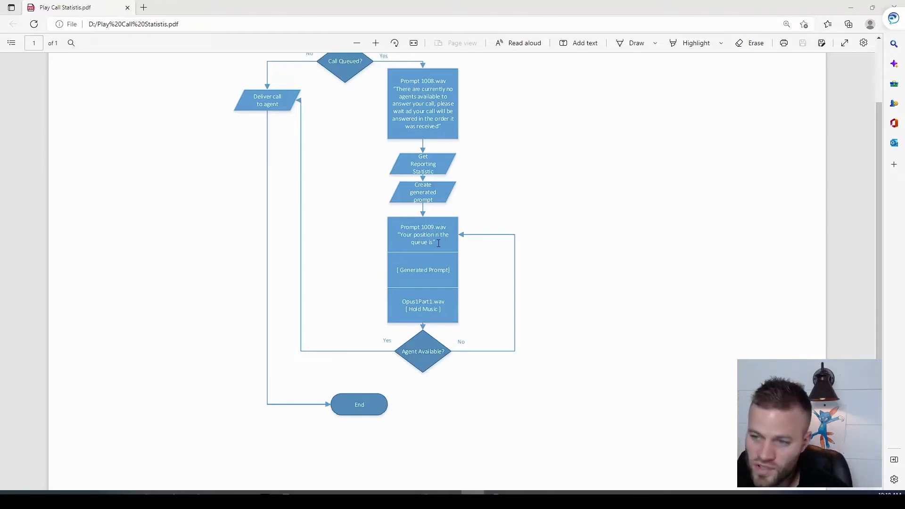
mouse_move(443, 276)
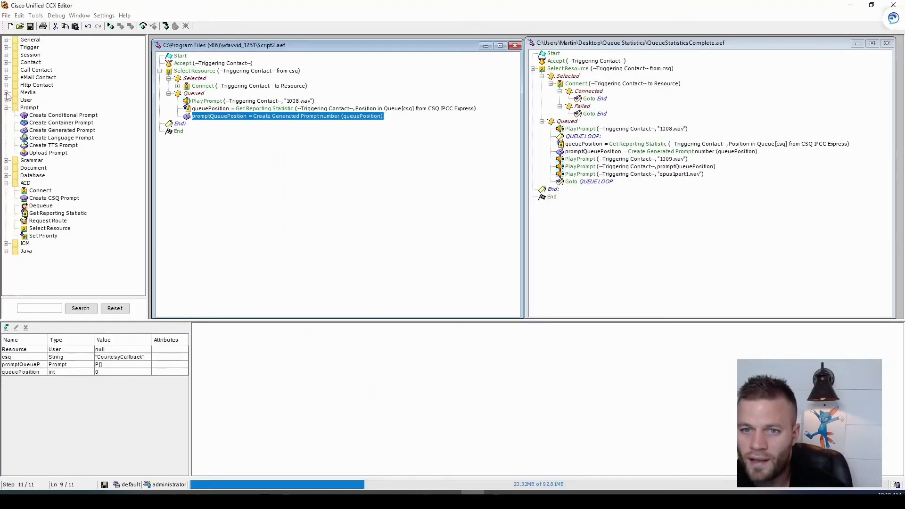
Add a Play Prompt step after the generated prompt that plays 1009.wav.
click(6, 92)
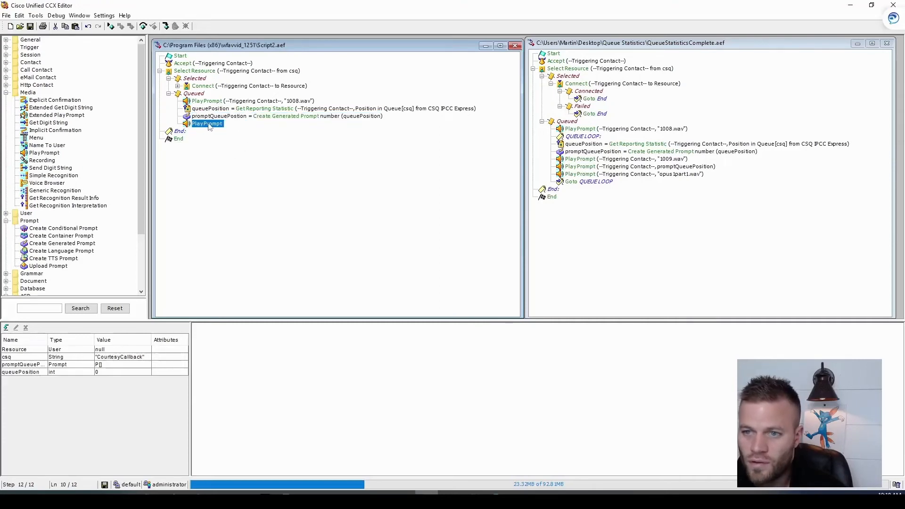
double_click(206, 123)
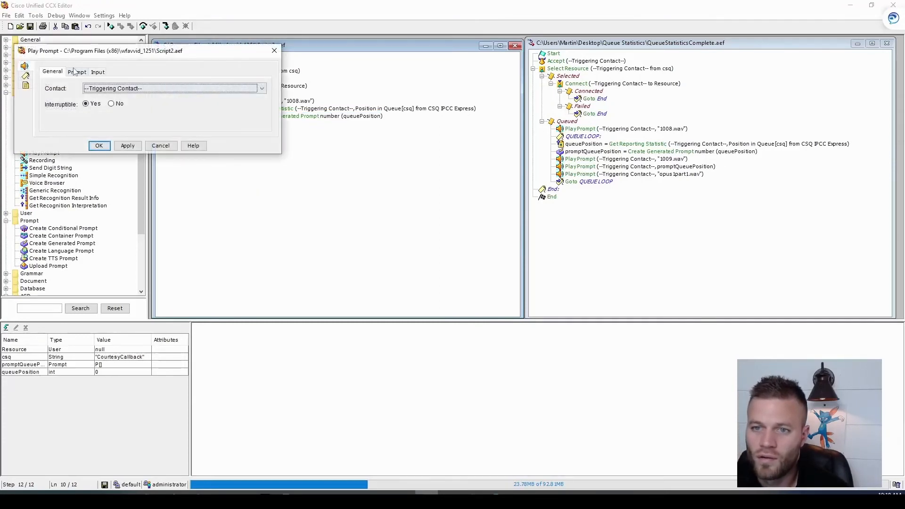
click(76, 71)
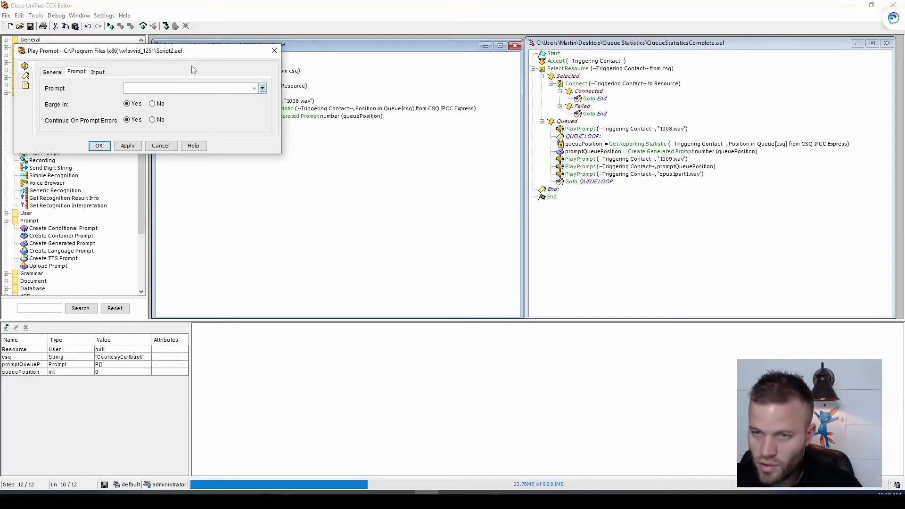
text("1009.wav)
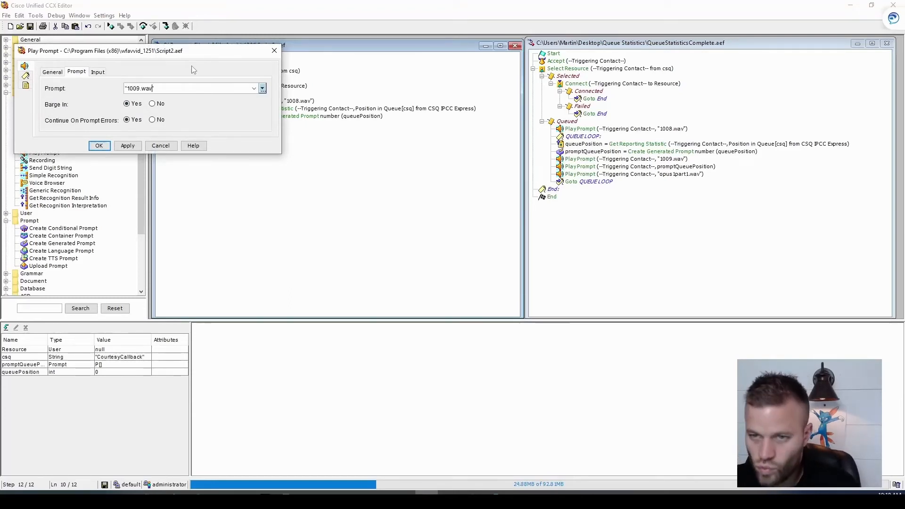
click(262, 88)
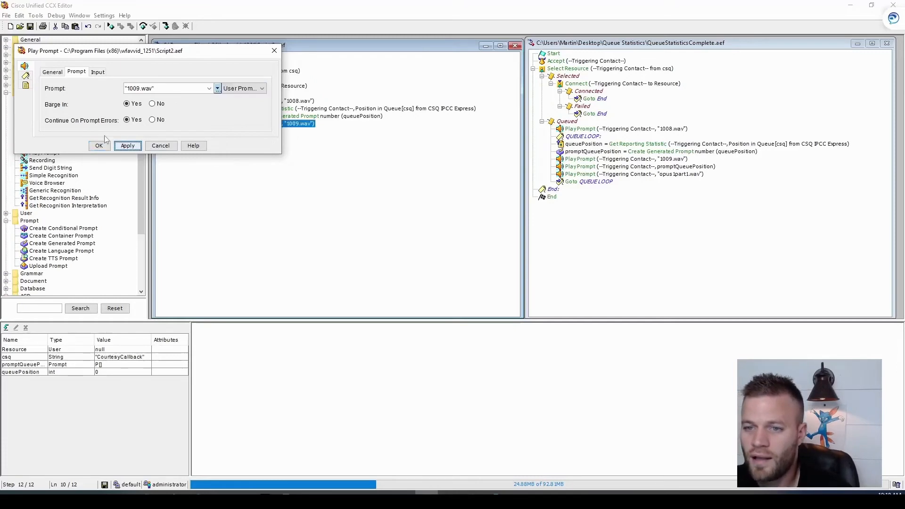
click(98, 145)
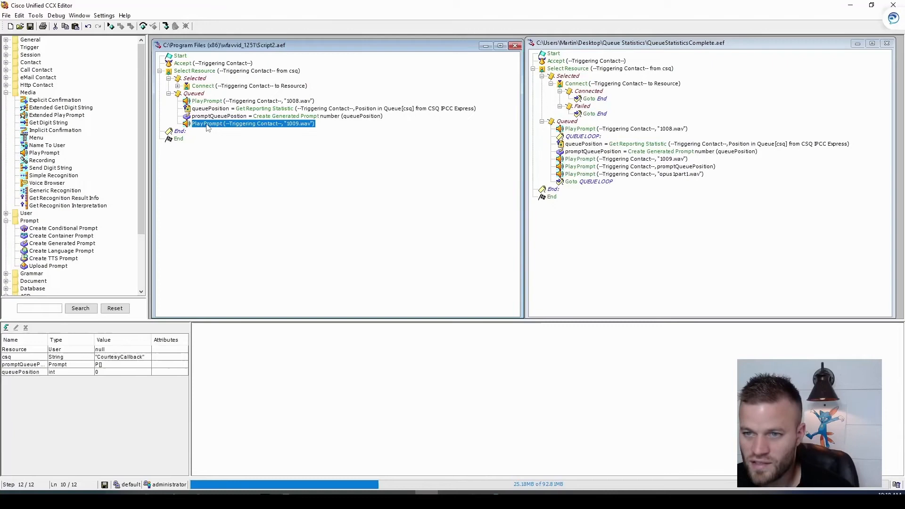
Duplicate it and set the copy to play promptQueuePosition, leaving a spare copy after it.
right_click(254, 123)
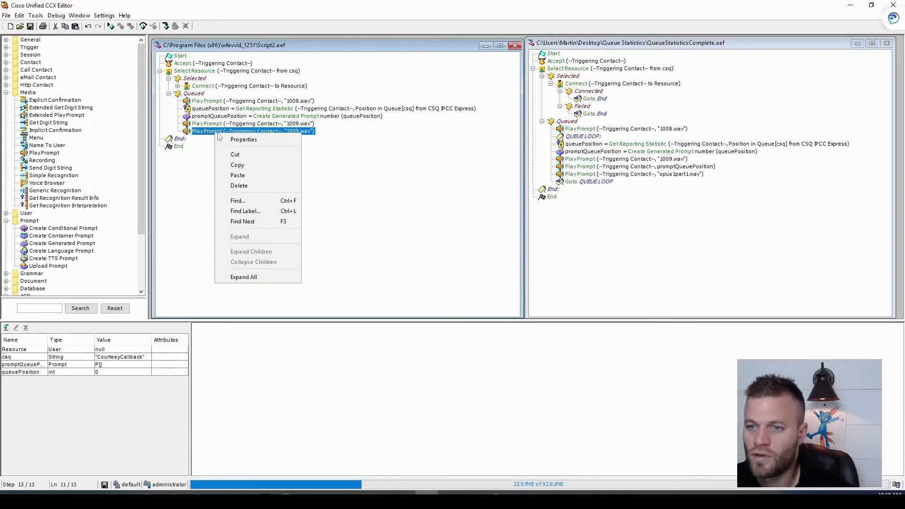
click(244, 139)
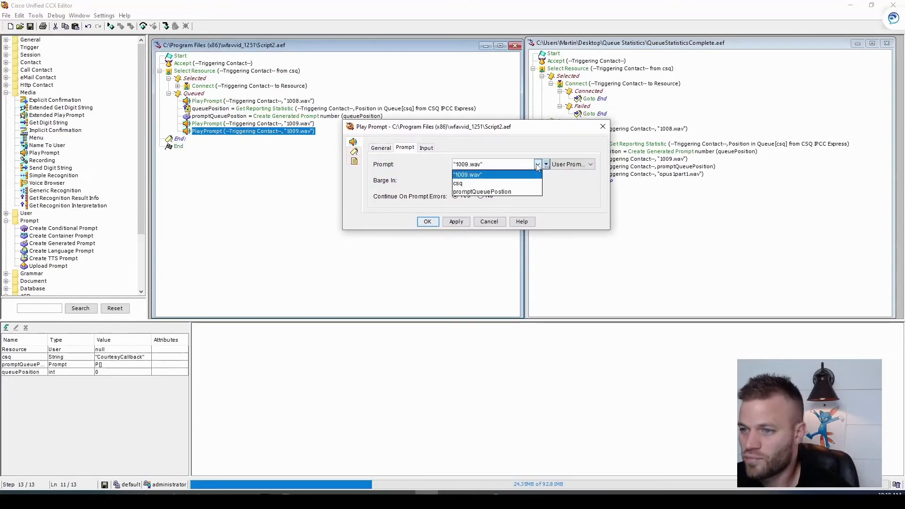
click(481, 191)
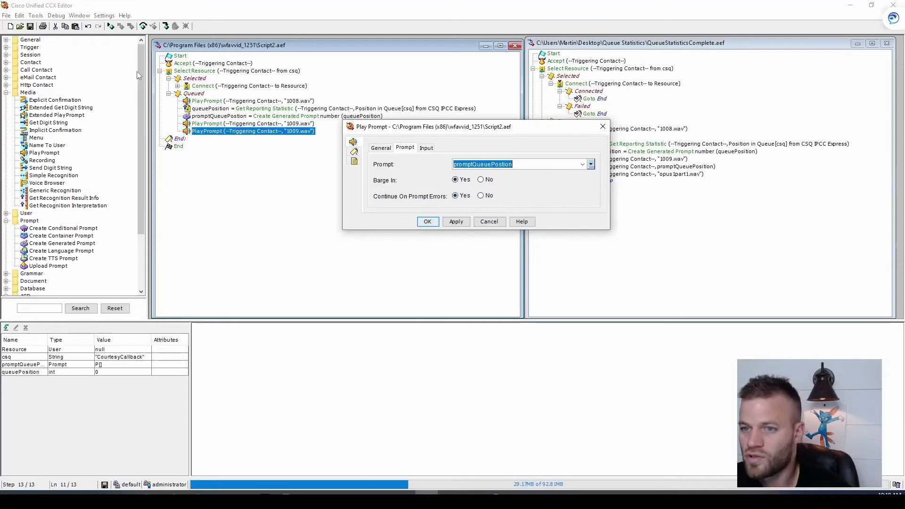
click(455, 222)
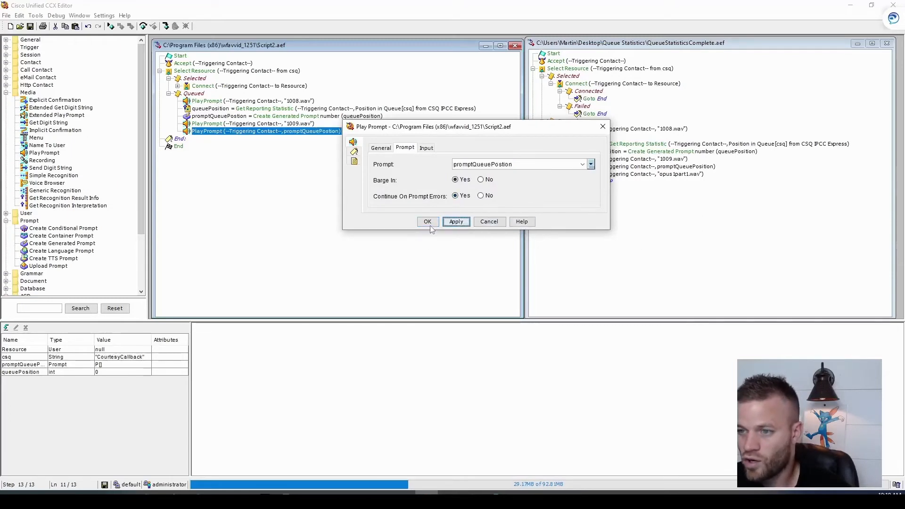
click(427, 221)
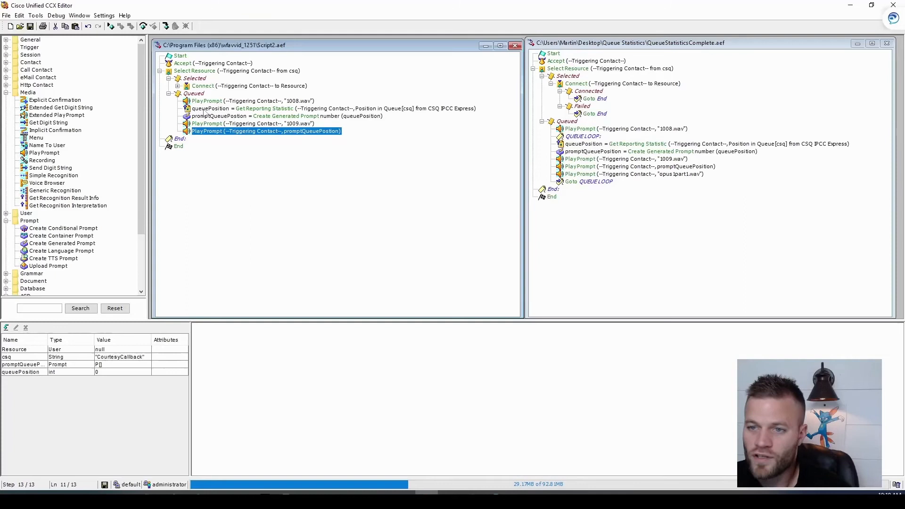
click(334, 109)
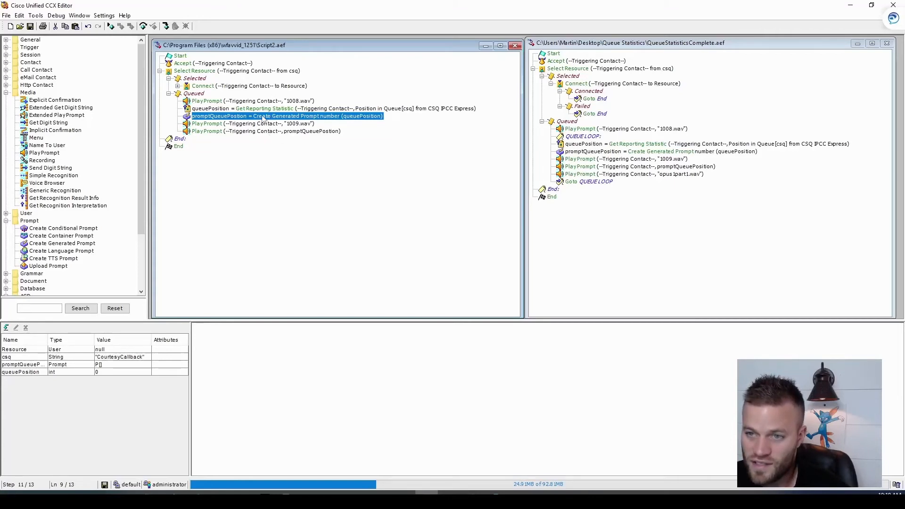
mouse_move(293, 160)
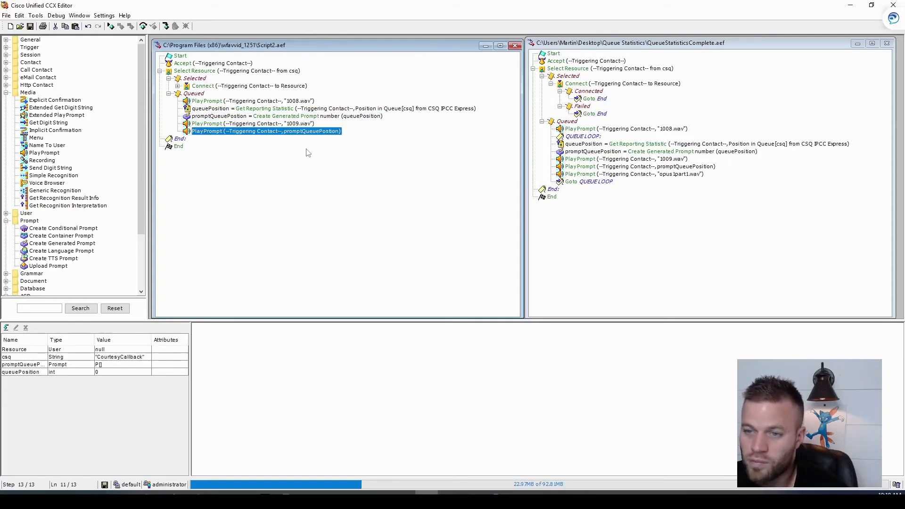
mouse_move(300, 137)
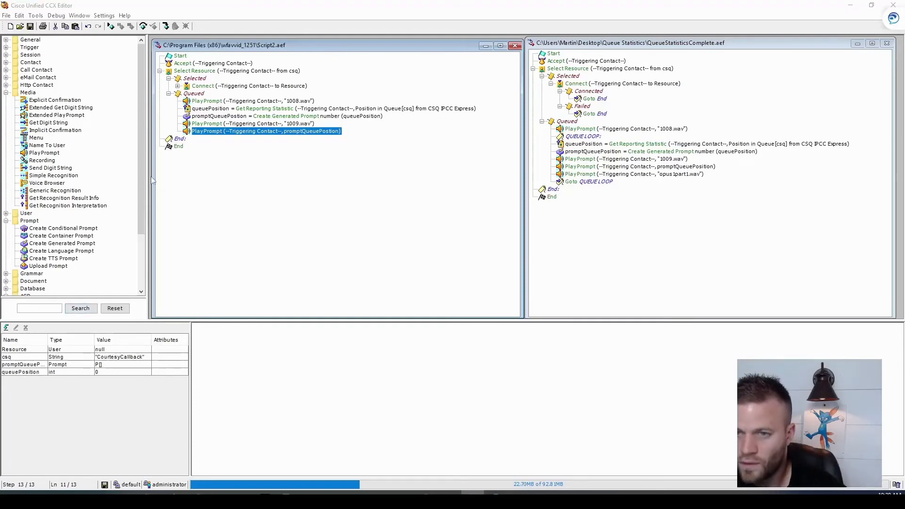
mouse_move(223, 146)
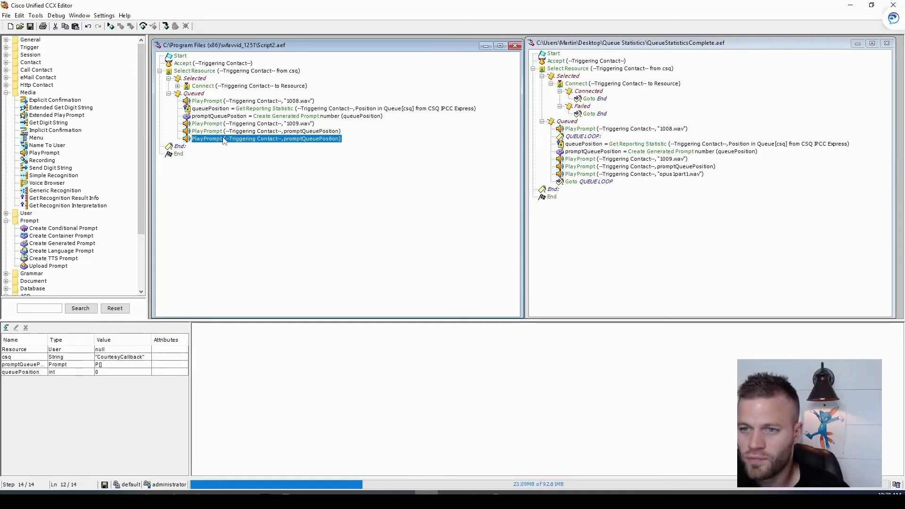
Set the last Play Prompt to the hold music file opus1part1.wav.
double_click(265, 139)
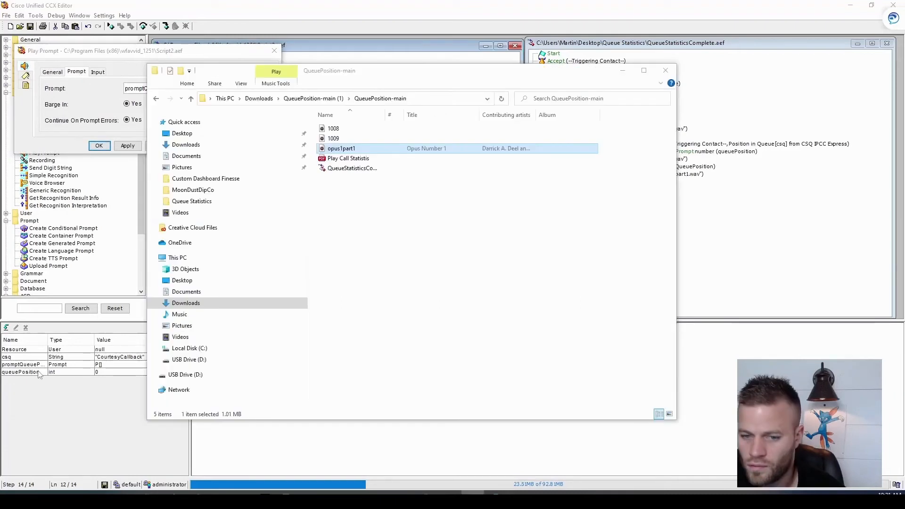
double_click(340, 149)
text("opus1part1)
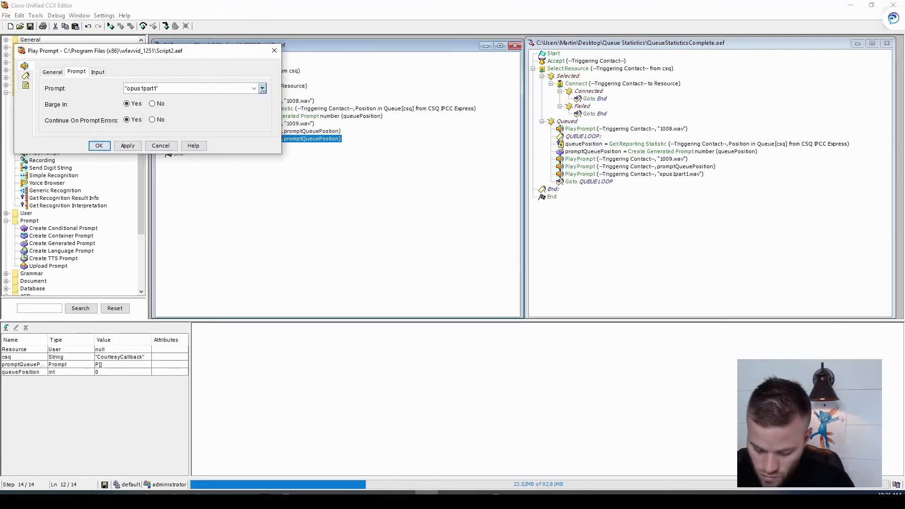
text(.wav)
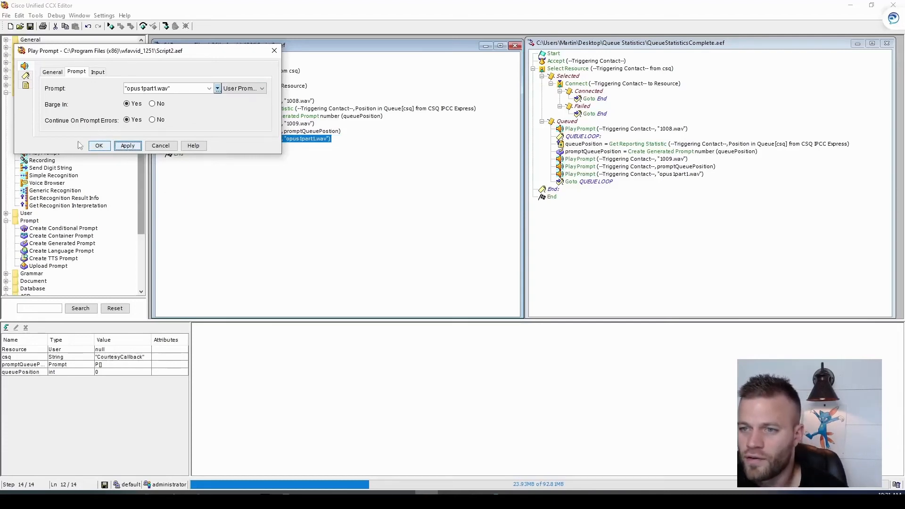
click(98, 144)
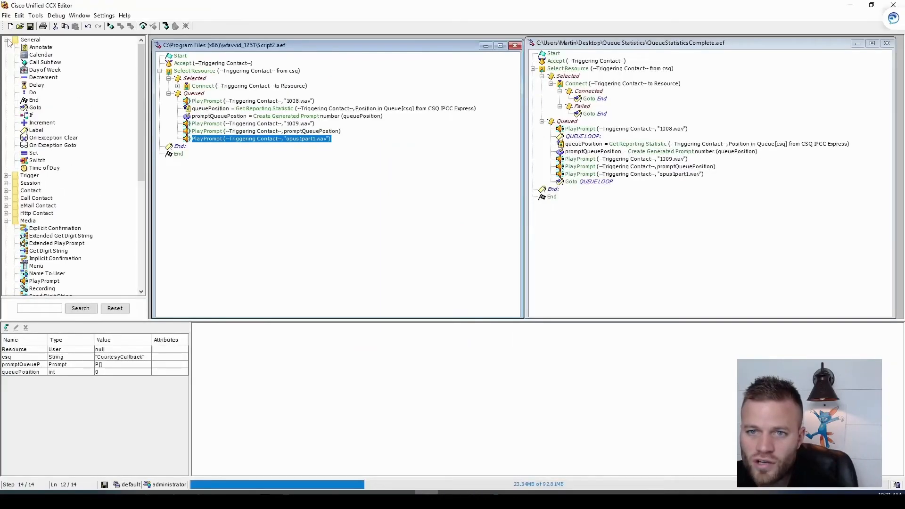
Place a Label named 'queue loop' after the 1008.wav prompt.
click(35, 107)
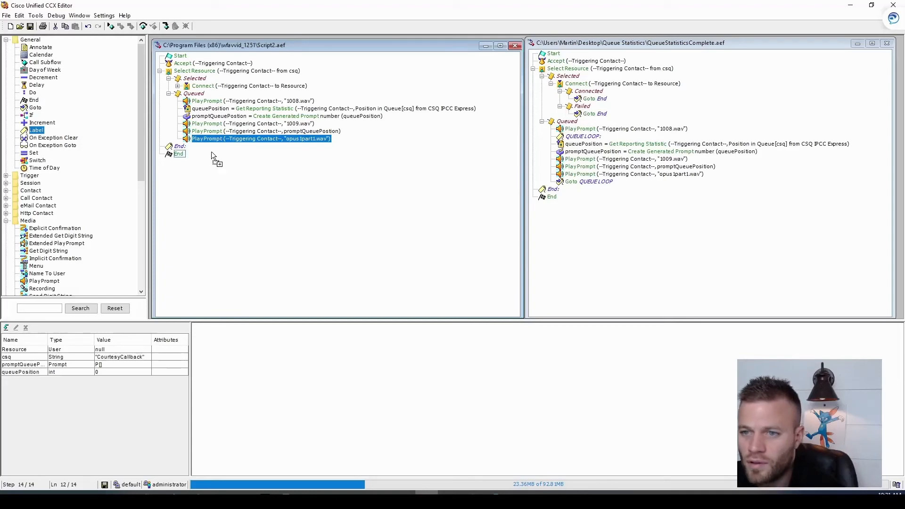
click(251, 101)
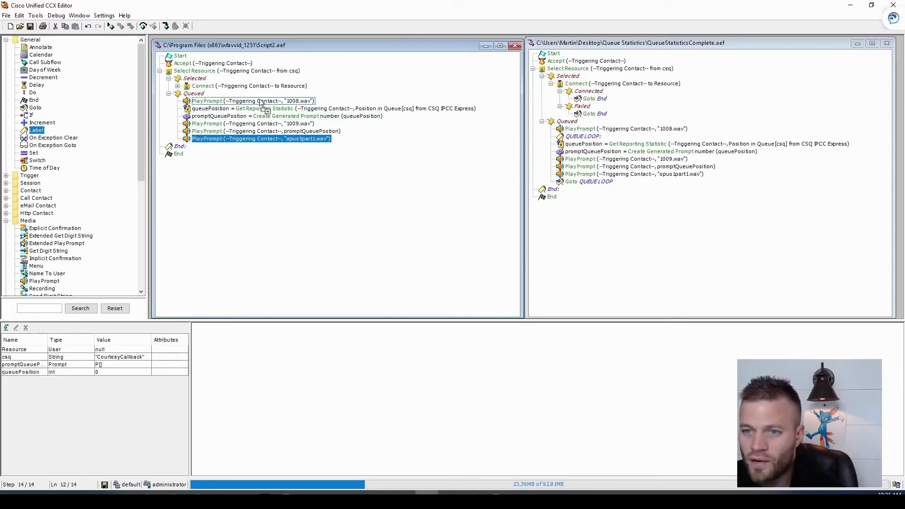
right_click(205, 108)
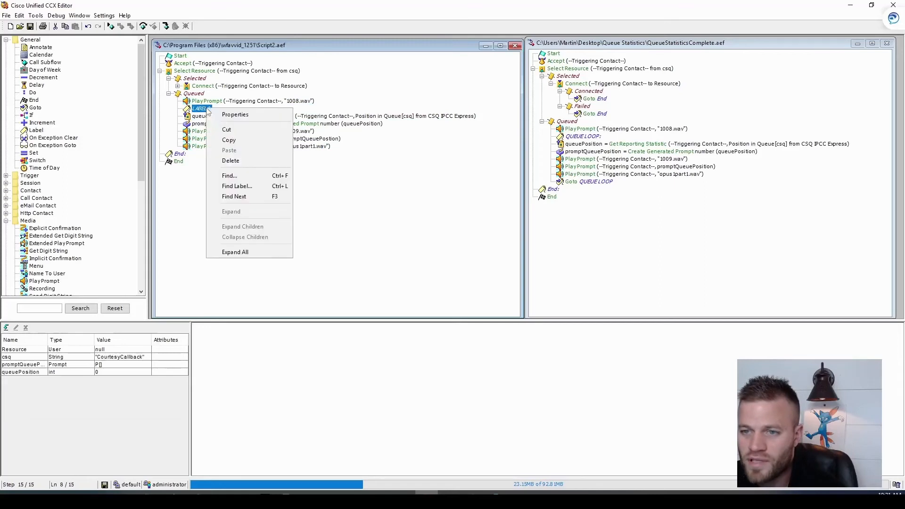
click(234, 114)
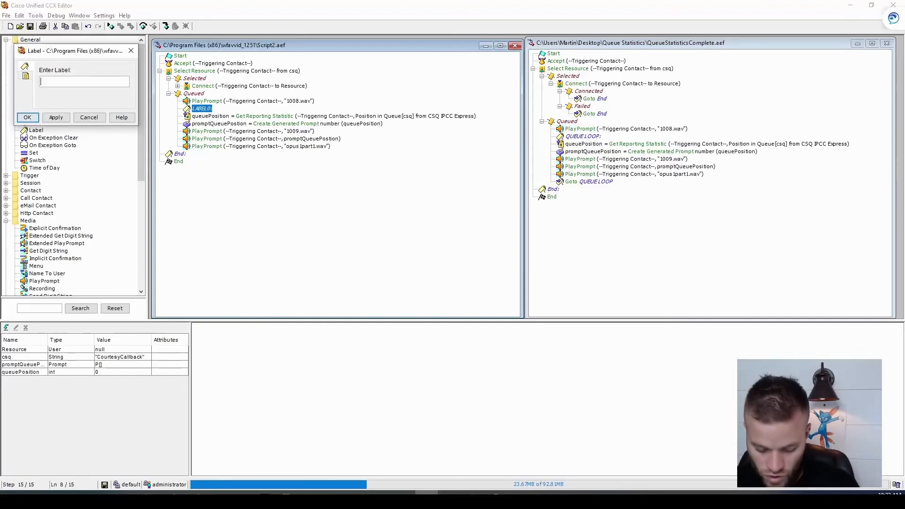
text(queue lo)
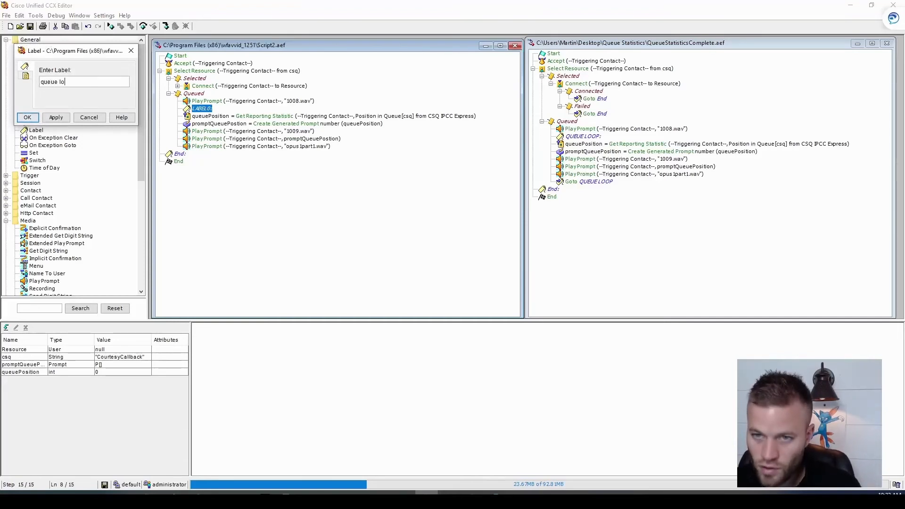
text(op)
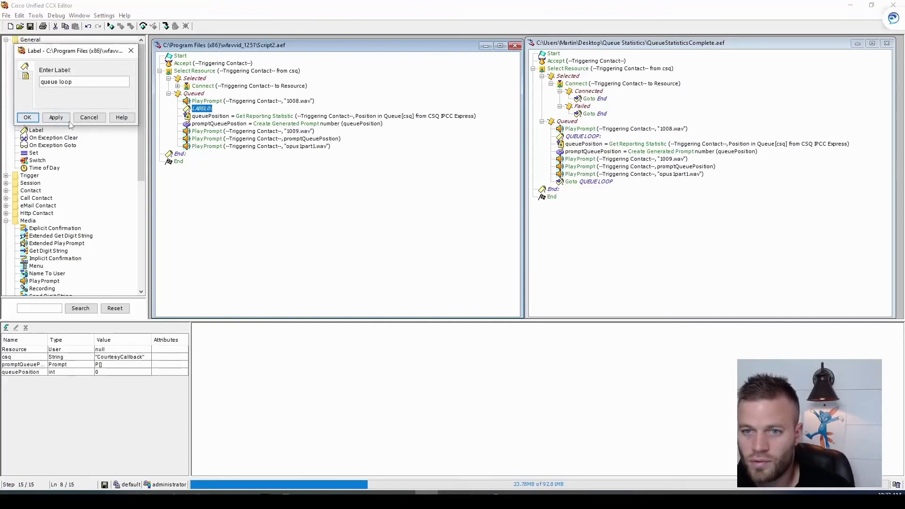
click(27, 117)
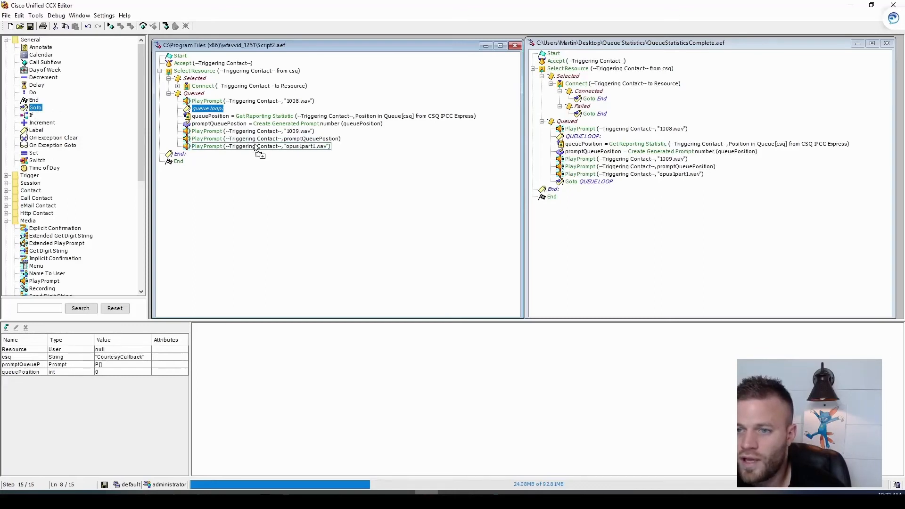
Point the Goto step at the end of the Queued branch to the queue loop label.
right_click(198, 152)
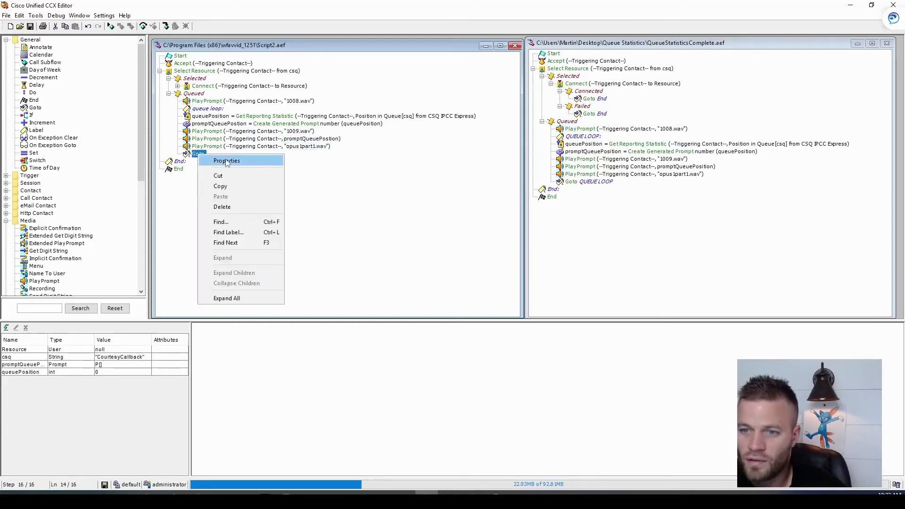
click(226, 160)
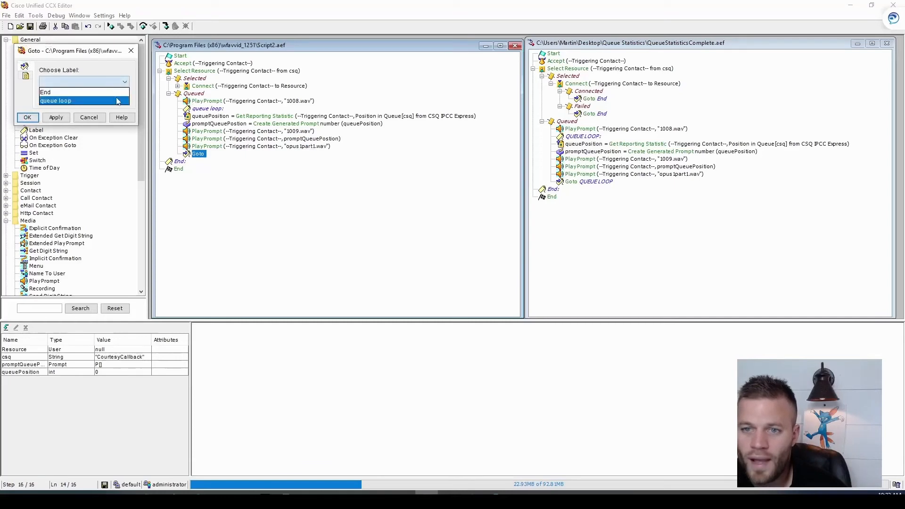
click(27, 118)
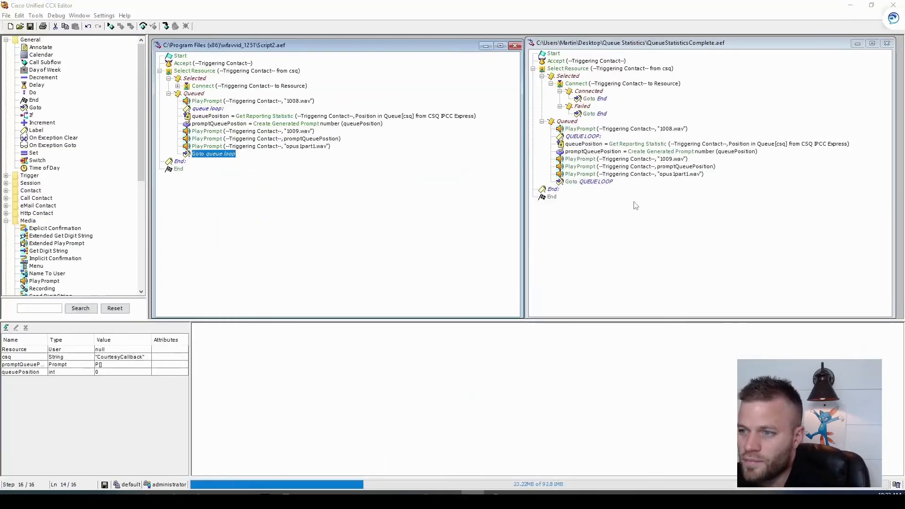
Validate the script via Tools and expand the Selected branch's Connected and Failed paths.
click(35, 15)
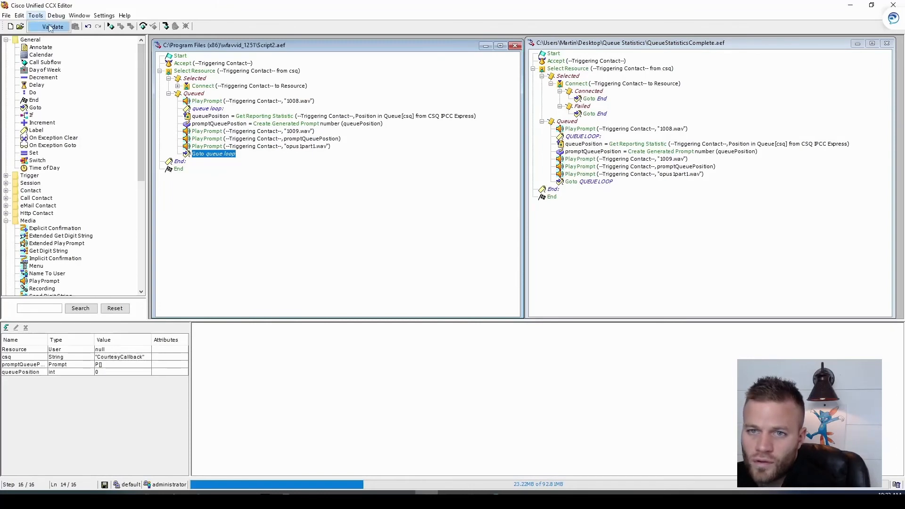
click(53, 26)
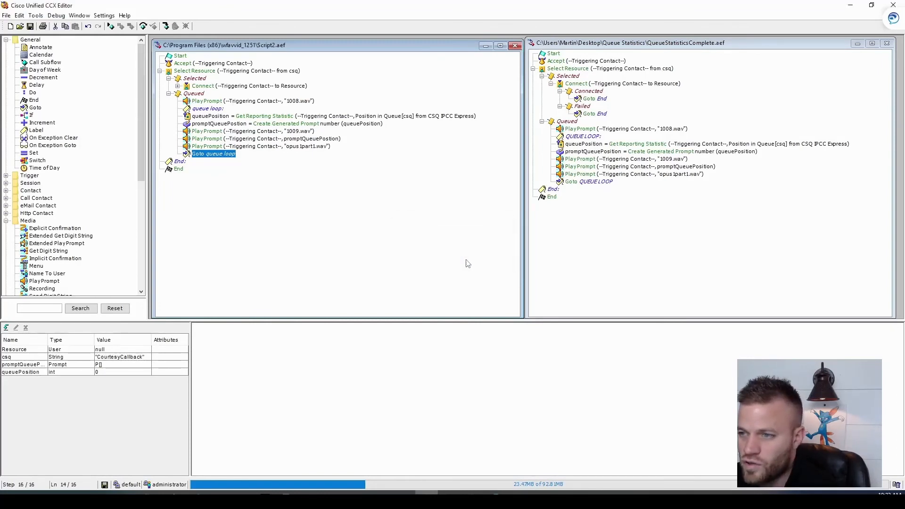
mouse_move(211, 224)
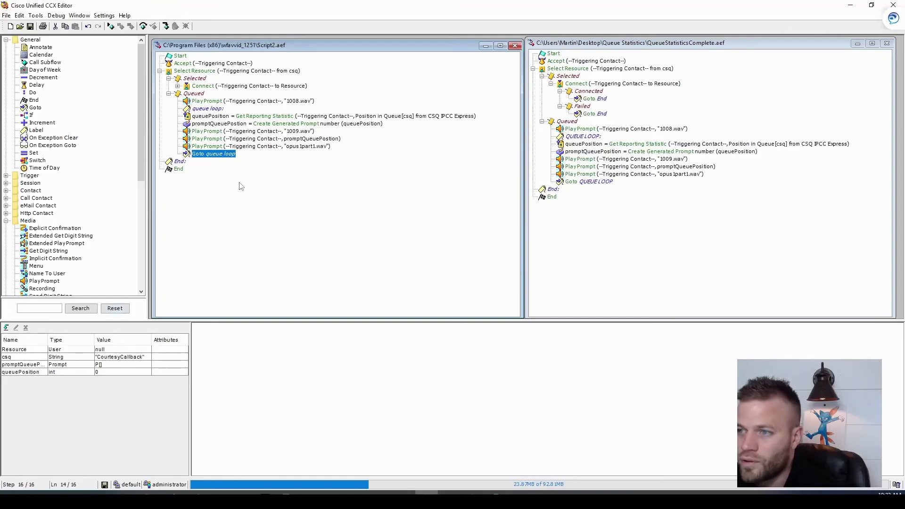
click(179, 85)
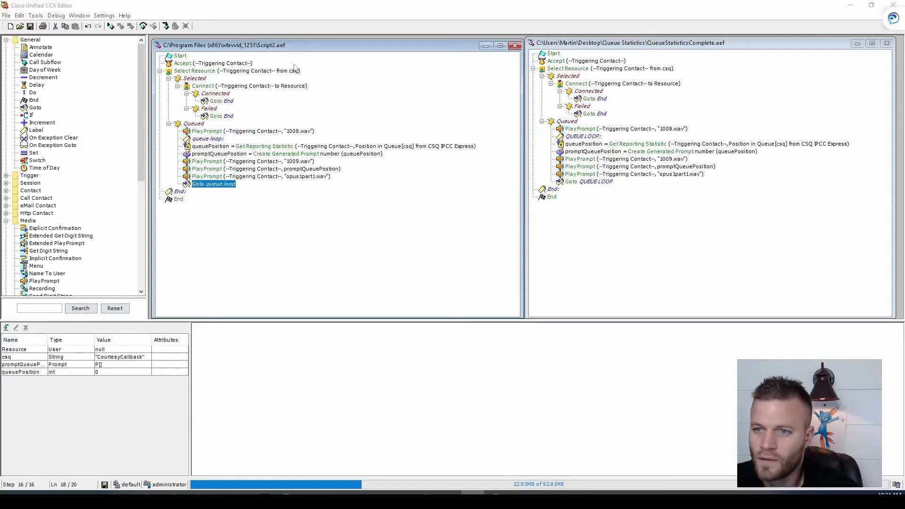
click(7, 15)
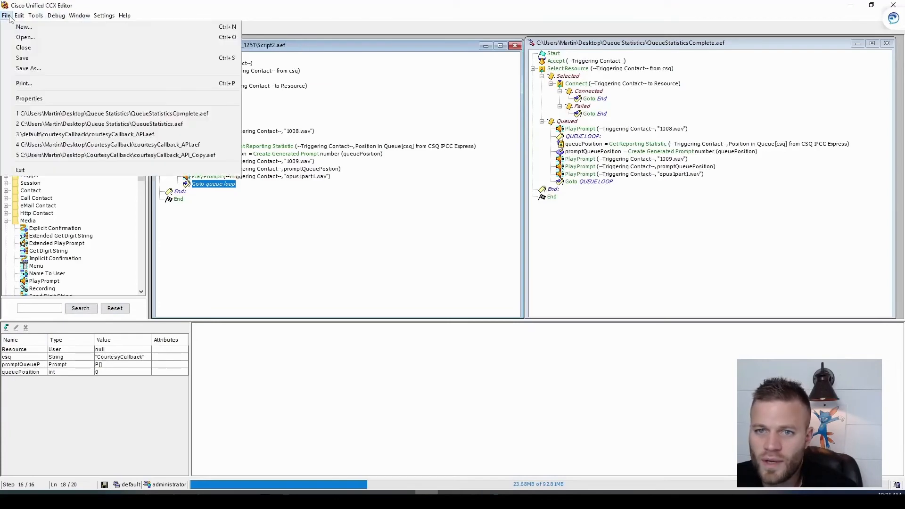
Save the script as QueueStatisticsDemo.aef in the Desktop Queue Statistics folder.
click(28, 68)
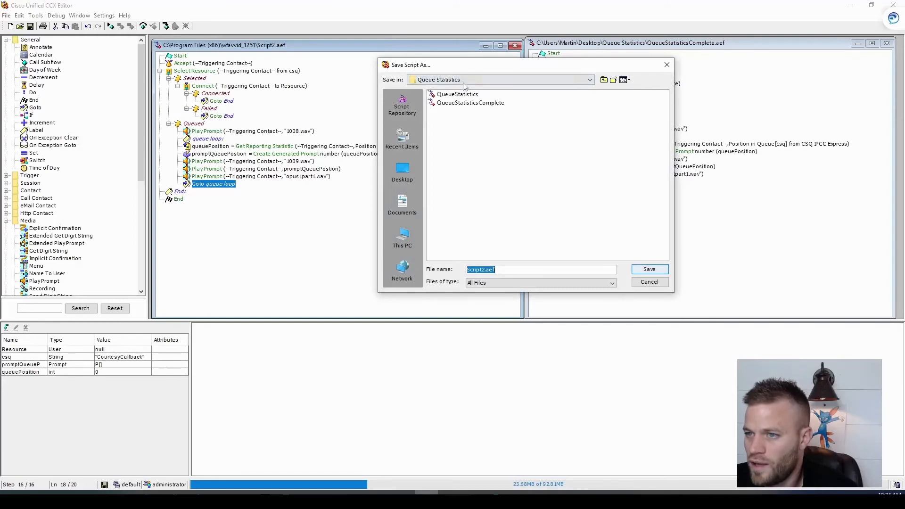
click(401, 172)
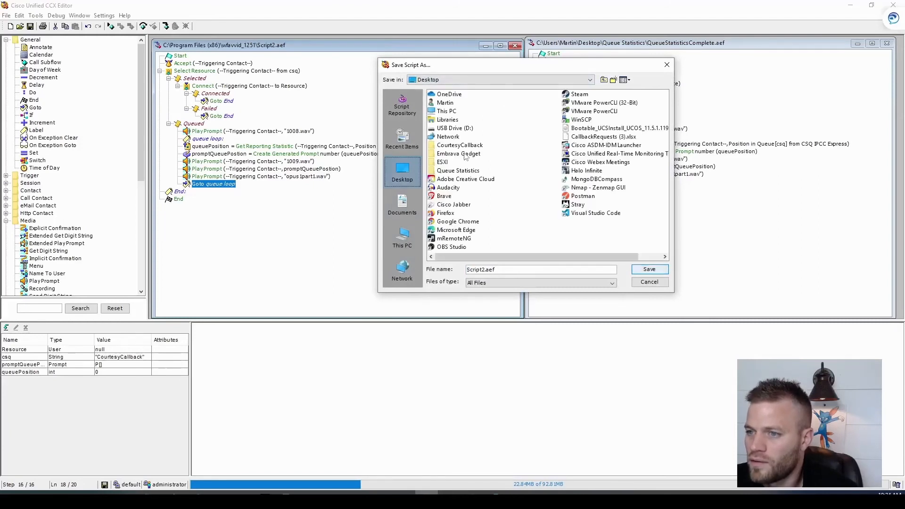
mouse_move(464, 173)
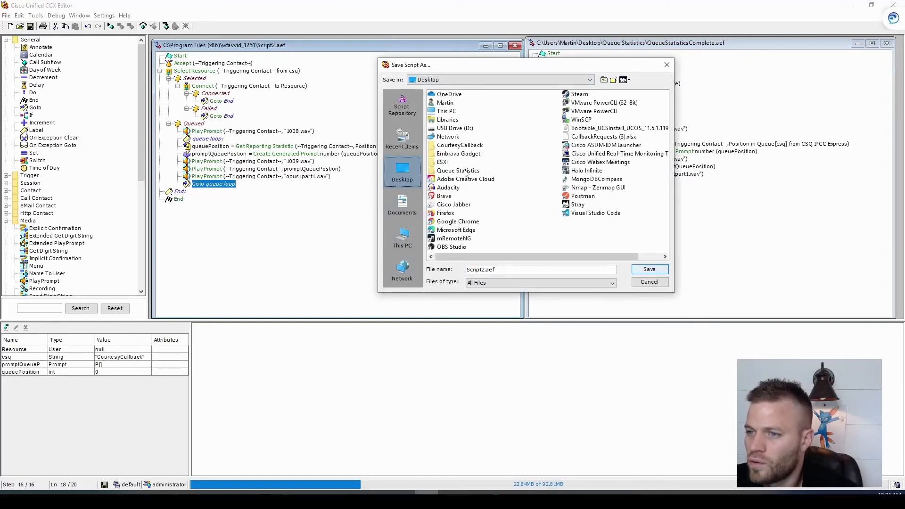
double_click(457, 170)
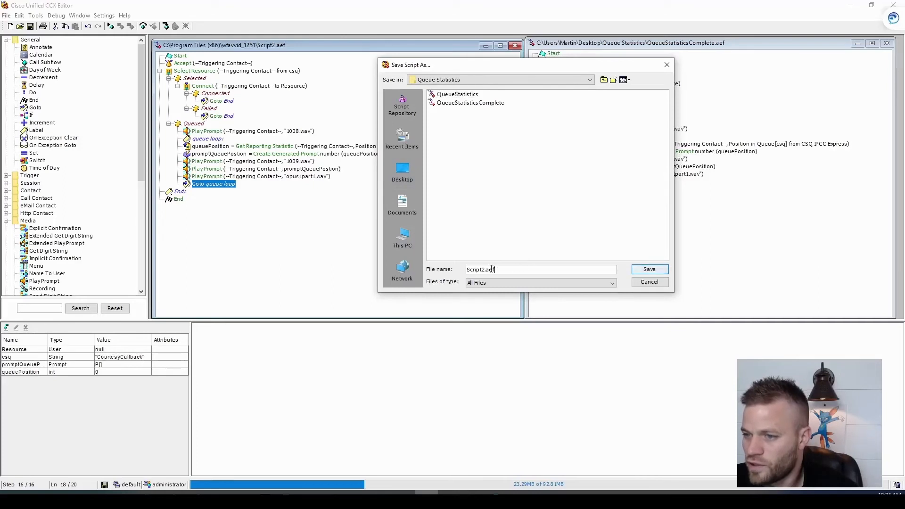
click(470, 102)
text(QueueStatisticsDemo)
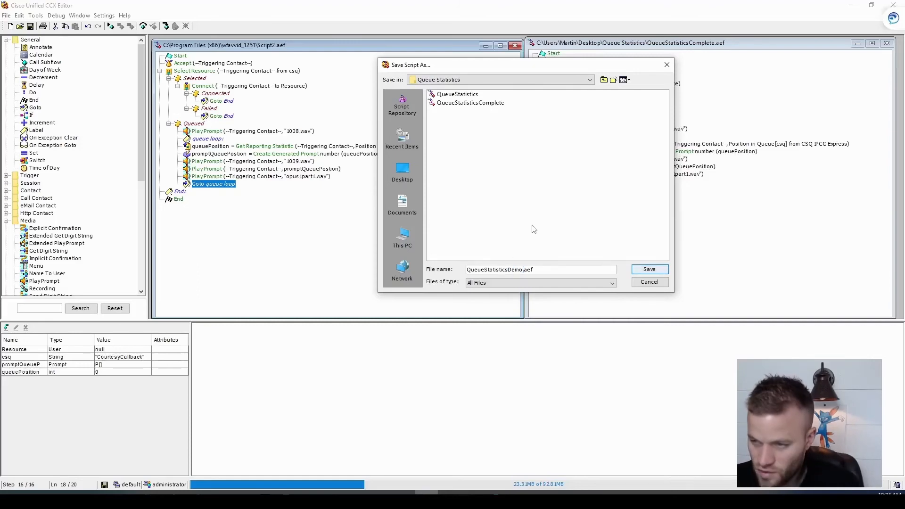
click(649, 269)
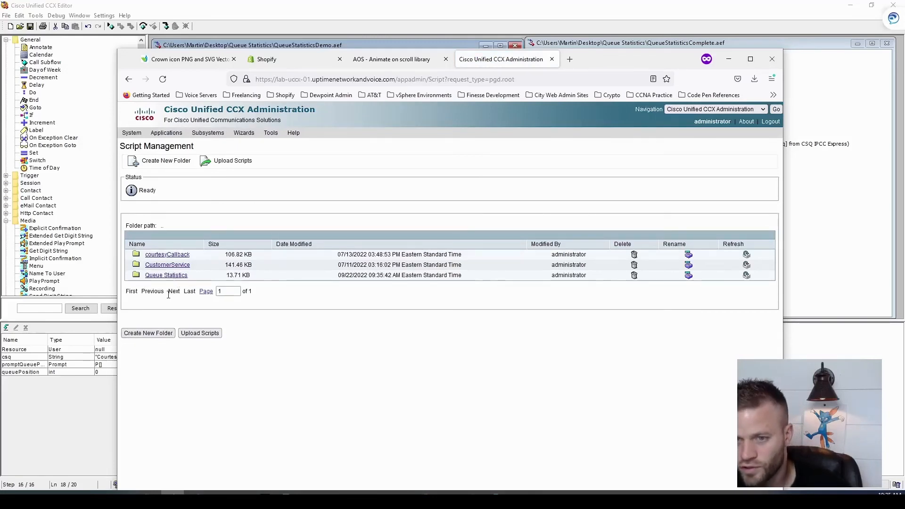
Upload QueueStatisticsDemo.aef into the Queue Statistics script folder and return to the list.
click(166, 274)
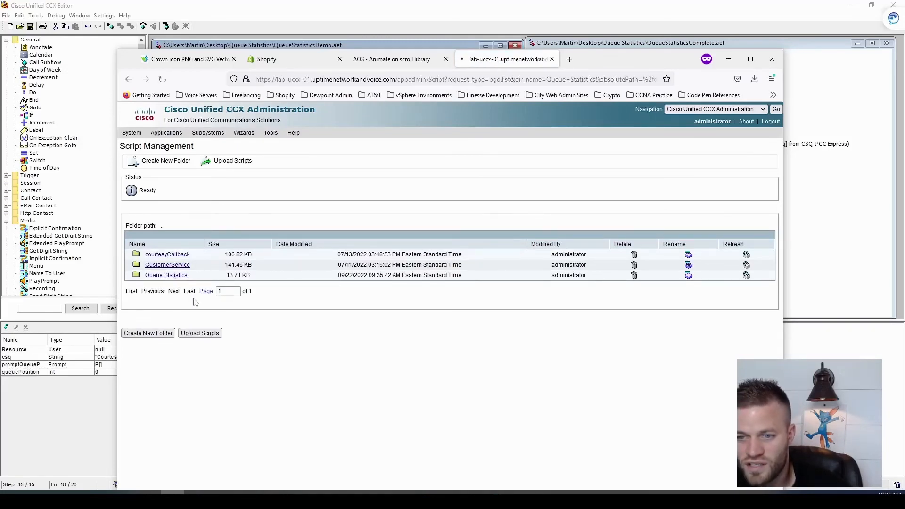
click(200, 332)
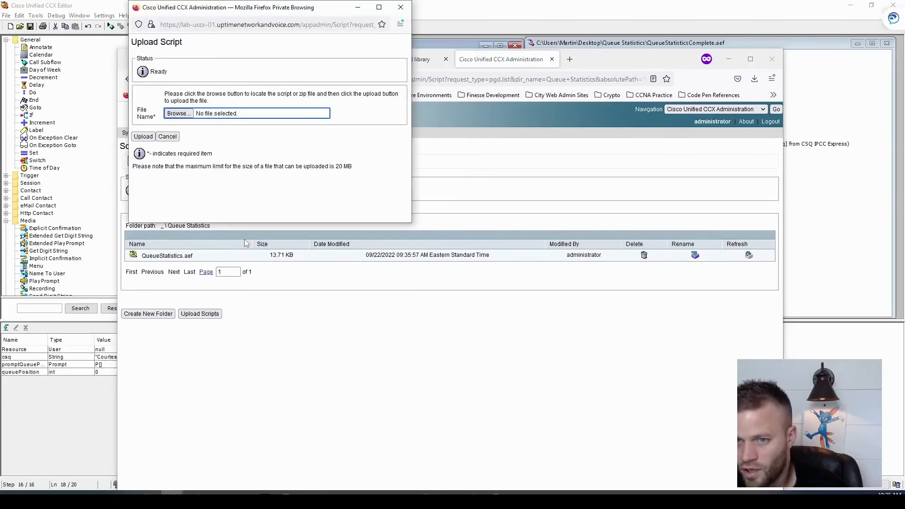
click(178, 113)
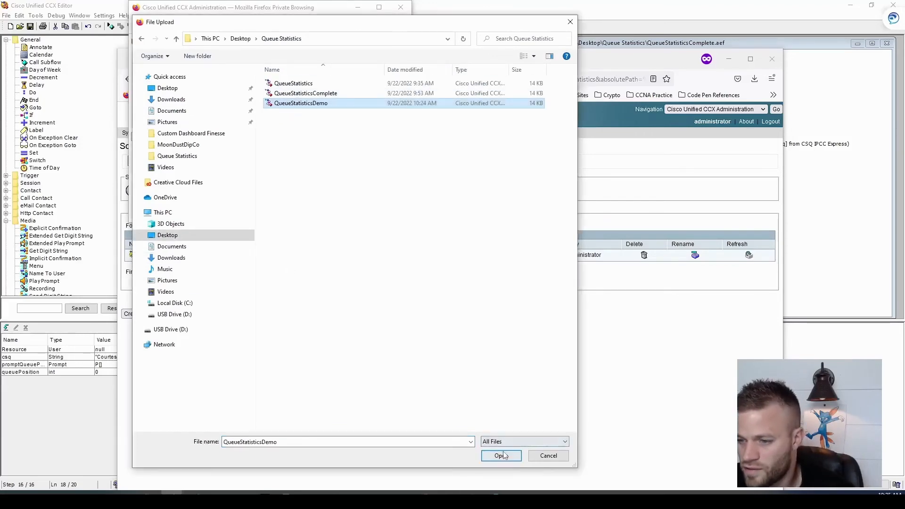
click(499, 455)
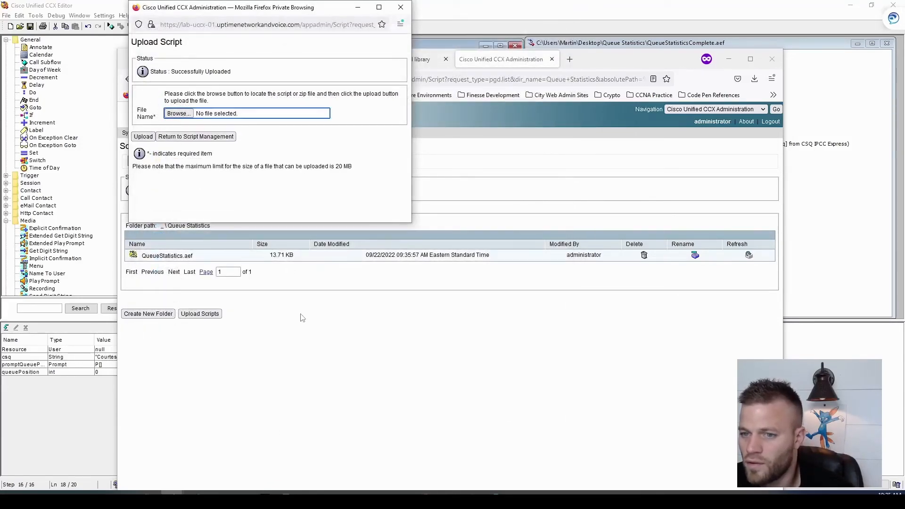
click(196, 136)
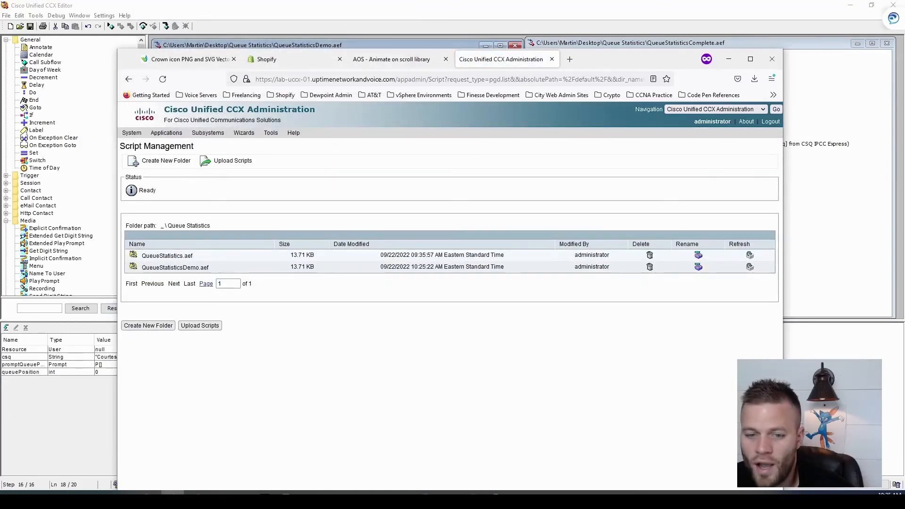
Assign SCRIPT[Queue Statistics/QueueStatisticsDemo.aef] to the CustomerService application in Application Management.
click(167, 133)
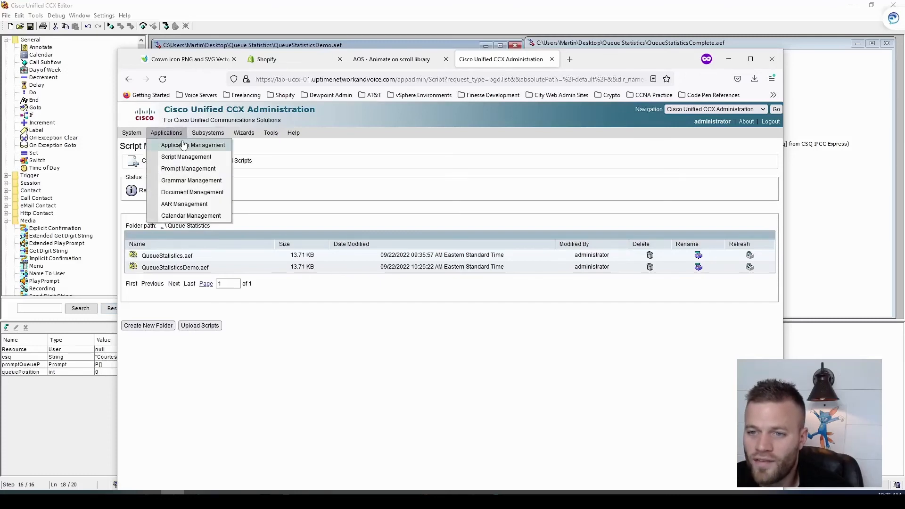
click(193, 145)
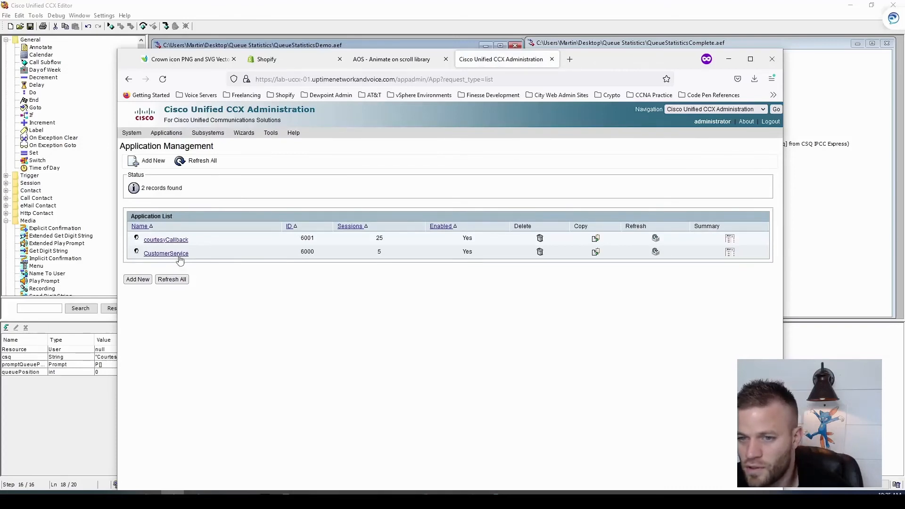
click(165, 253)
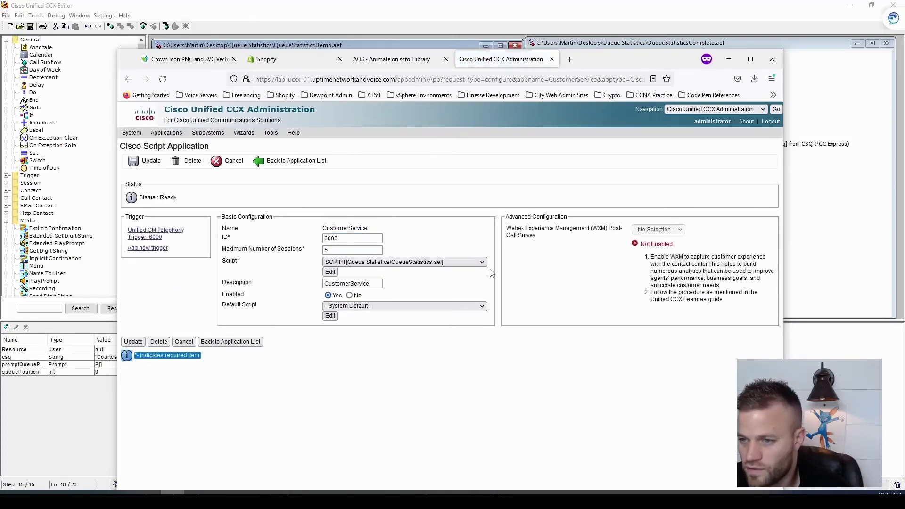
click(481, 261)
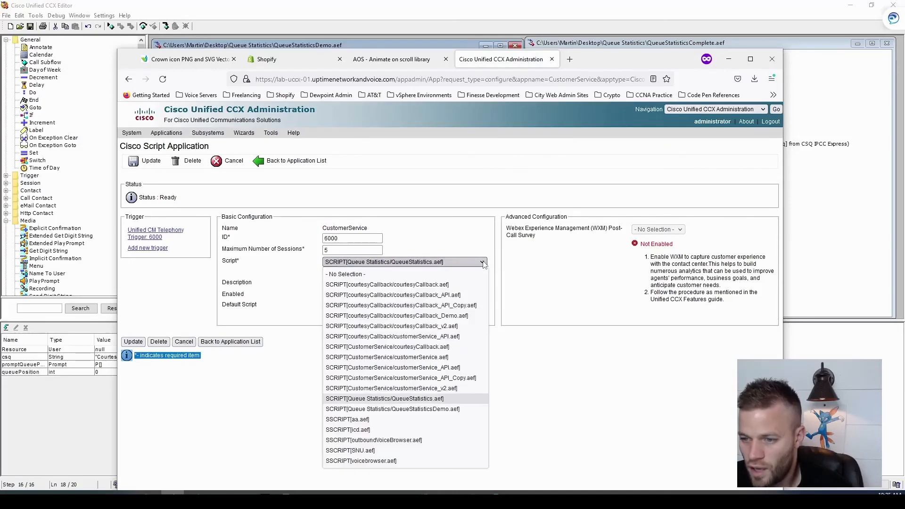
mouse_move(461, 416)
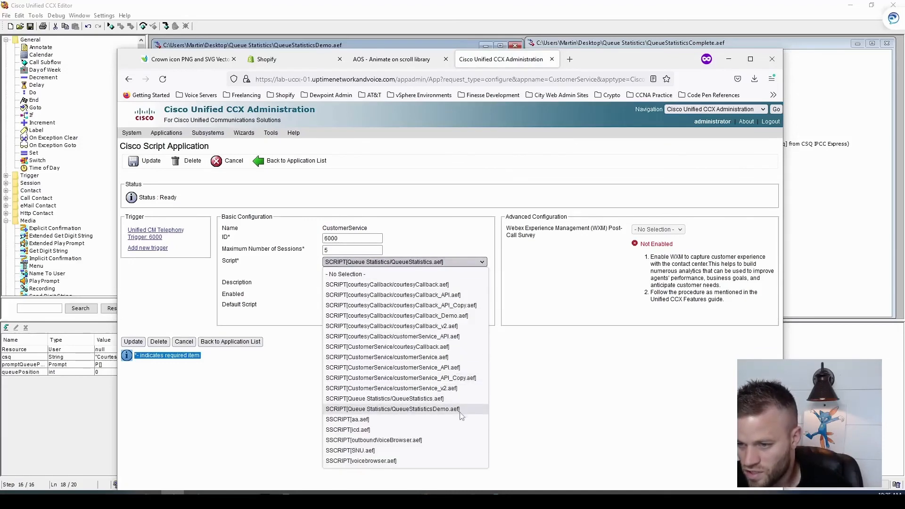
click(392, 409)
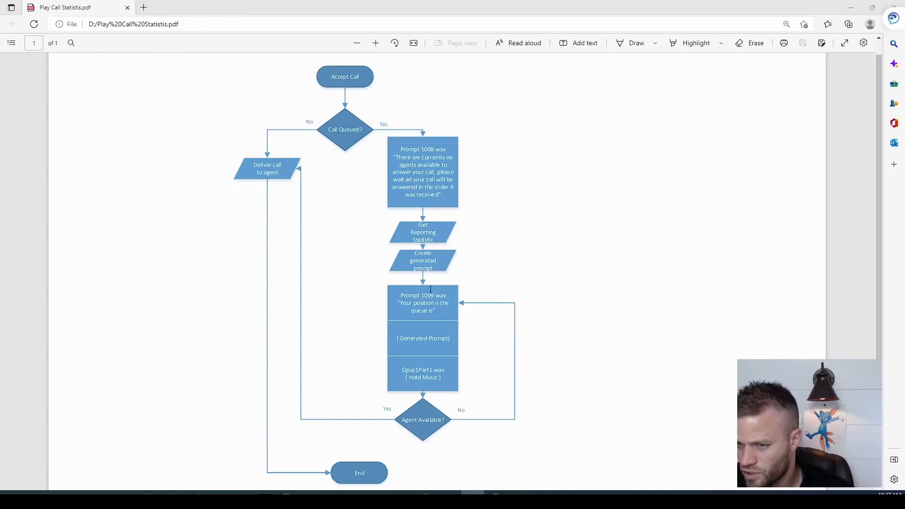
mouse_move(40, 402)
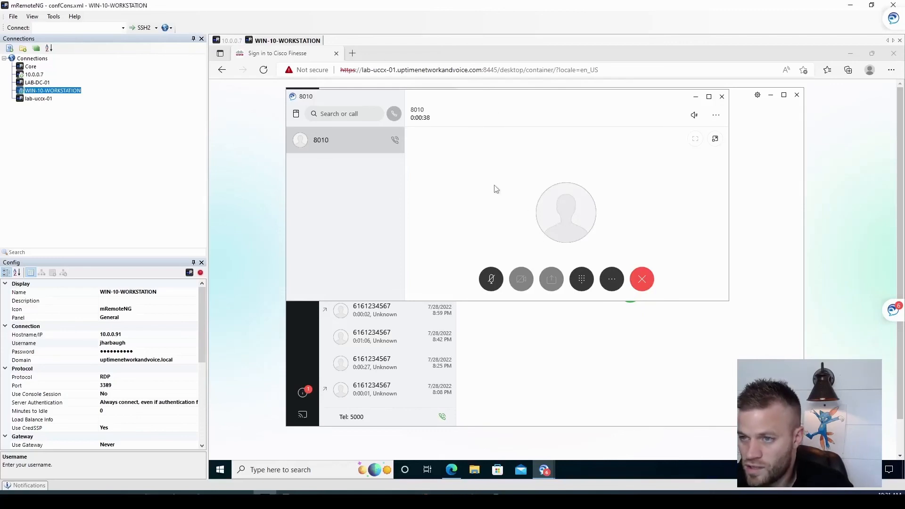
mouse_move(469, 191)
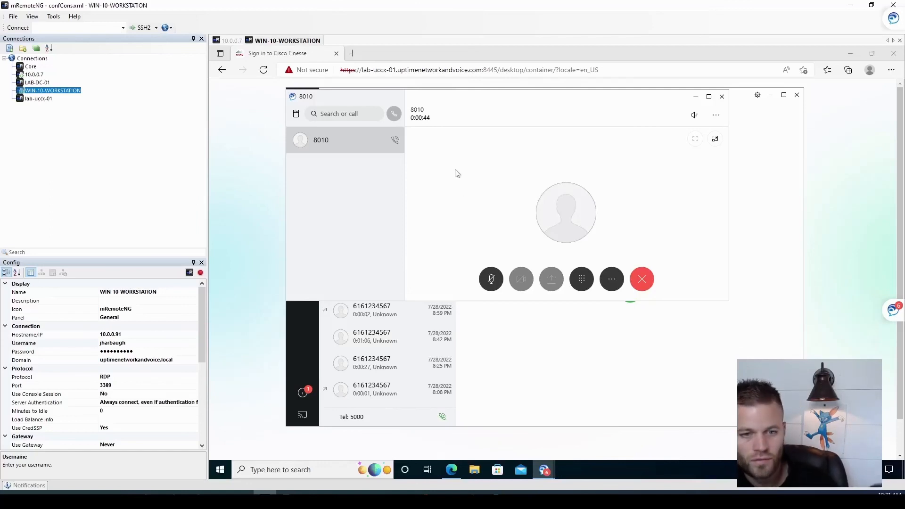
mouse_move(449, 197)
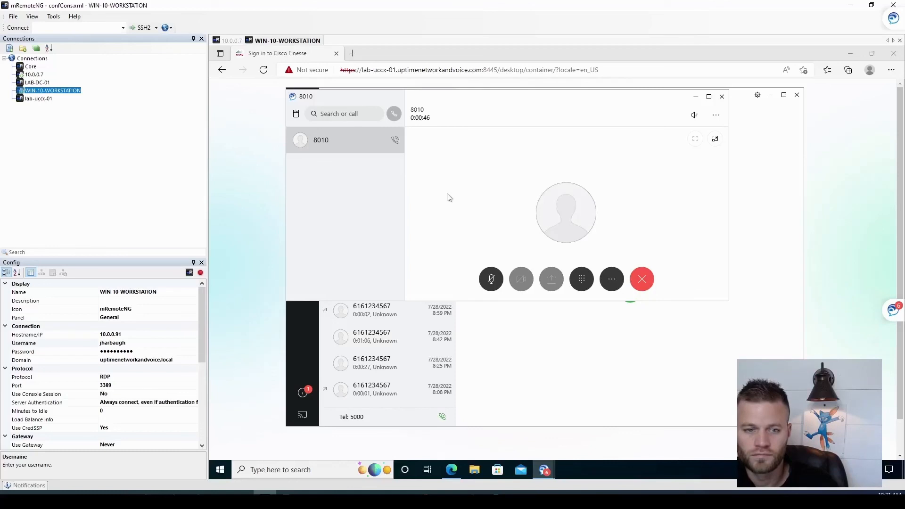
mouse_move(558, 211)
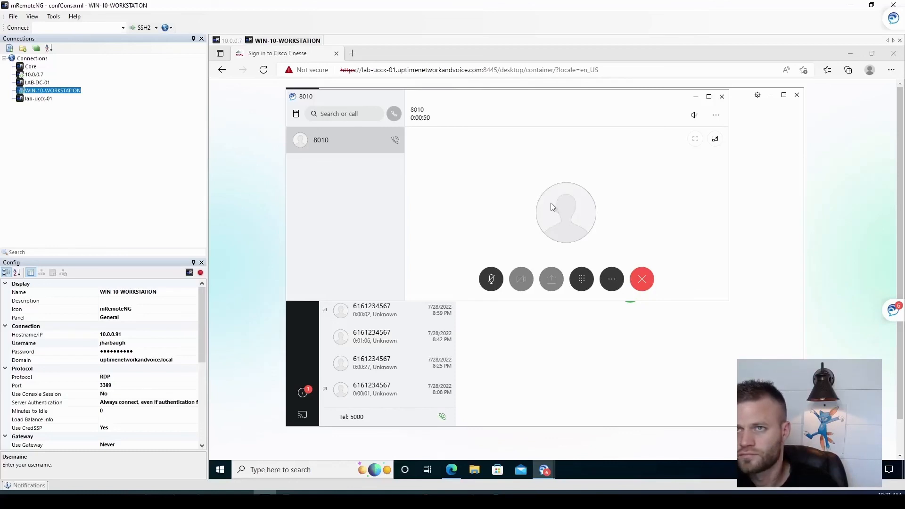
mouse_move(661, 277)
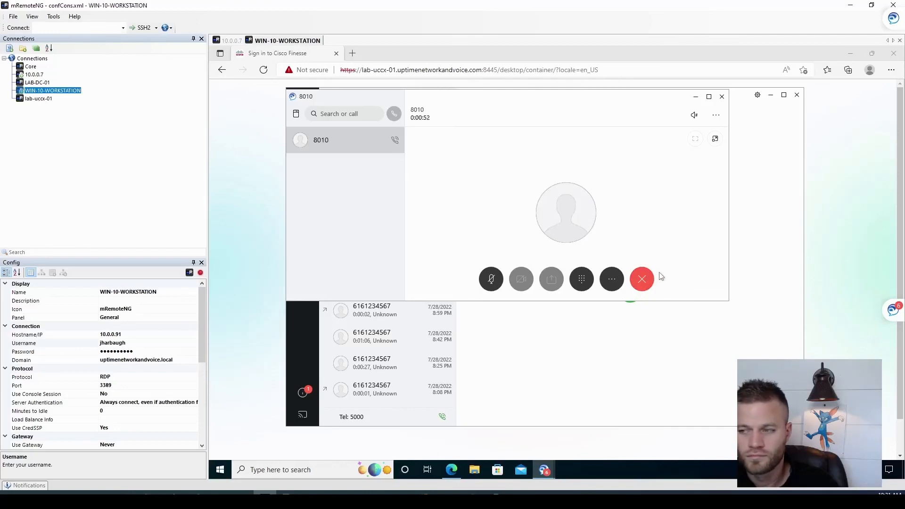